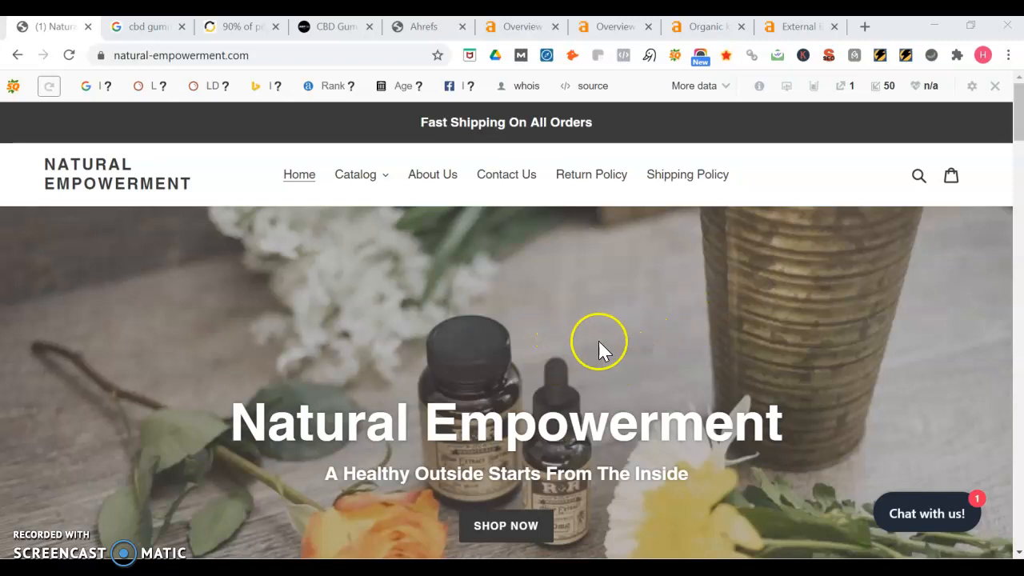
pyautogui.moveTo(569, 371)
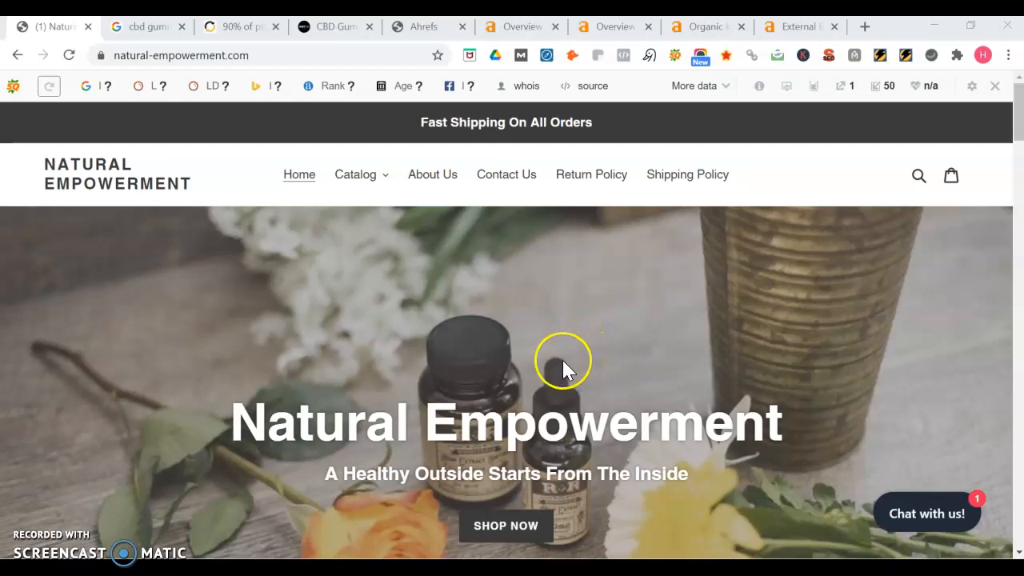
pyautogui.moveTo(594, 345)
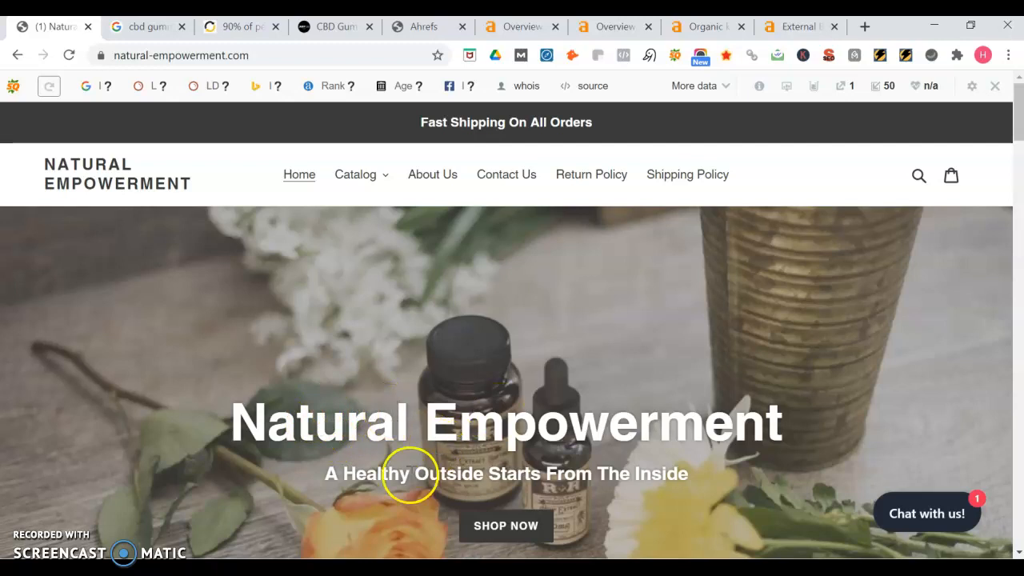
# Scroll through the cbd gummies results past the justcbdstore.com listing ranked third
pyautogui.scroll(-3)
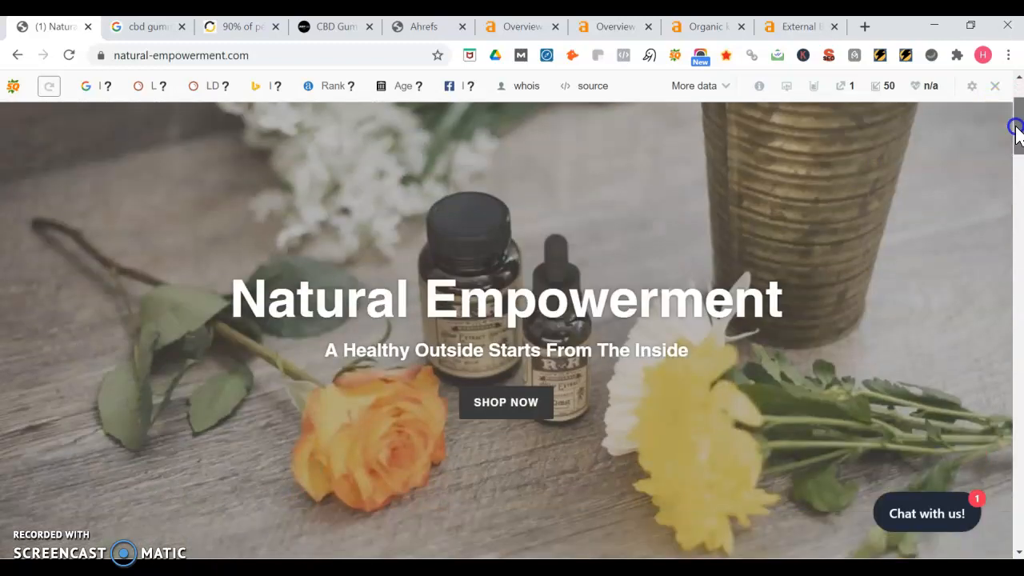
pyautogui.scroll(-3)
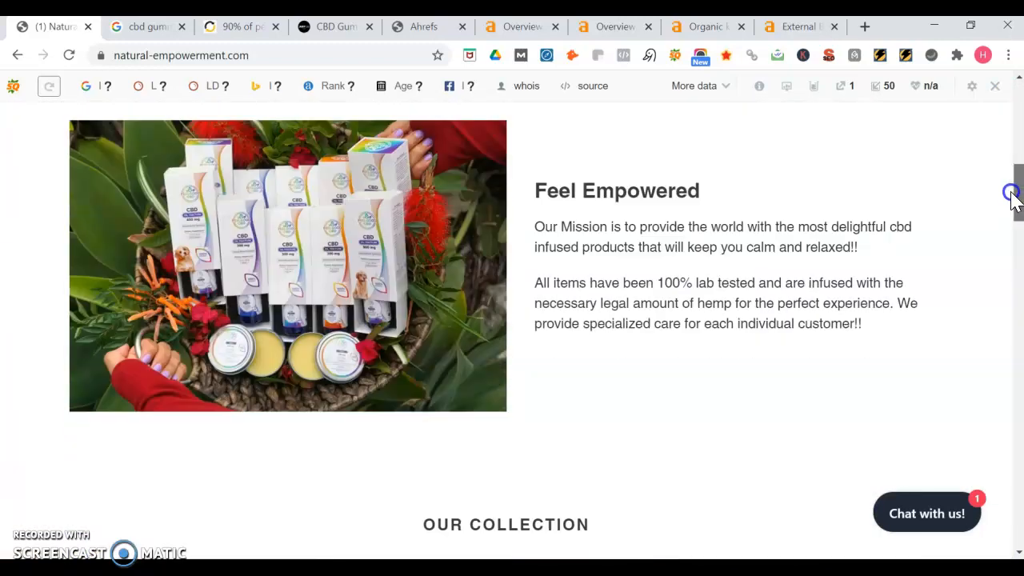
pyautogui.scroll(-3)
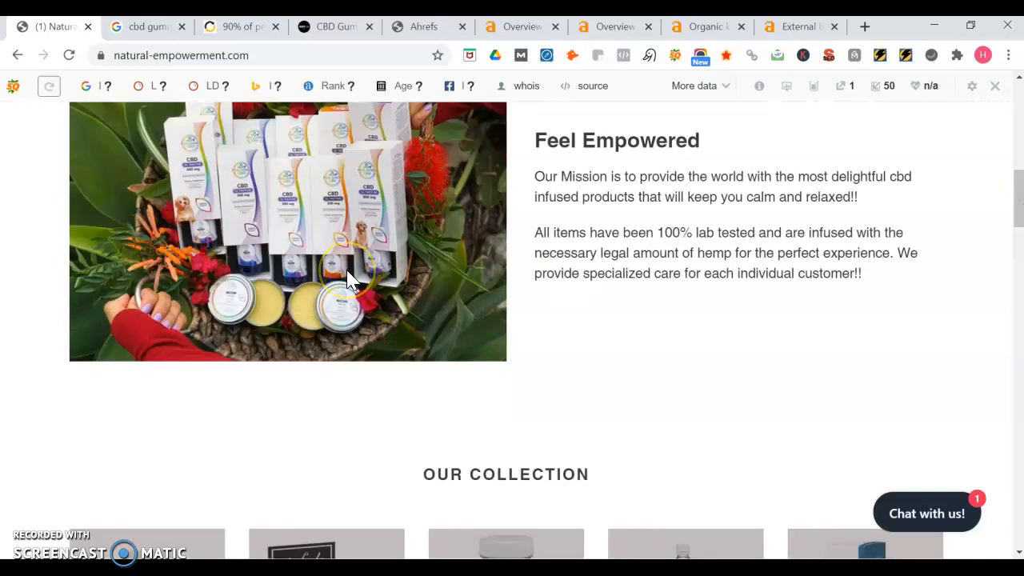
pyautogui.moveTo(1017, 200)
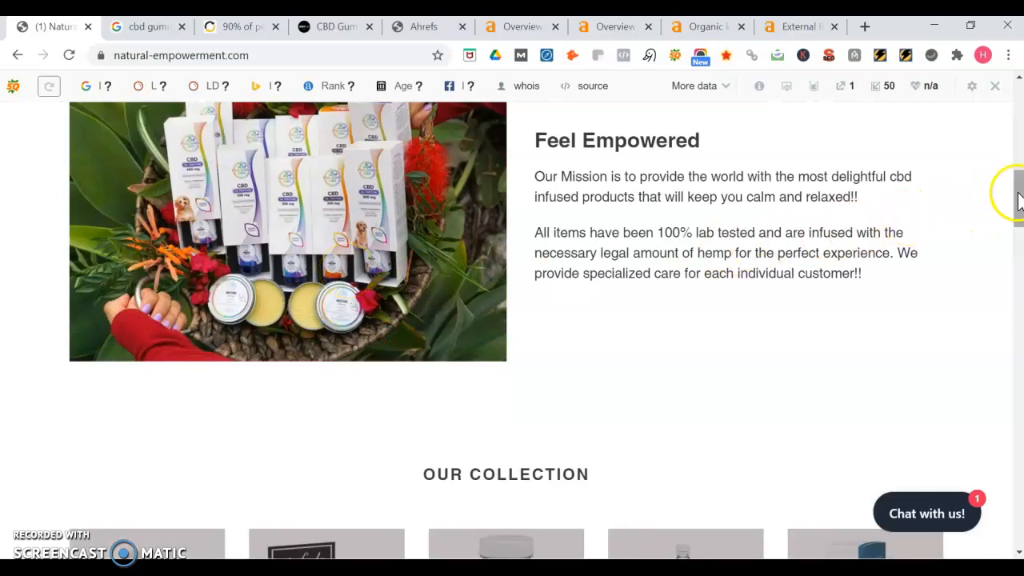
pyautogui.scroll(-3)
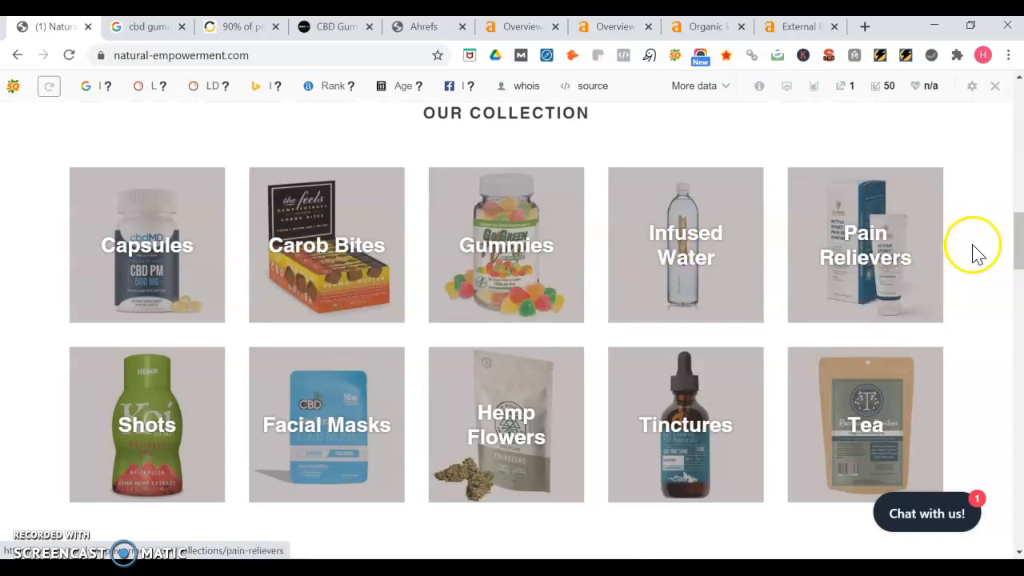
pyautogui.scroll(-3)
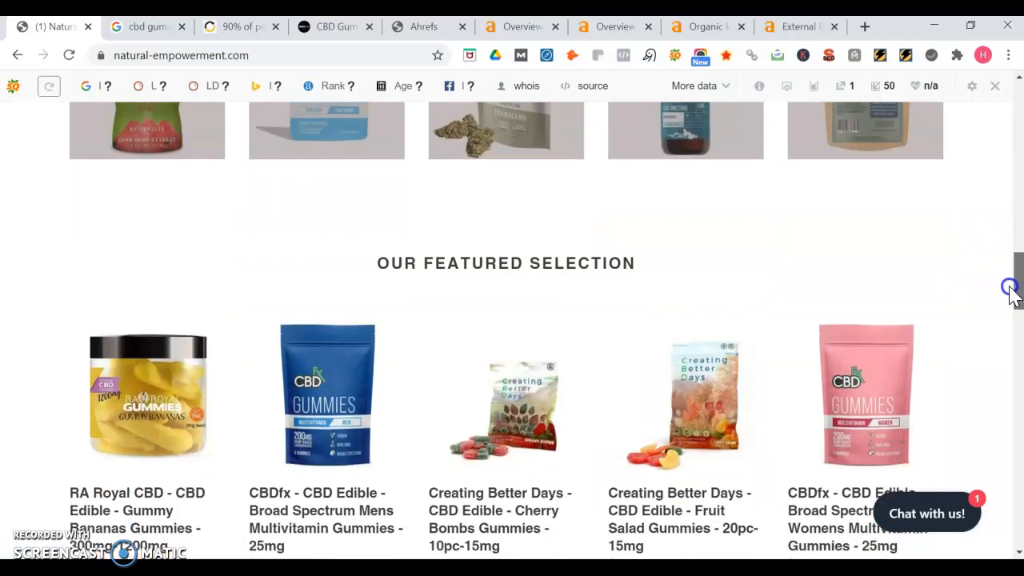
pyautogui.scroll(-3)
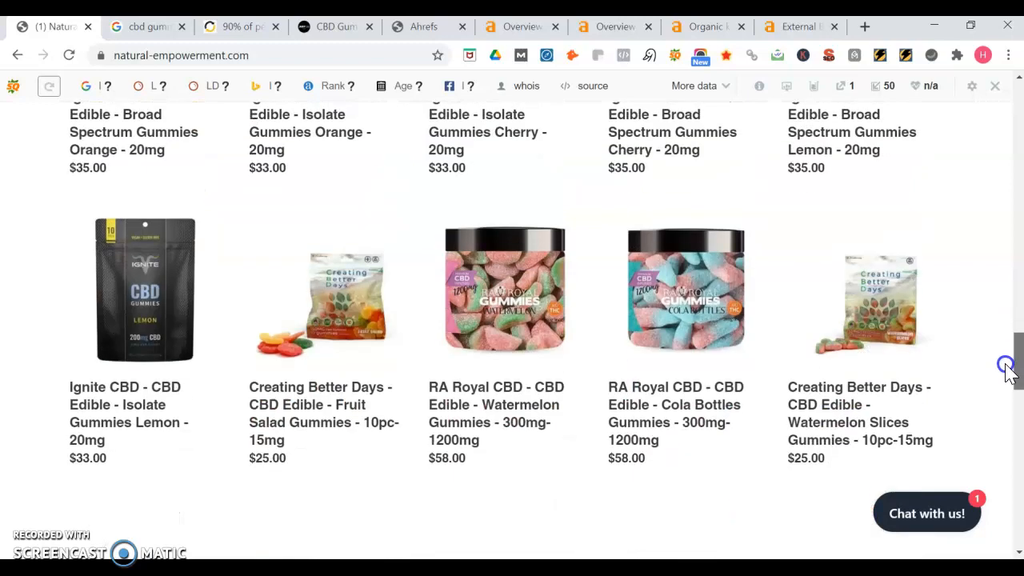
pyautogui.scroll(-3)
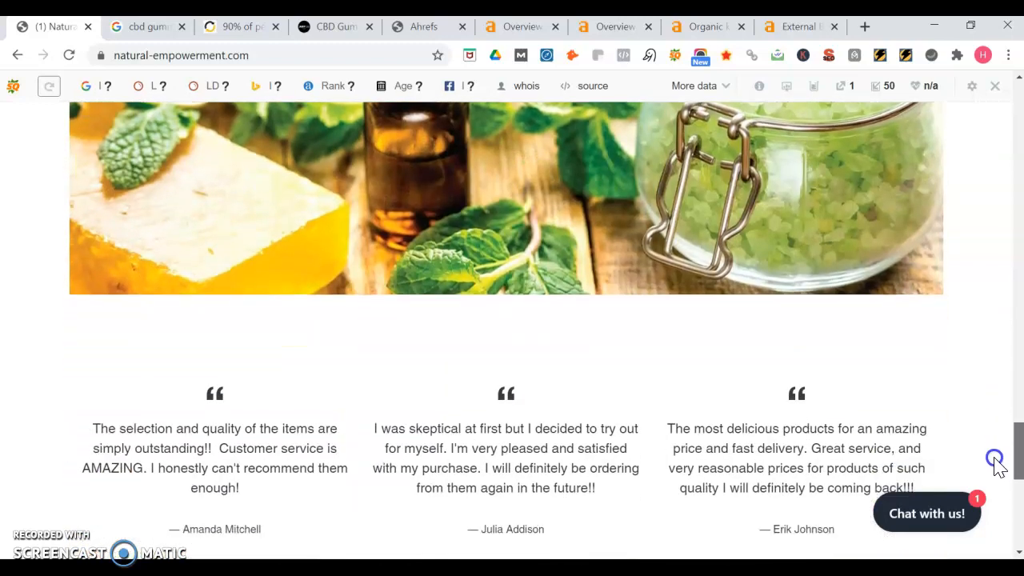
pyautogui.scroll(-3)
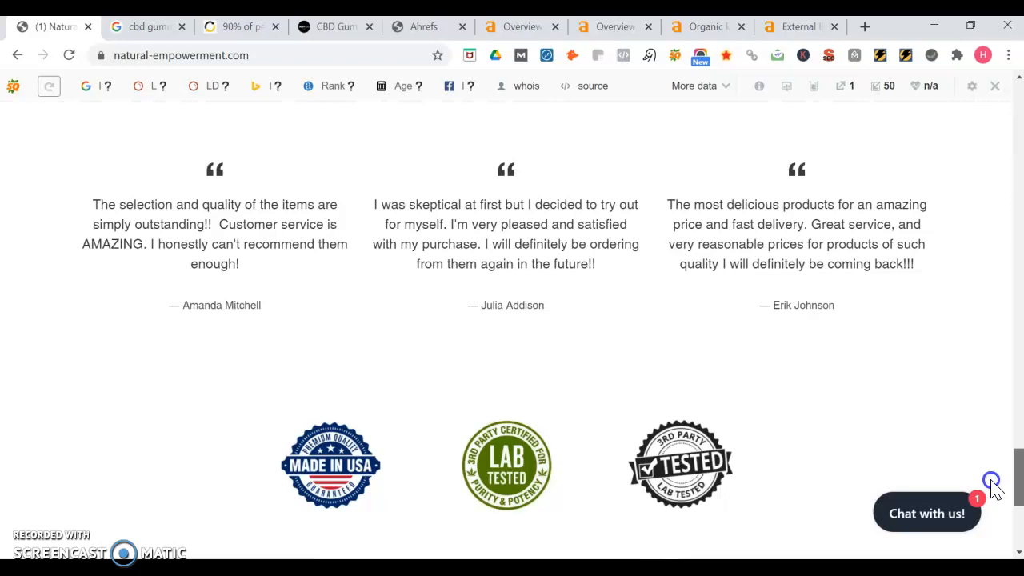
pyautogui.scroll(-3)
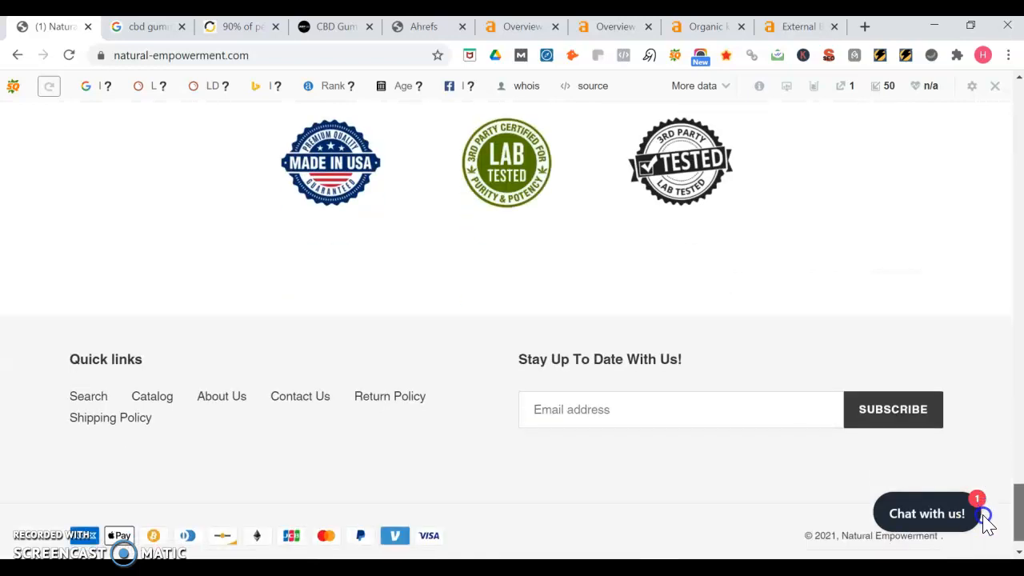
pyautogui.scroll(-3)
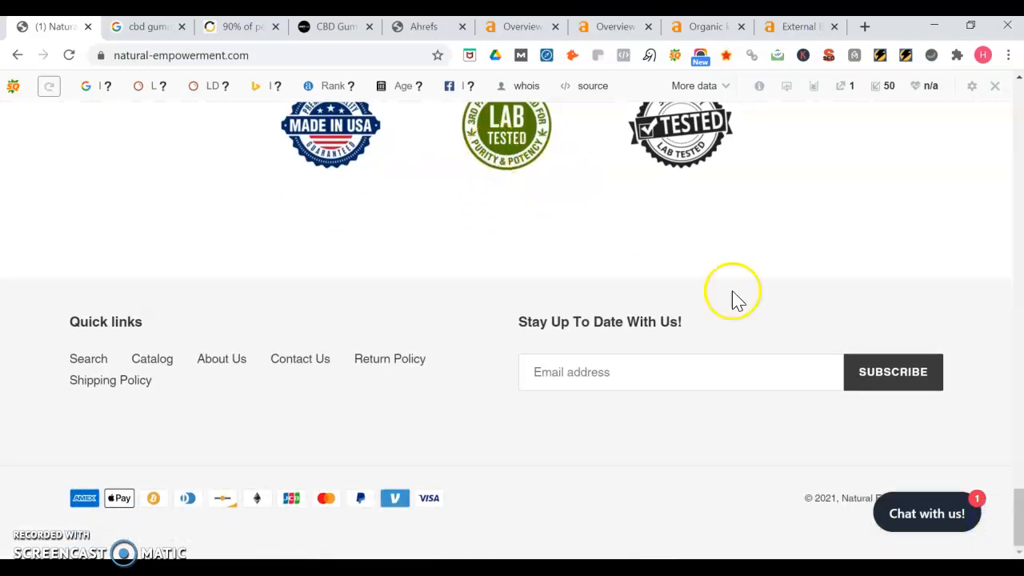
pyautogui.scroll(3)
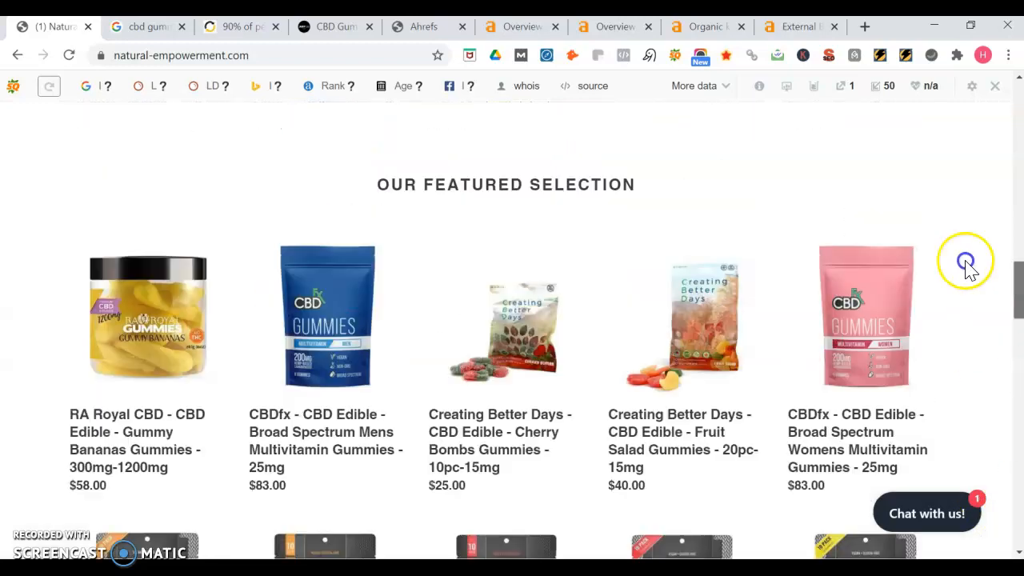
pyautogui.scroll(3)
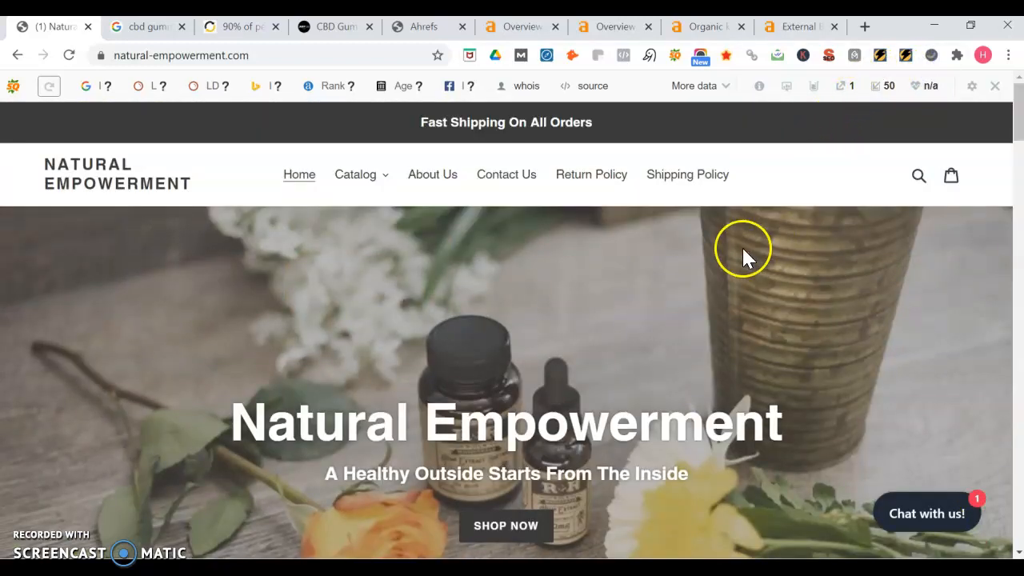
pyautogui.moveTo(502, 270)
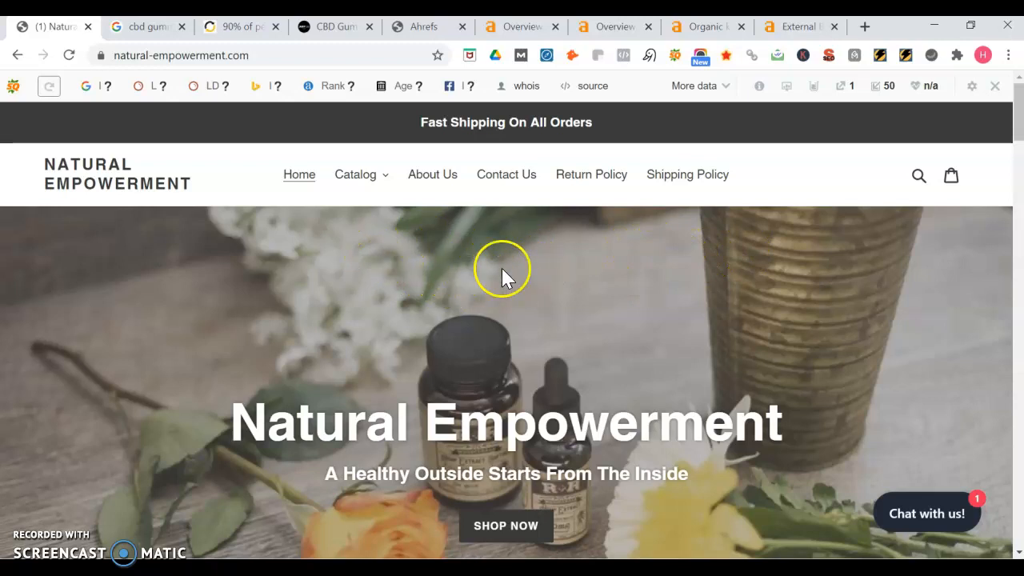
pyautogui.moveTo(980, 144)
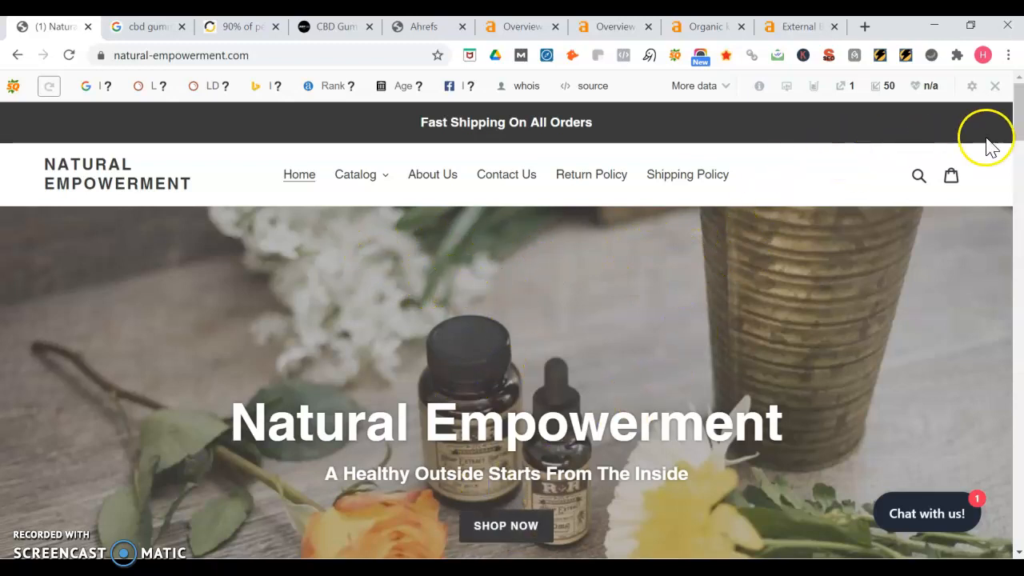
pyautogui.scroll(-3)
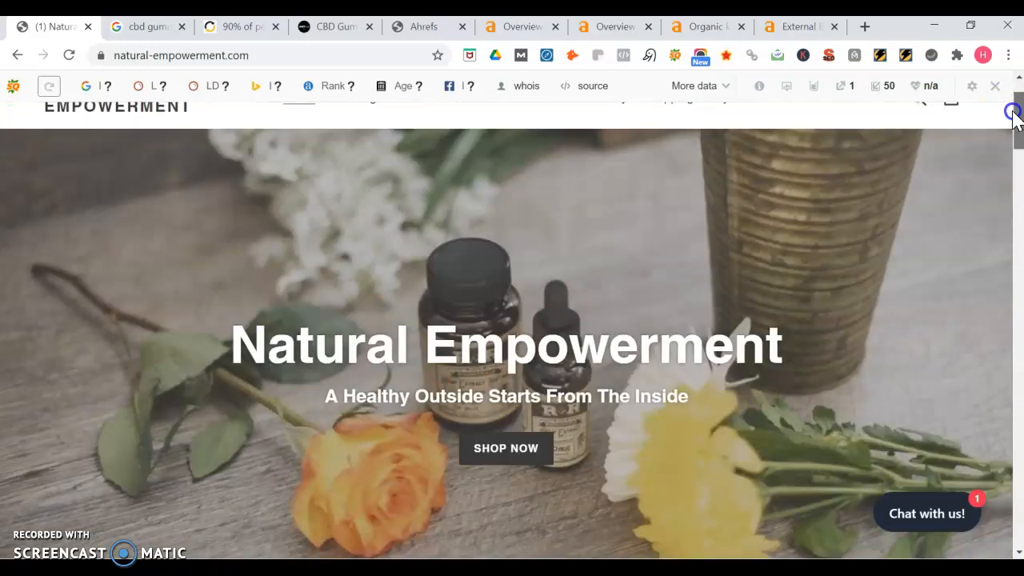
pyautogui.scroll(3)
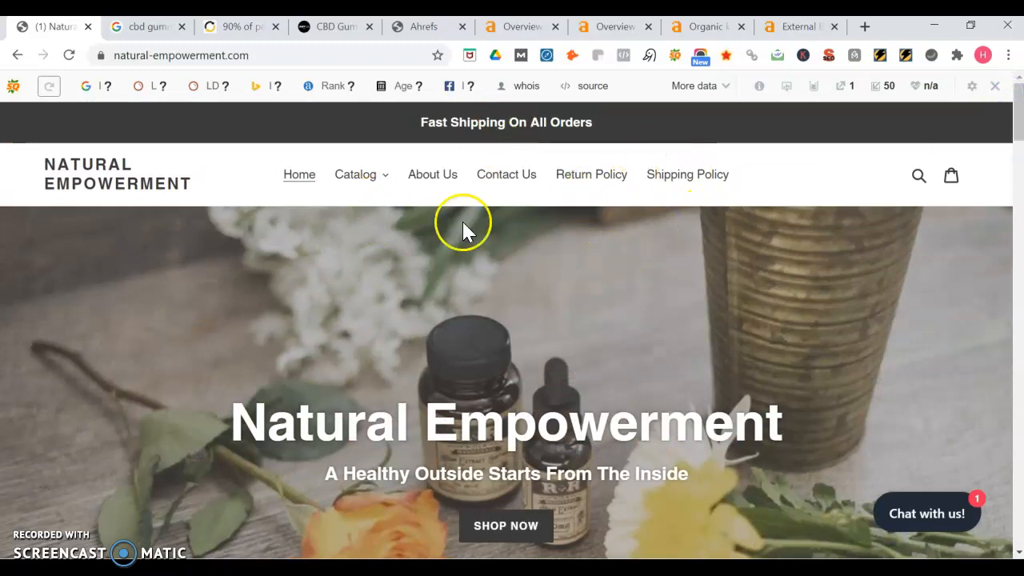
pyautogui.moveTo(199, 115)
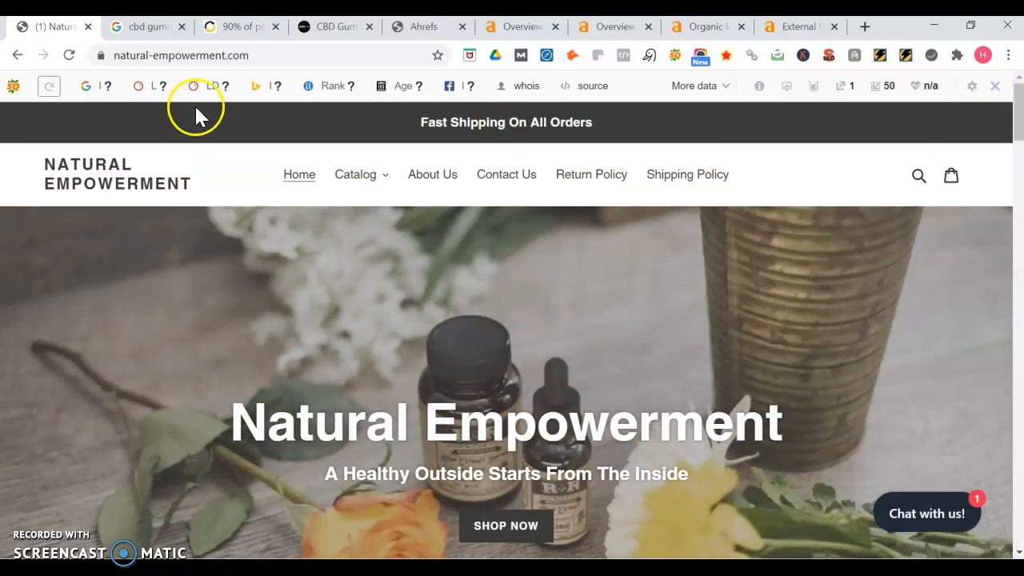
# Return to the cbd gummies results and scroll to the related searches at the bottom
pyautogui.click(147, 25)
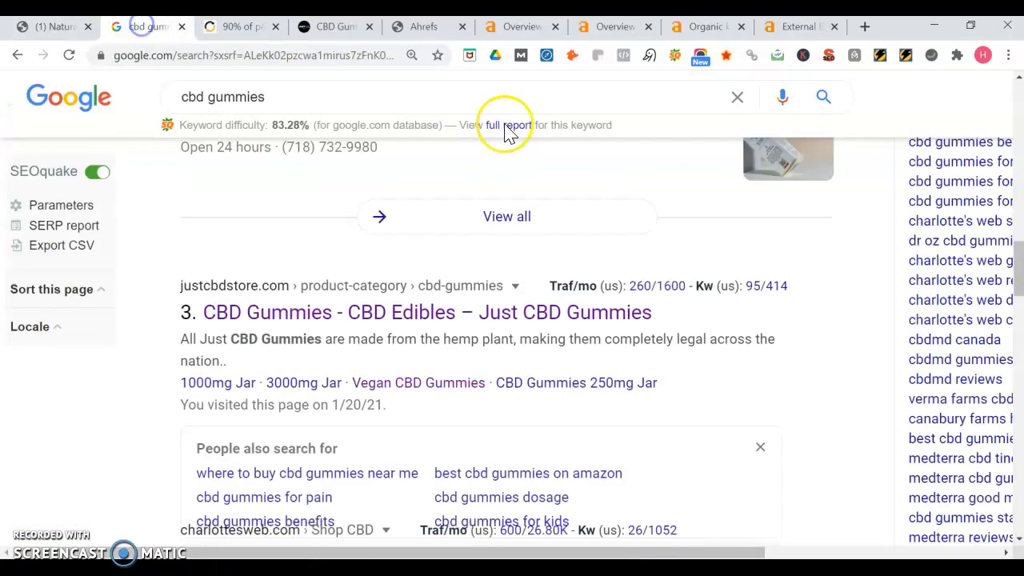
pyautogui.scroll(-3)
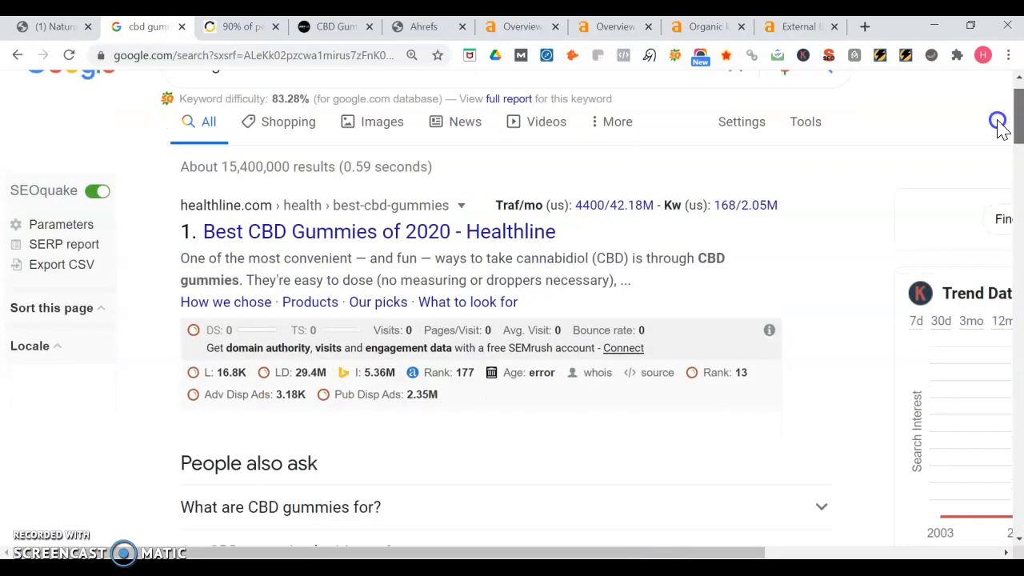
pyautogui.scroll(-3)
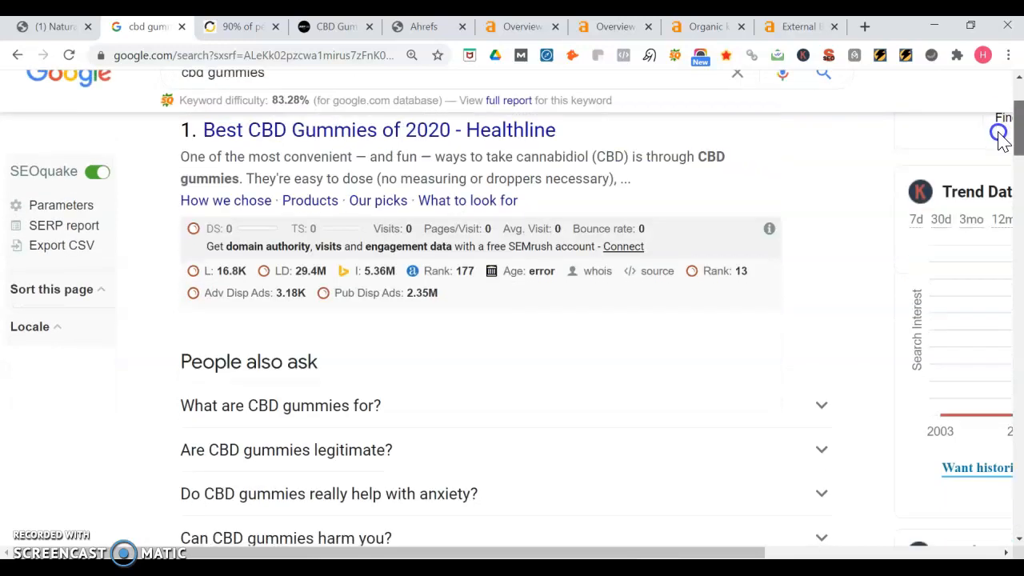
pyautogui.scroll(-3)
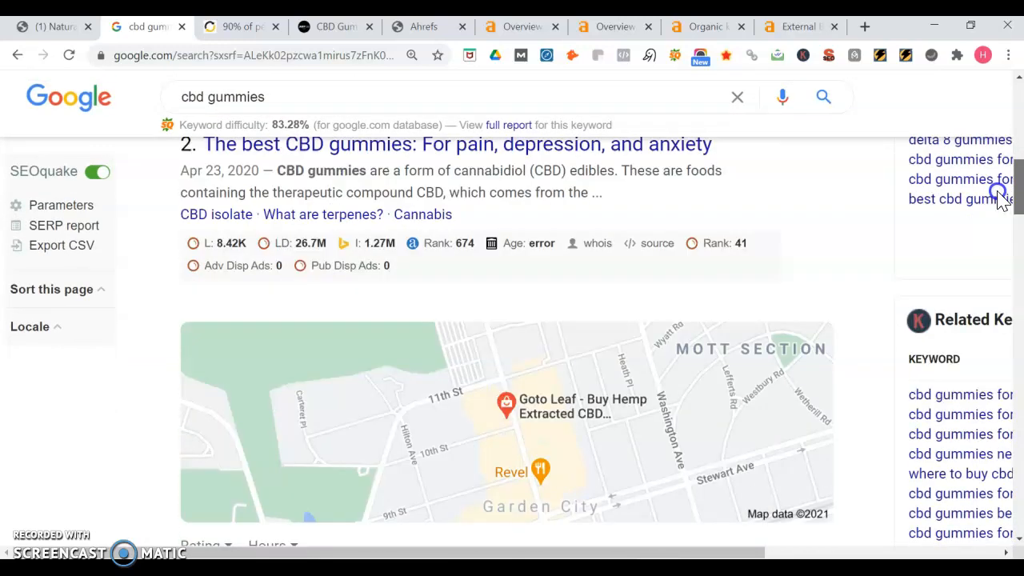
pyautogui.scroll(-3)
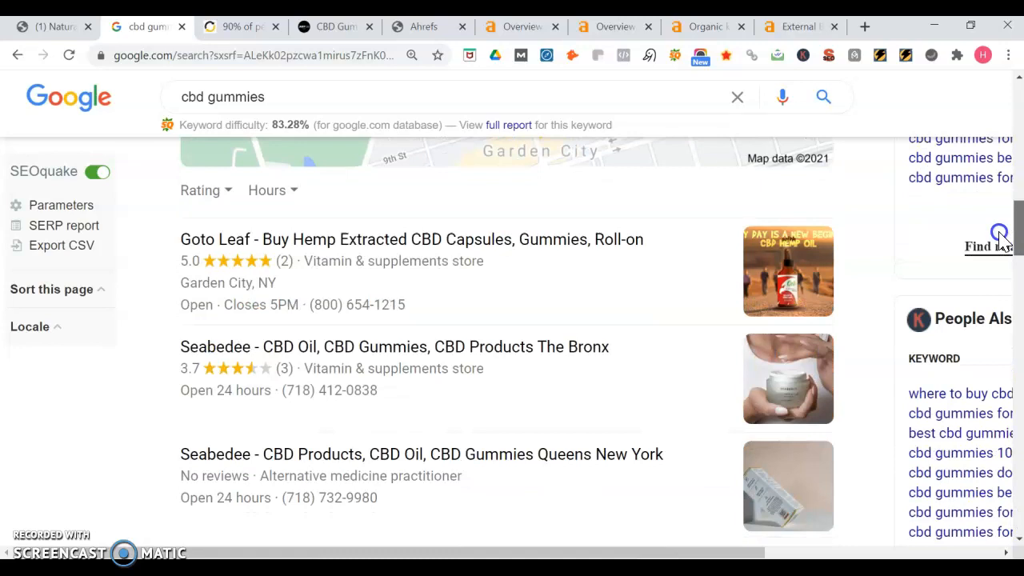
pyautogui.scroll(-3)
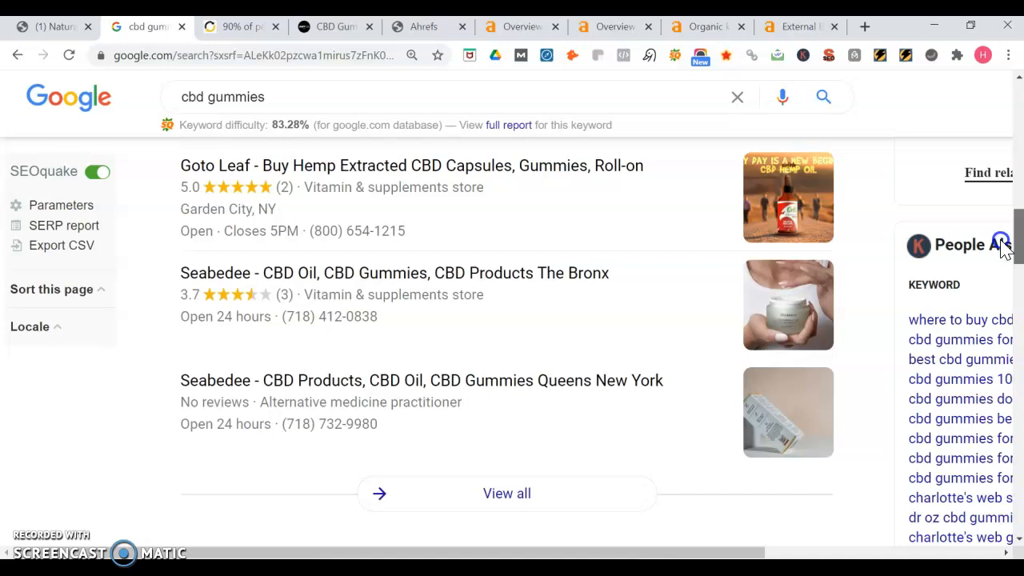
pyautogui.scroll(-3)
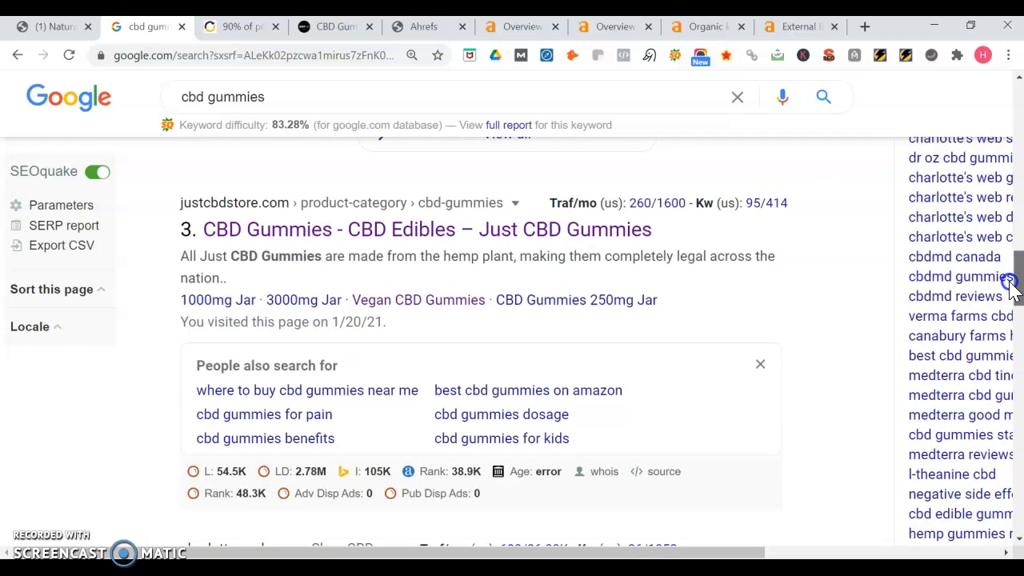
pyautogui.scroll(-3)
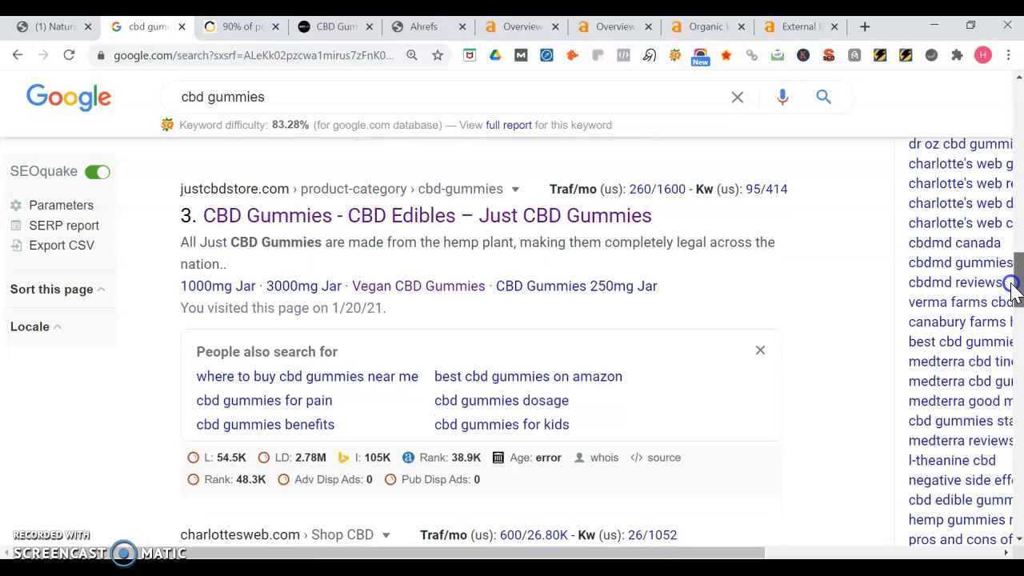
pyautogui.scroll(-3)
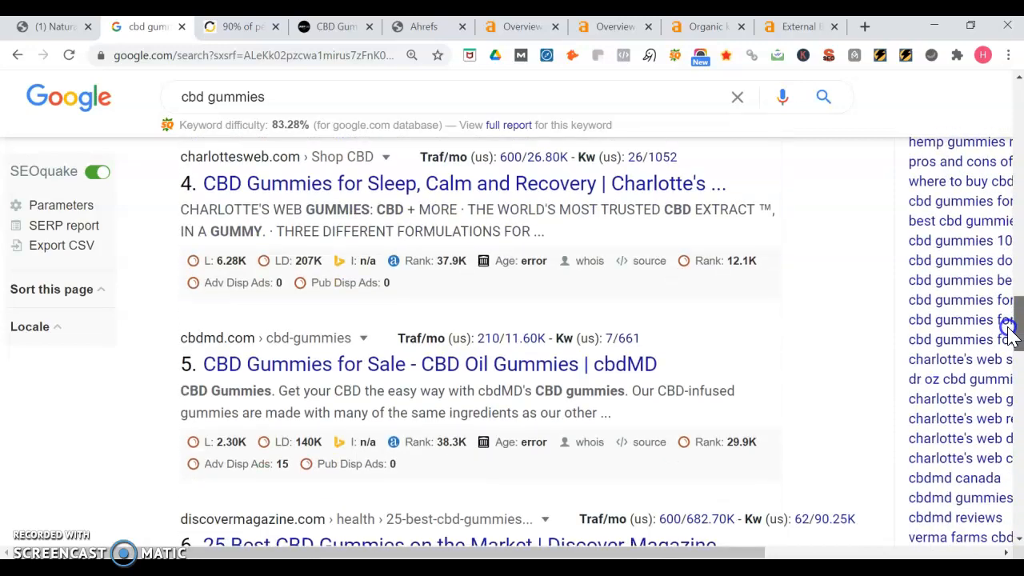
pyautogui.scroll(-3)
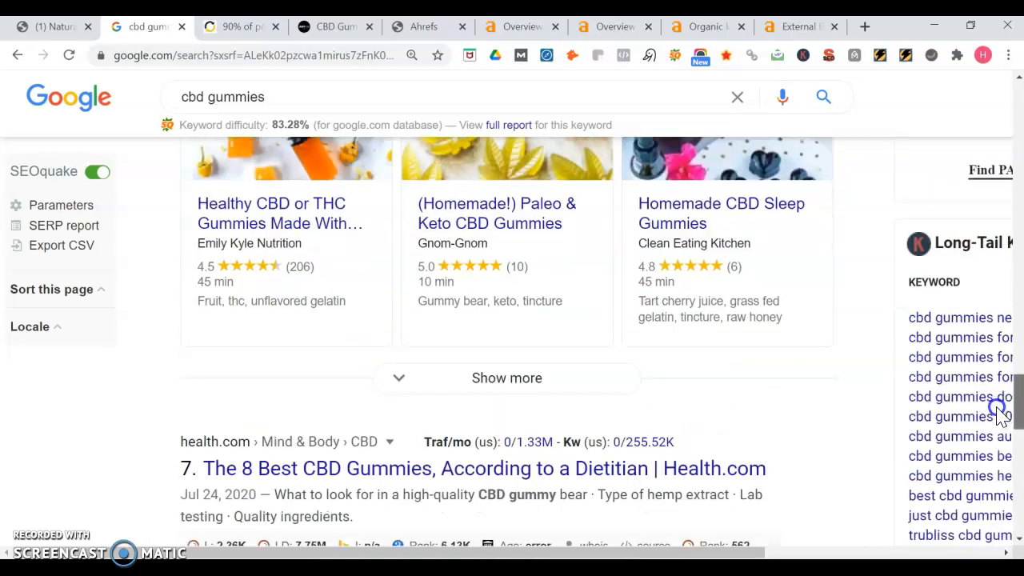
pyautogui.scroll(-3)
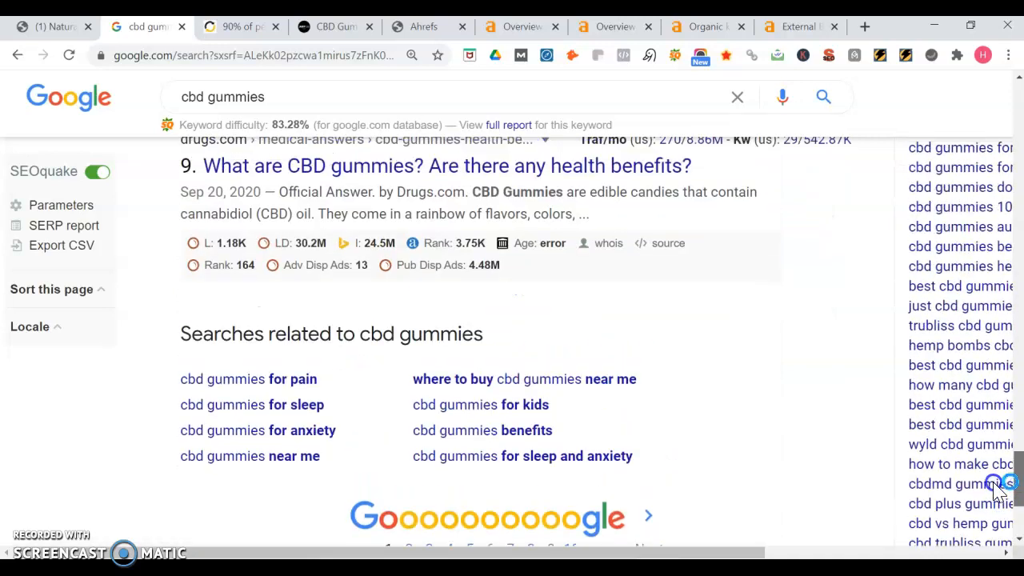
pyautogui.moveTo(533, 390)
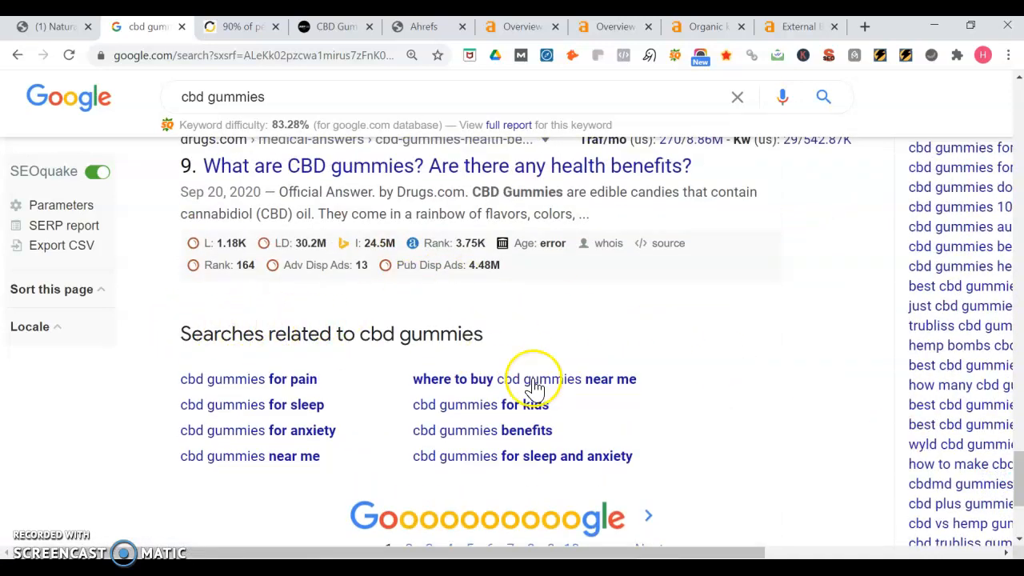
pyautogui.moveTo(330, 282)
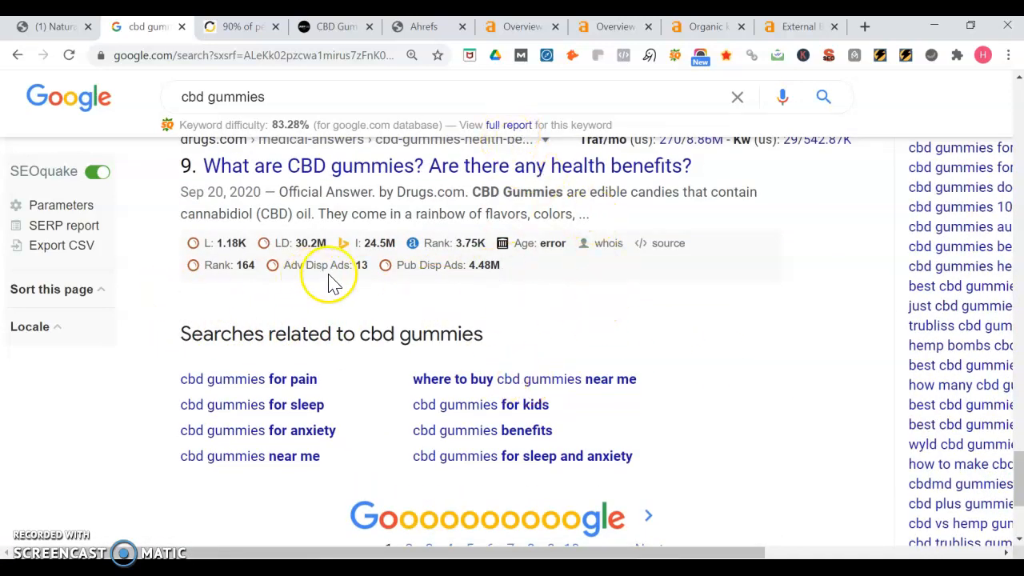
pyautogui.moveTo(339, 337)
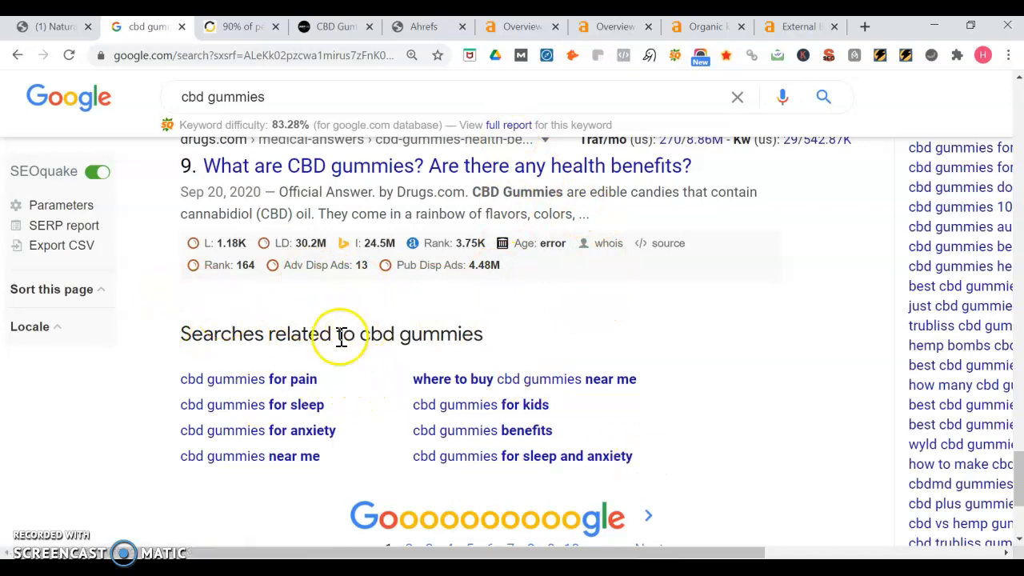
pyautogui.moveTo(273, 339)
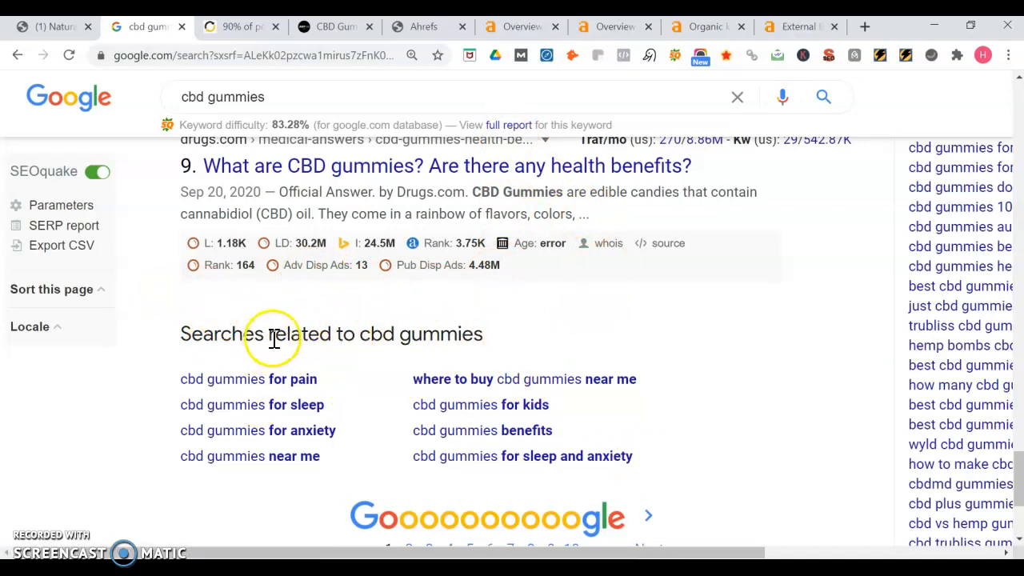
pyautogui.moveTo(349, 322)
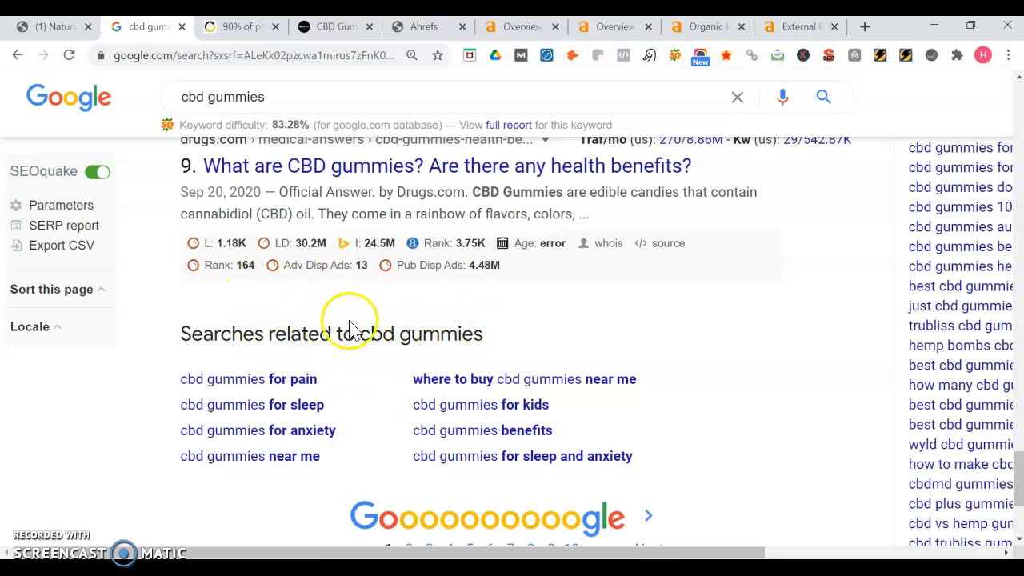
pyautogui.moveTo(371, 306)
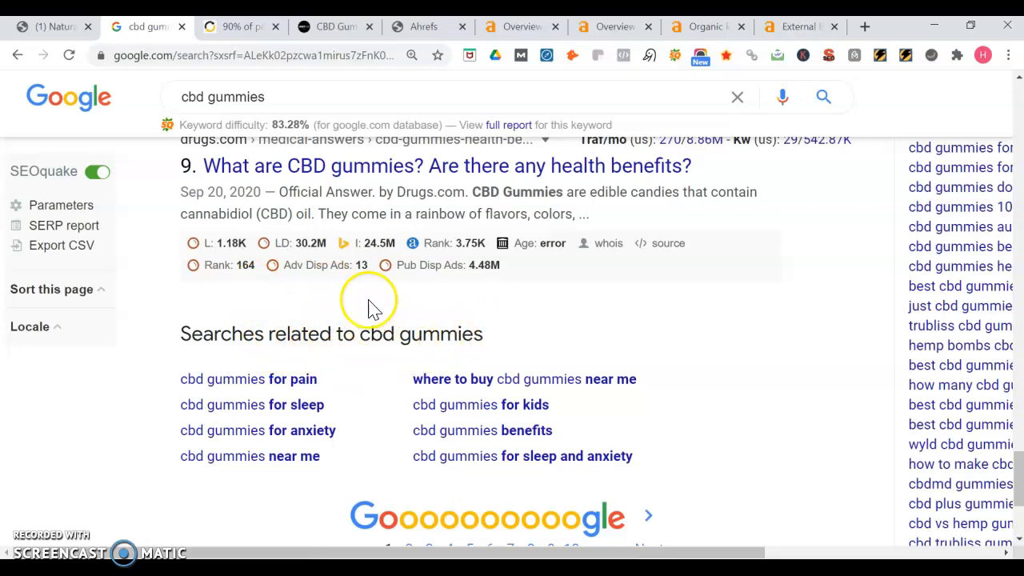
pyautogui.moveTo(323, 313)
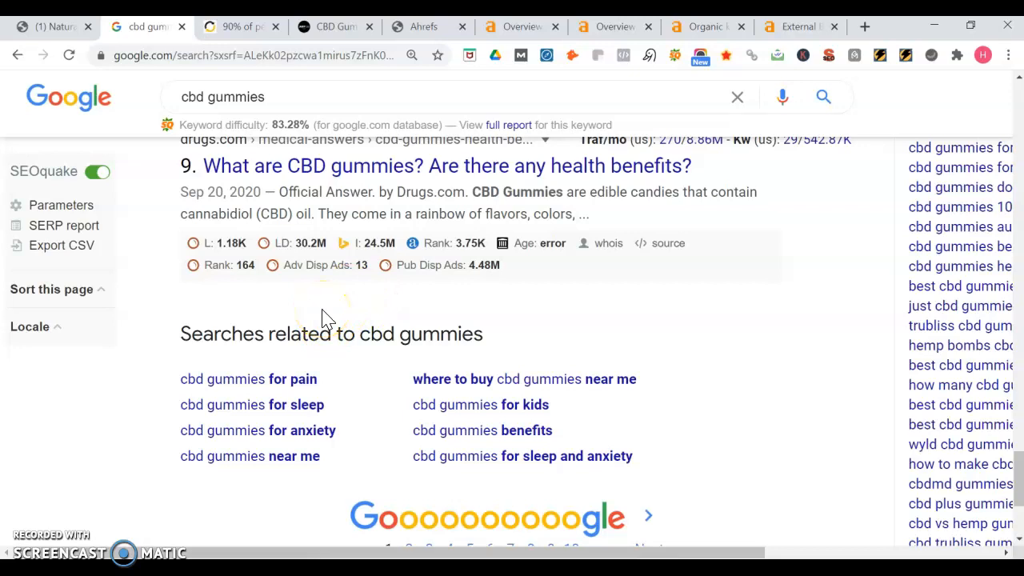
pyautogui.moveTo(607, 382)
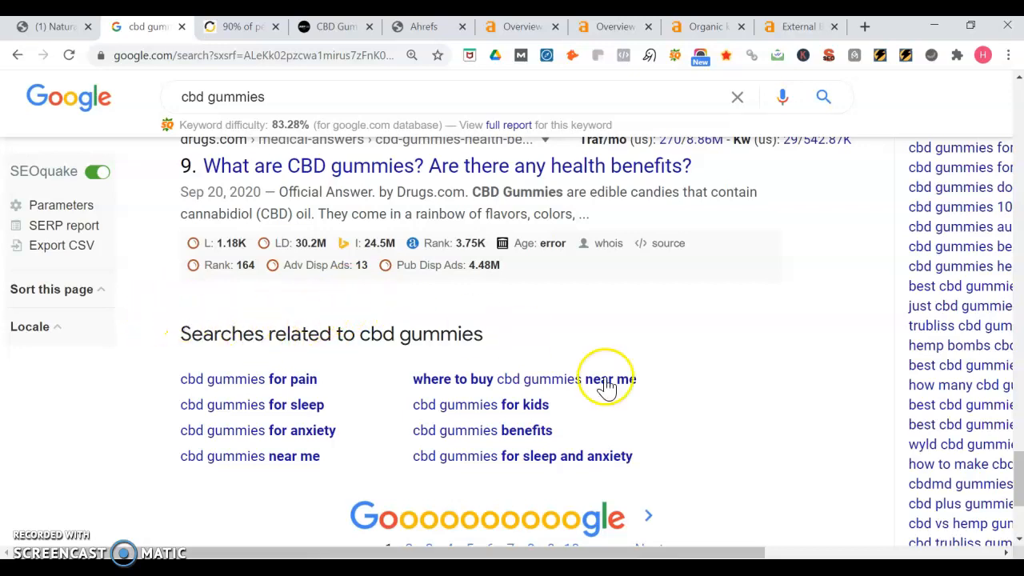
# Switch to the Conversion Guru page-one traffic article and scroll to its Average Traffic Share table
pyautogui.click(240, 25)
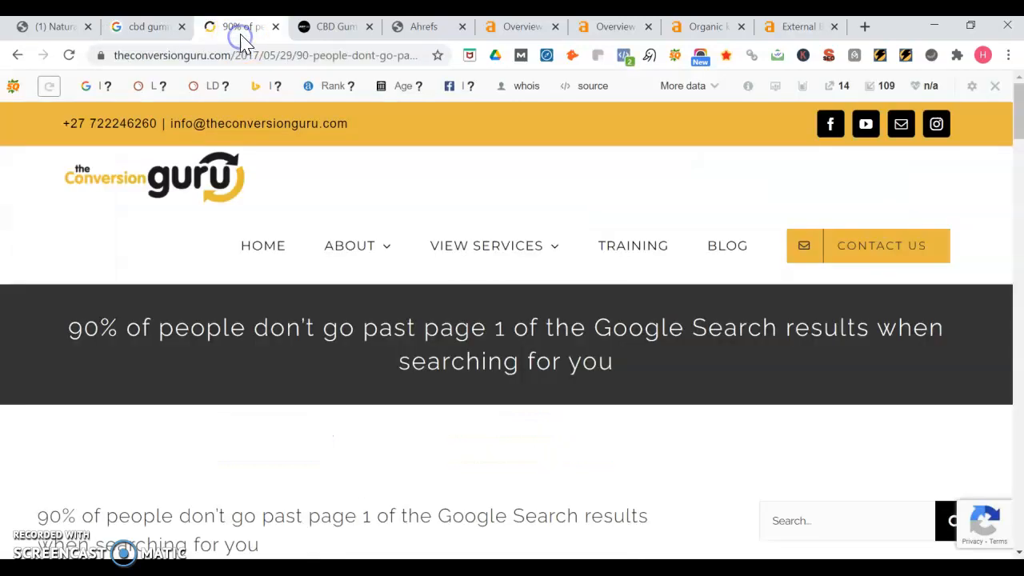
pyautogui.scroll(-3)
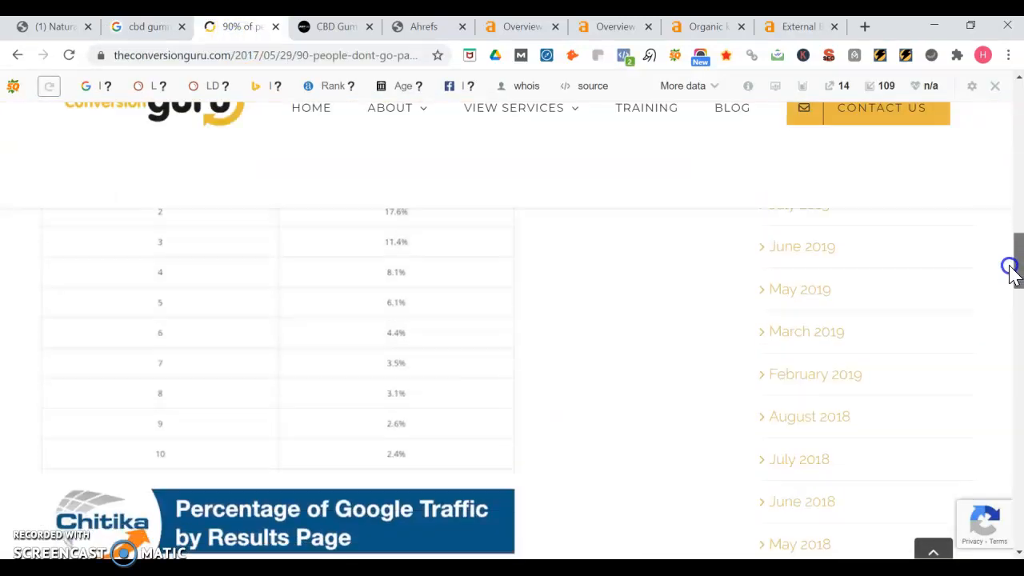
pyautogui.scroll(-3)
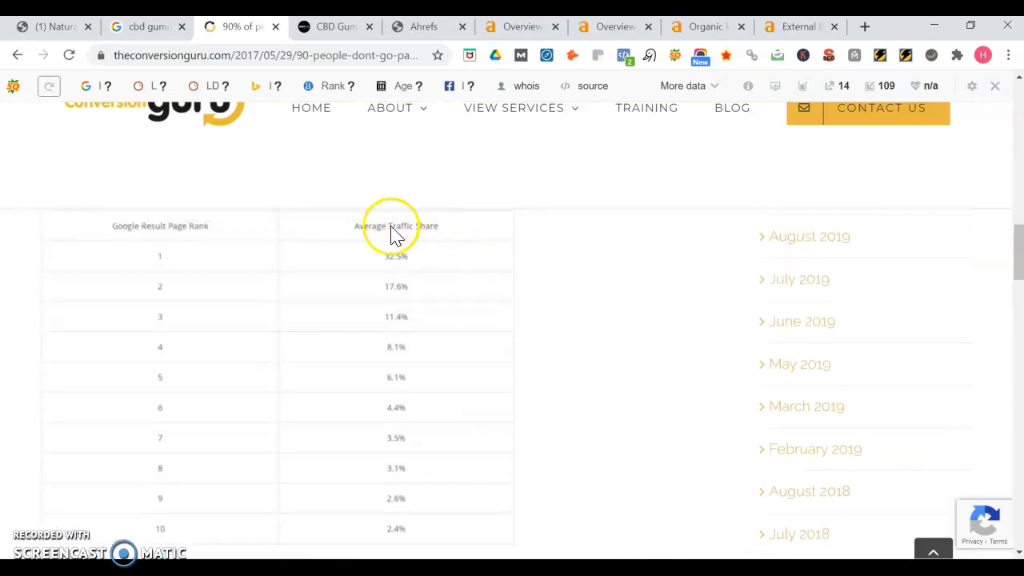
pyautogui.moveTo(401, 301)
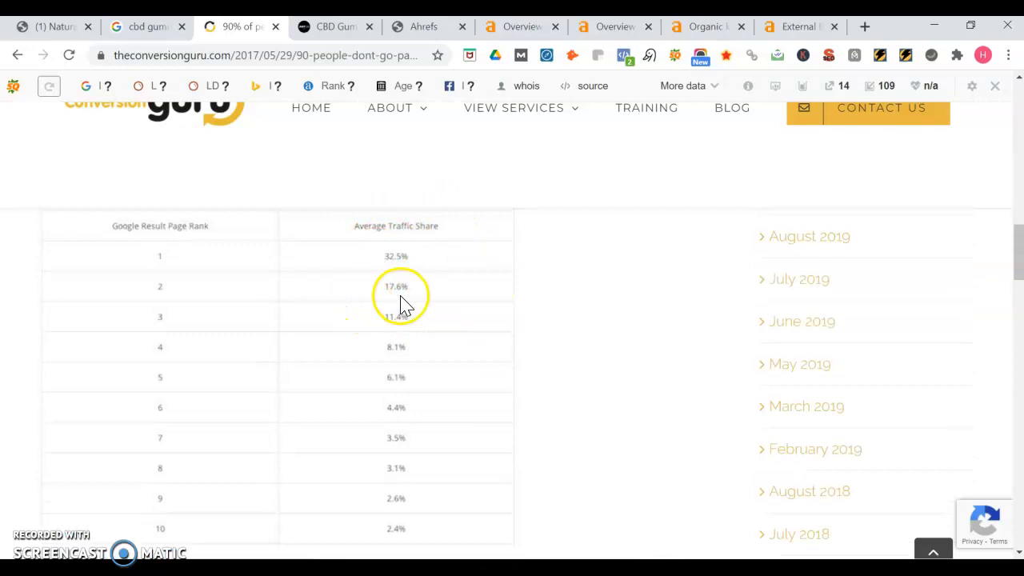
pyautogui.moveTo(451, 525)
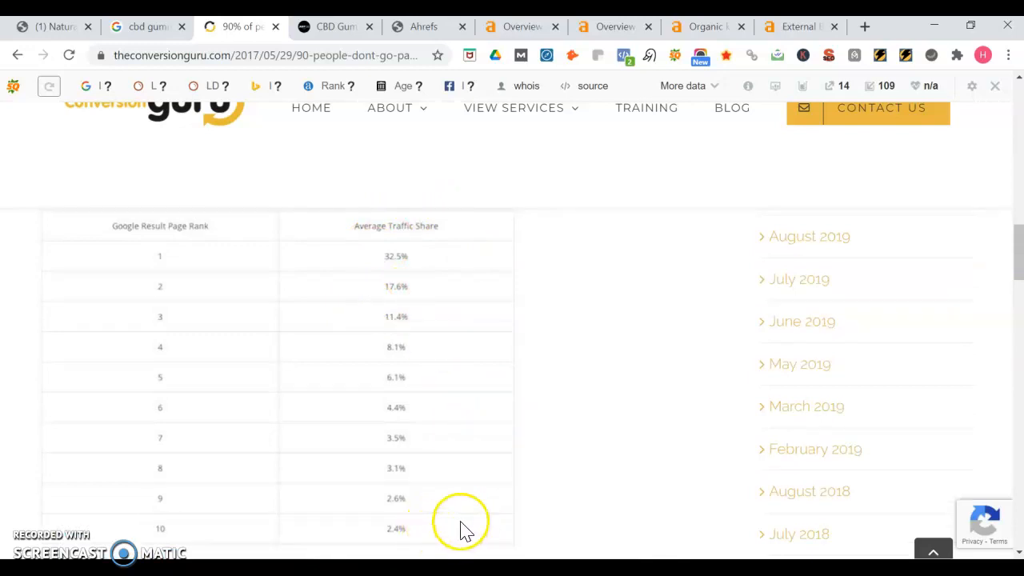
pyautogui.moveTo(518, 295)
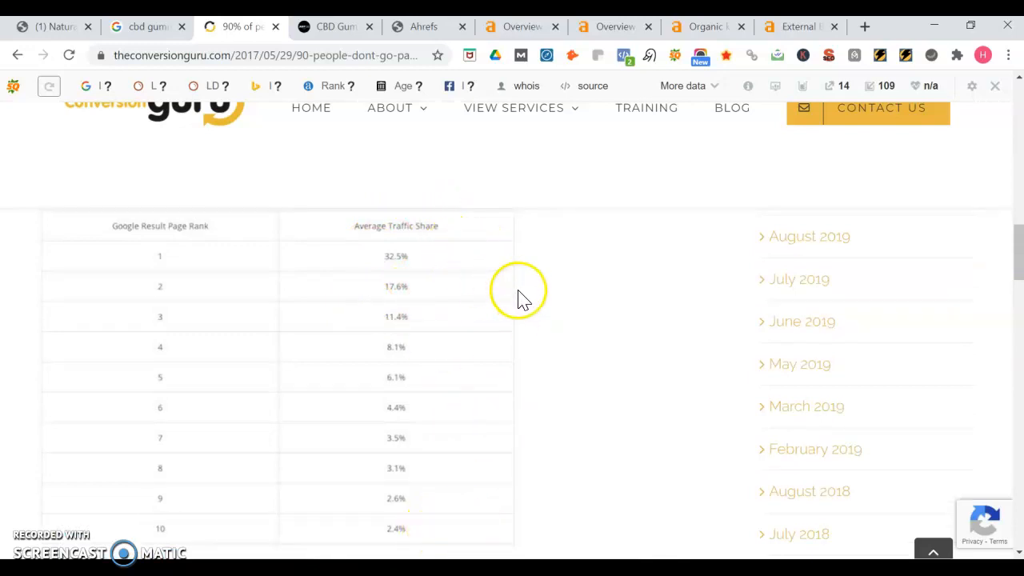
pyautogui.moveTo(484, 304)
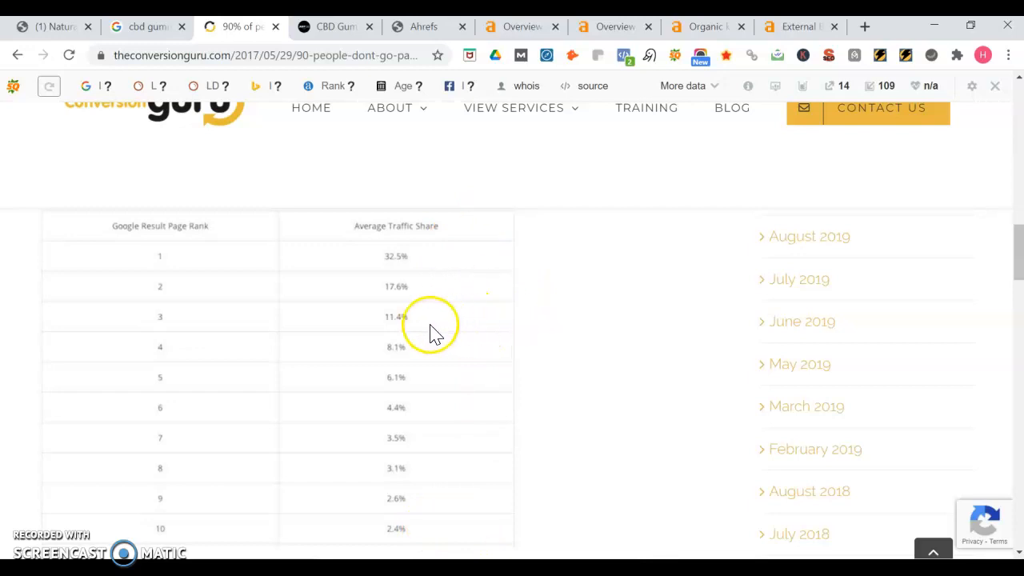
pyautogui.moveTo(478, 307)
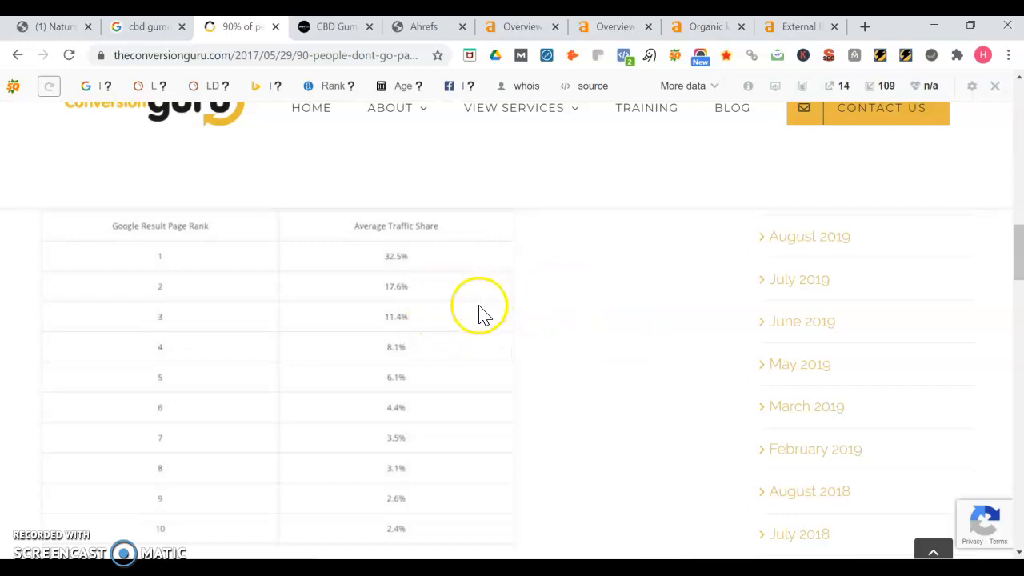
pyautogui.moveTo(463, 312)
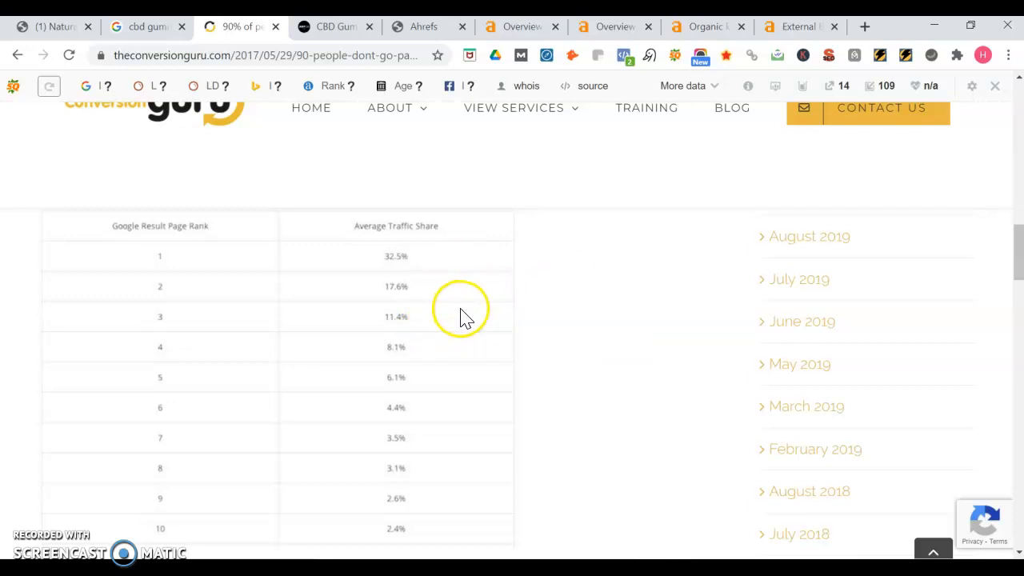
pyautogui.moveTo(448, 301)
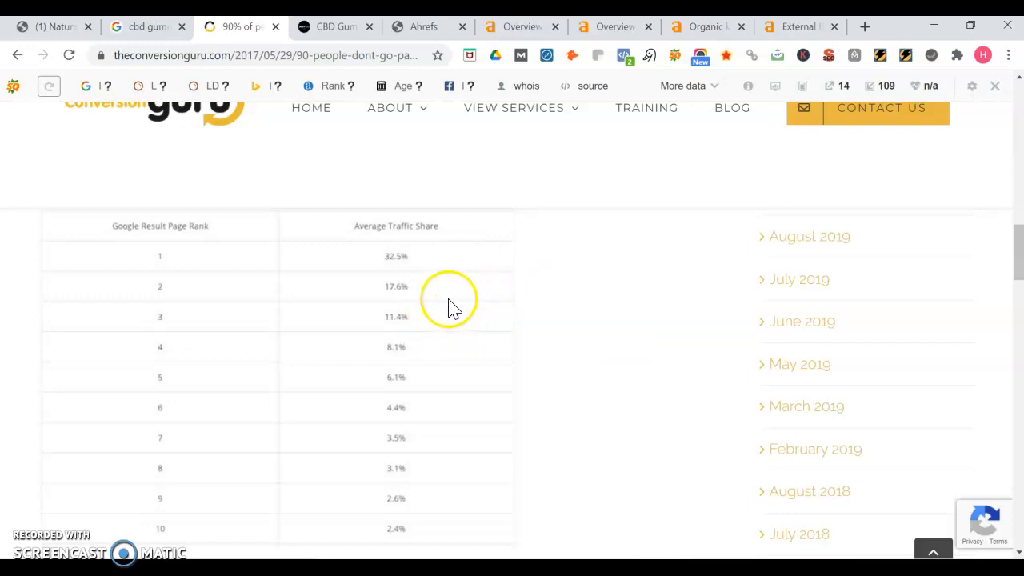
pyautogui.moveTo(445, 287)
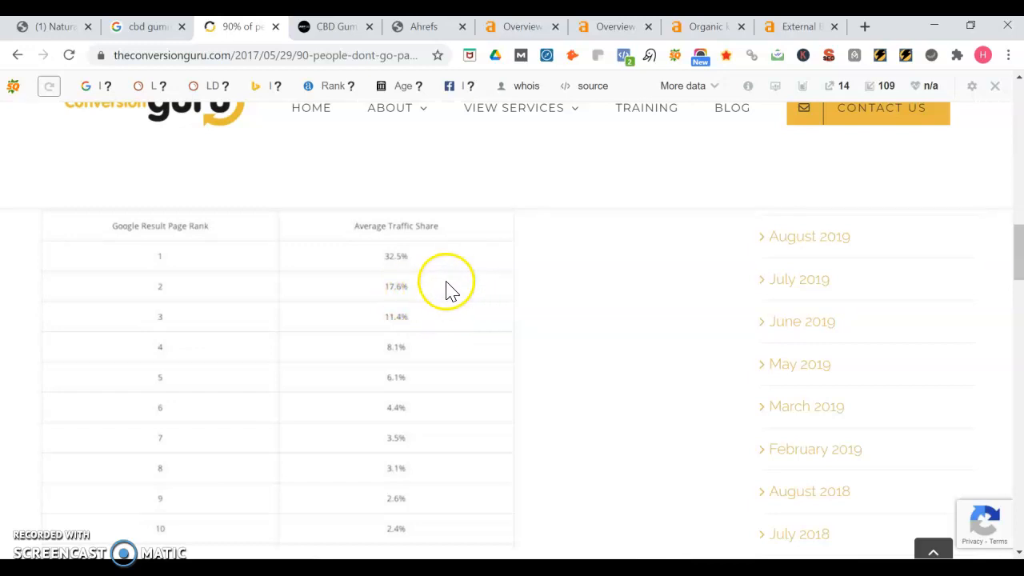
pyautogui.moveTo(602, 361)
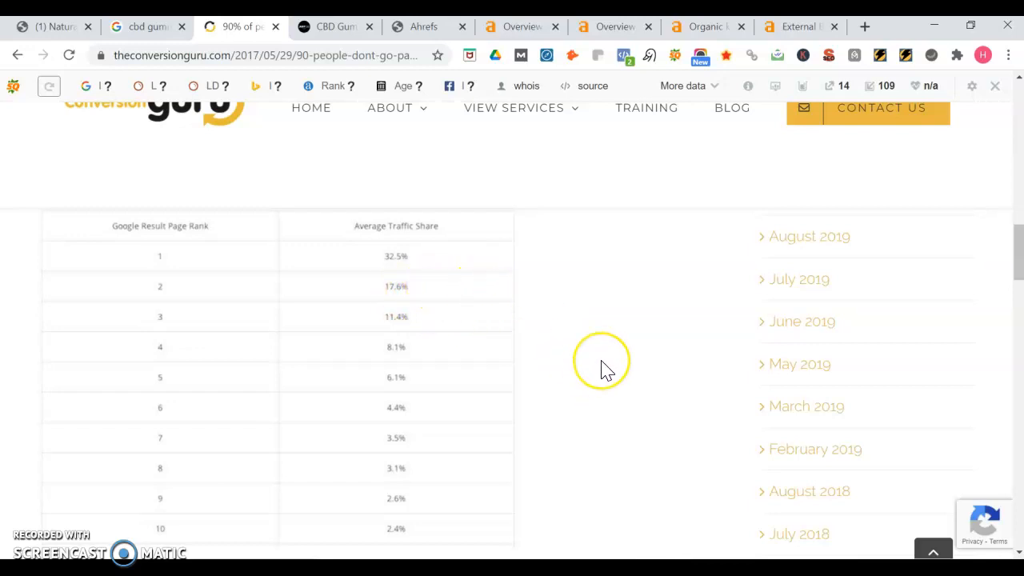
pyautogui.moveTo(605, 370)
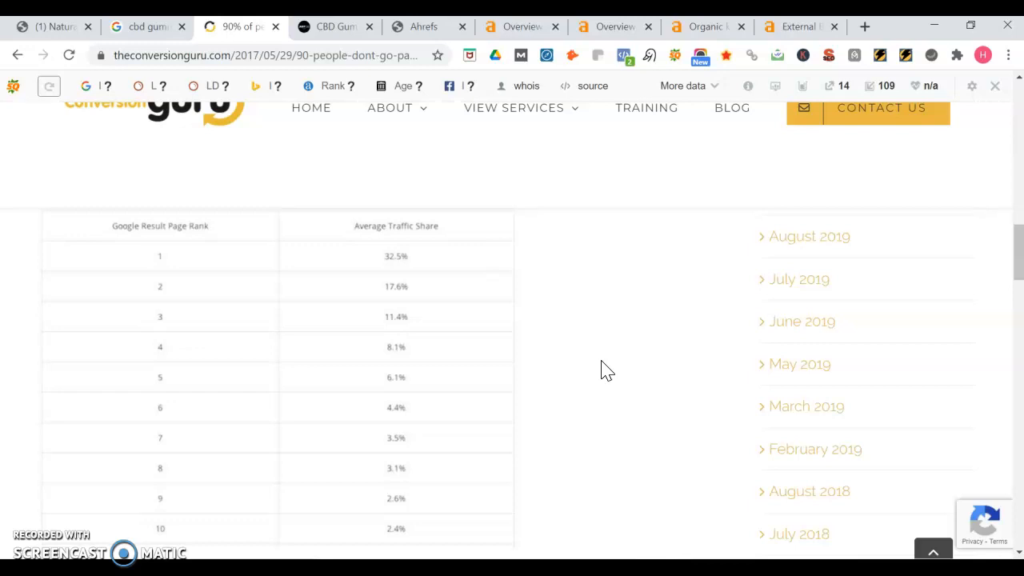
pyautogui.click(333, 25)
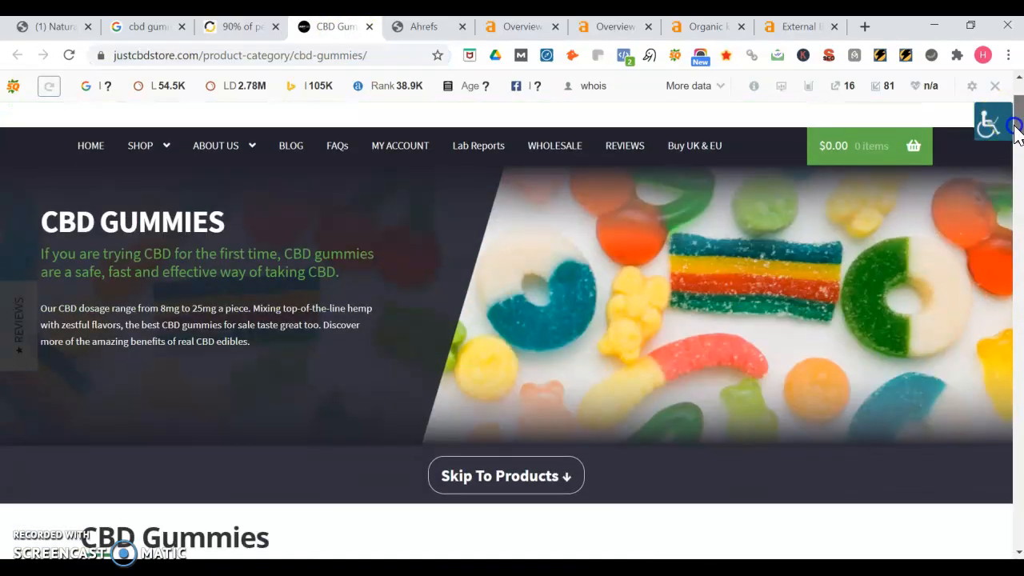
pyautogui.scroll(-3)
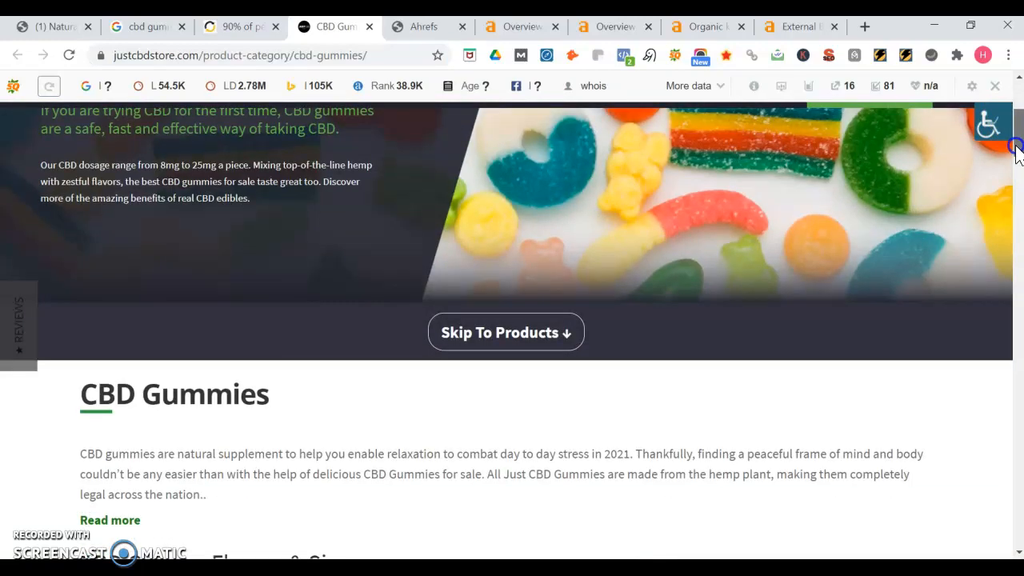
pyautogui.scroll(-3)
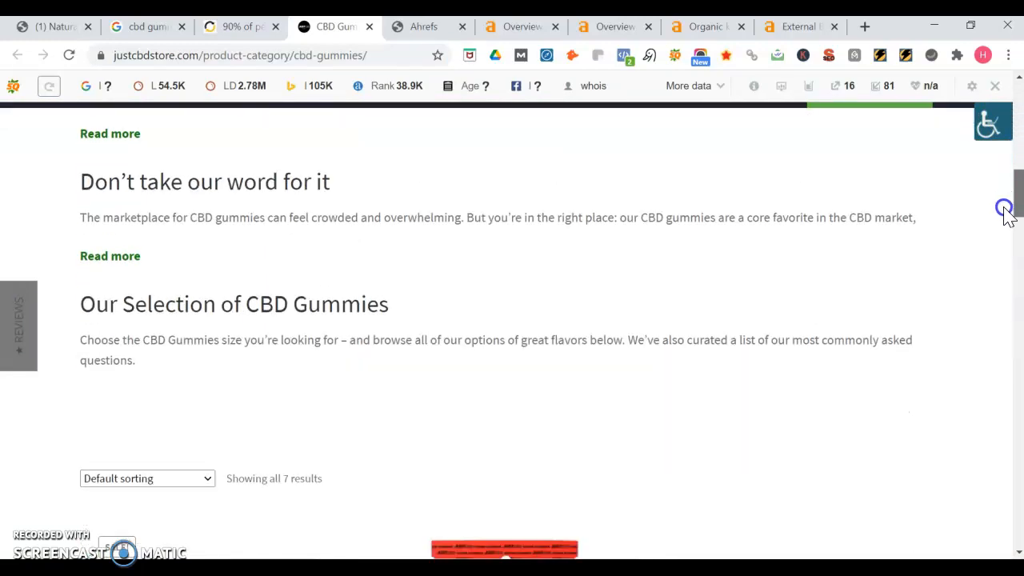
pyautogui.scroll(-3)
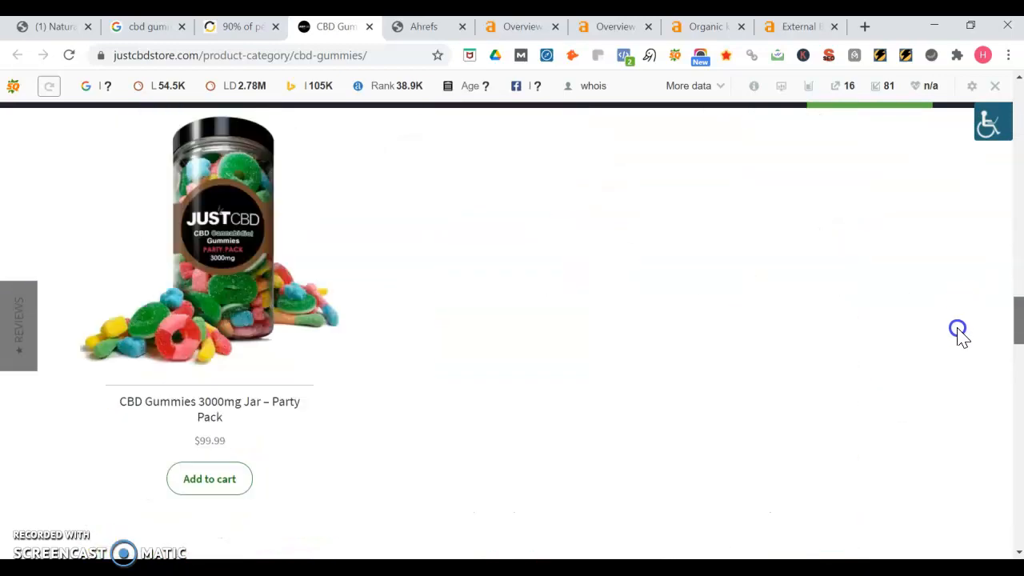
pyautogui.scroll(-3)
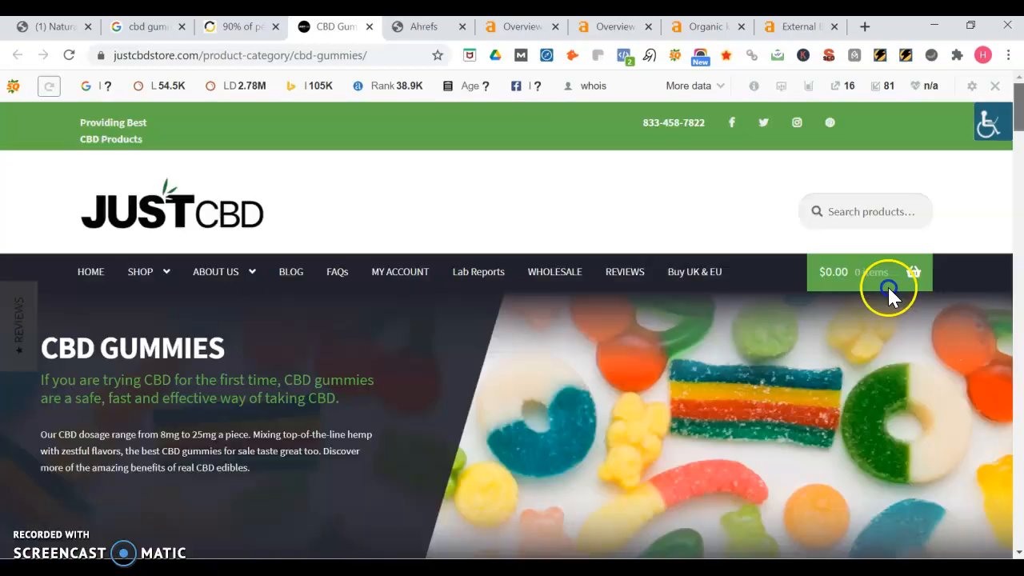
pyautogui.scroll(-3)
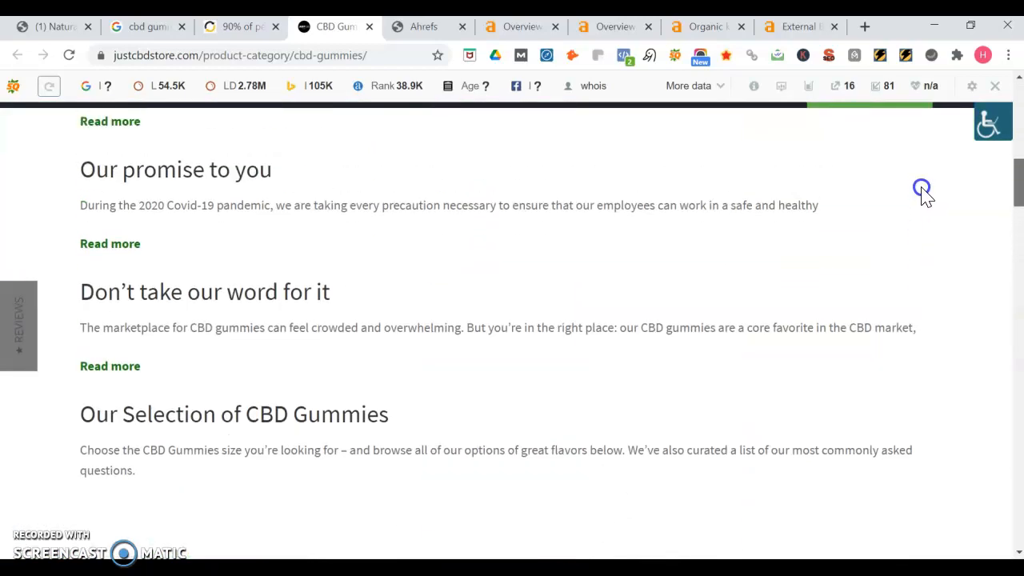
pyautogui.scroll(3)
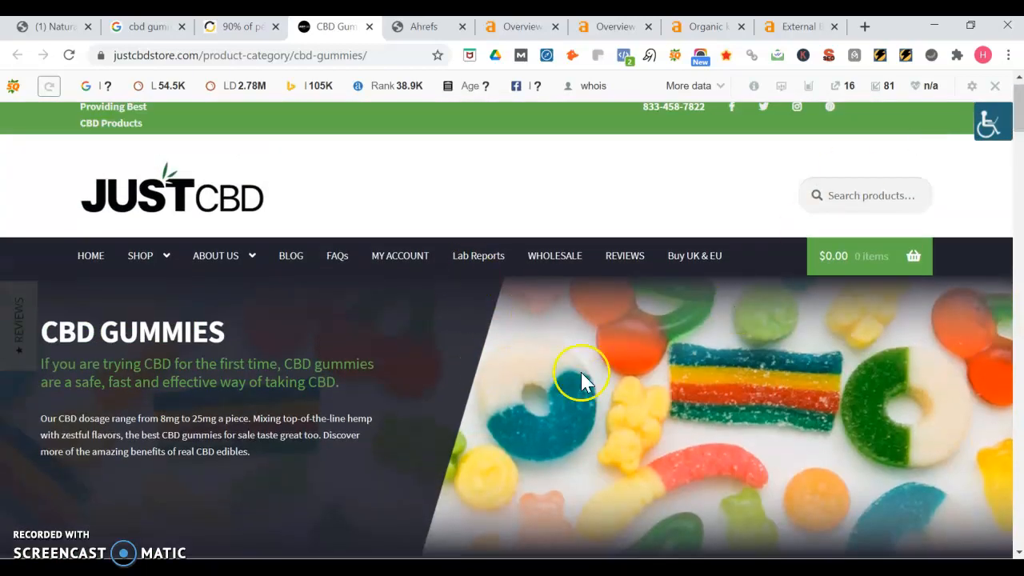
# Switch to the Natural Empowerment site and open its Gummies collection of 46 products
pyautogui.click(51, 26)
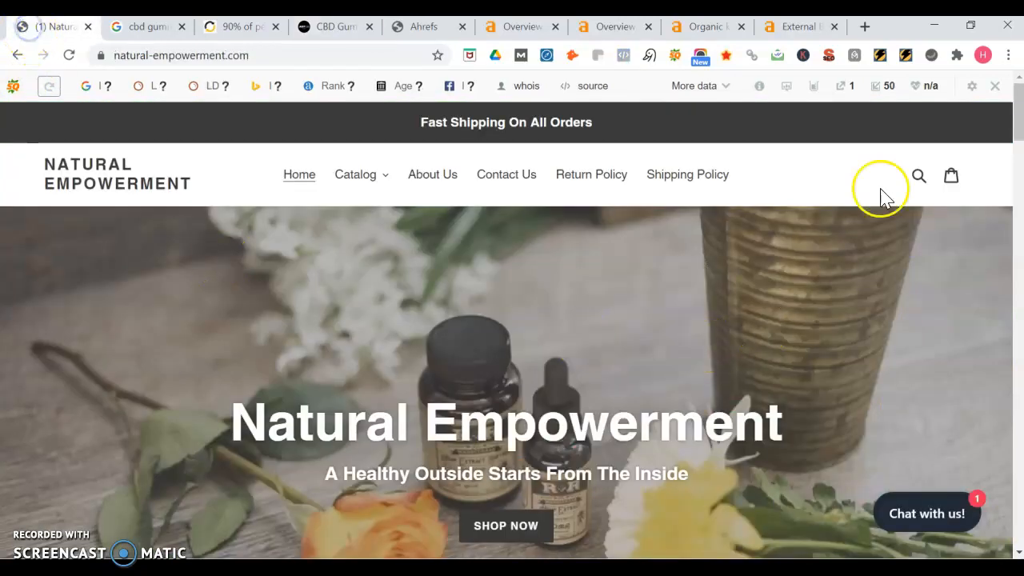
pyautogui.scroll(-3)
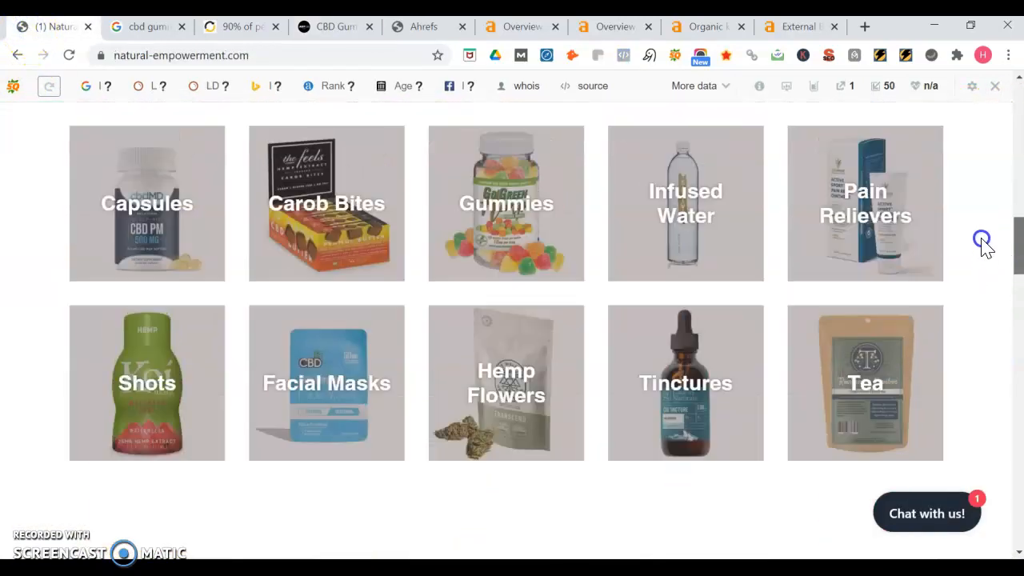
pyautogui.click(506, 204)
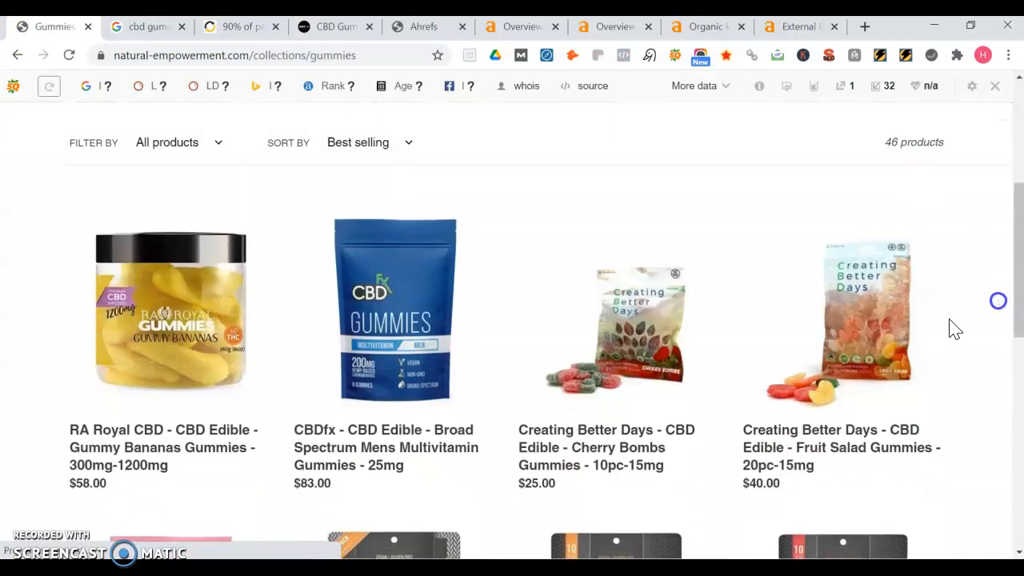
# Open the CBDfx men's multivitamin gummies product, scroll its description and dismiss the promo popup
pyautogui.click(394, 328)
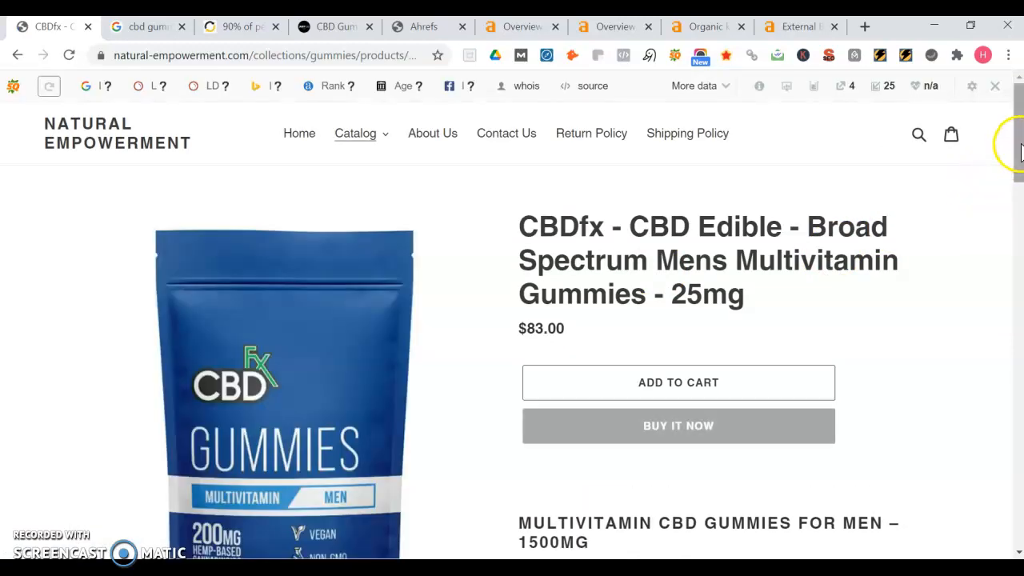
pyautogui.scroll(-3)
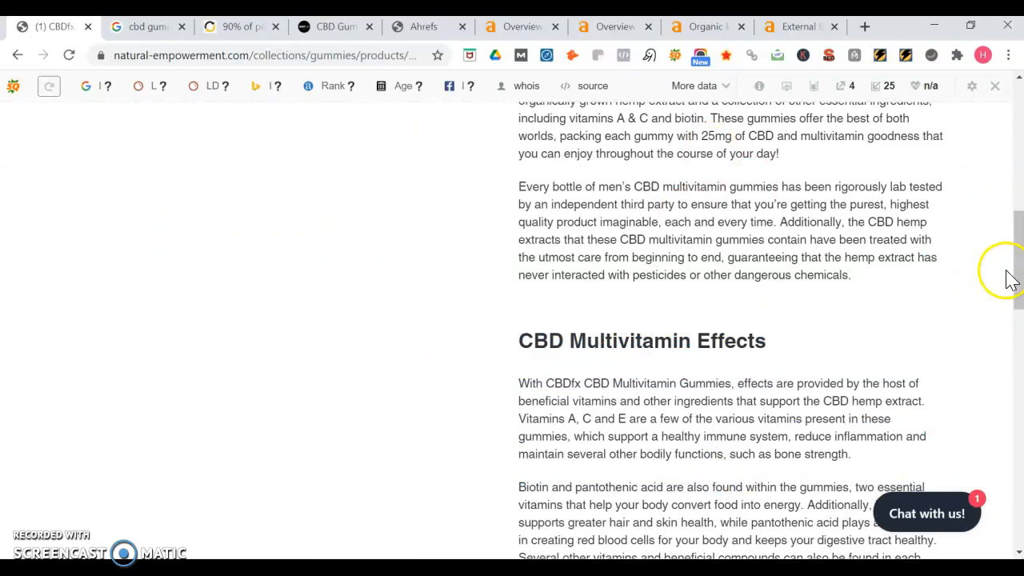
pyautogui.scroll(-3)
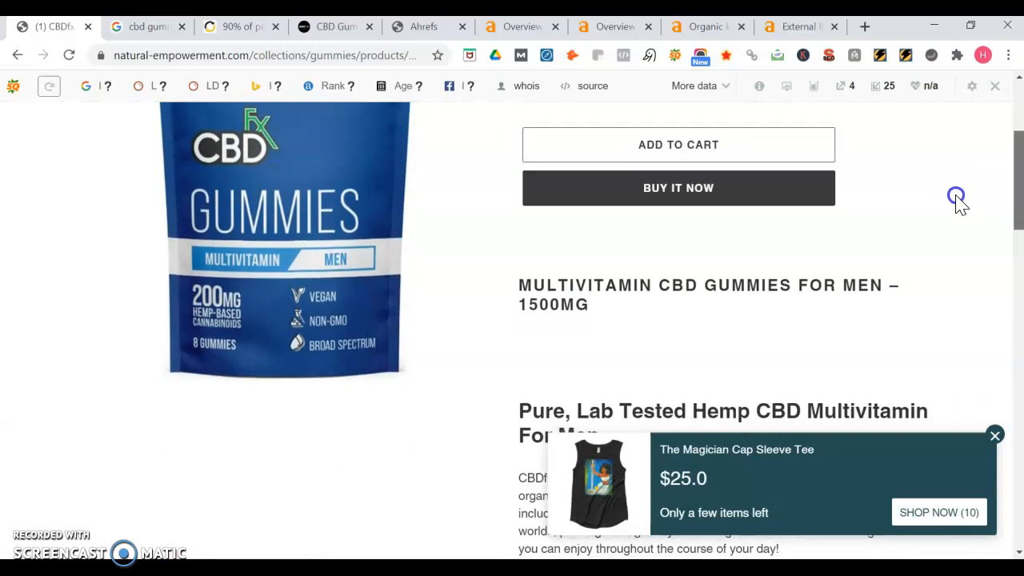
pyautogui.scroll(-3)
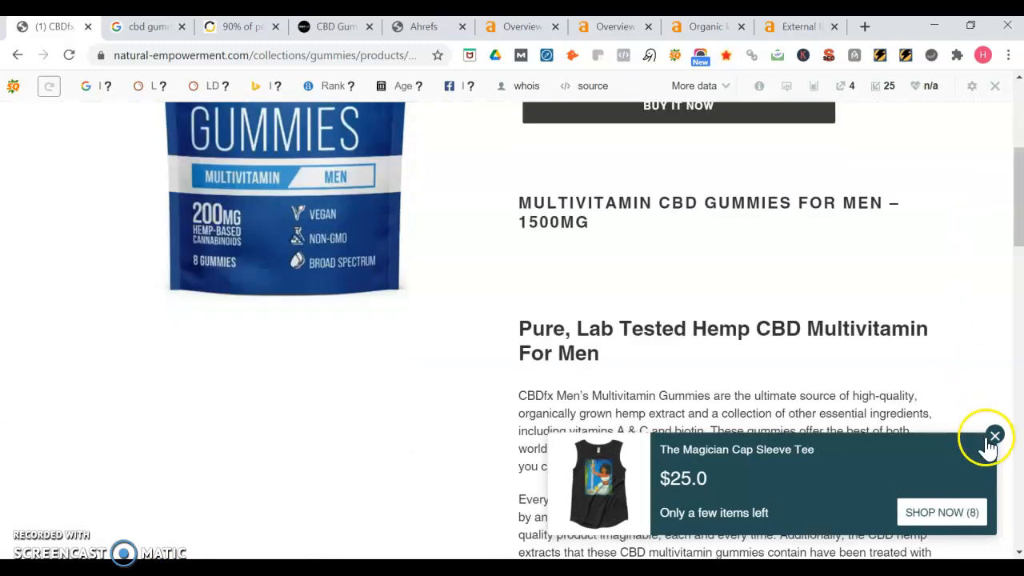
pyautogui.click(995, 435)
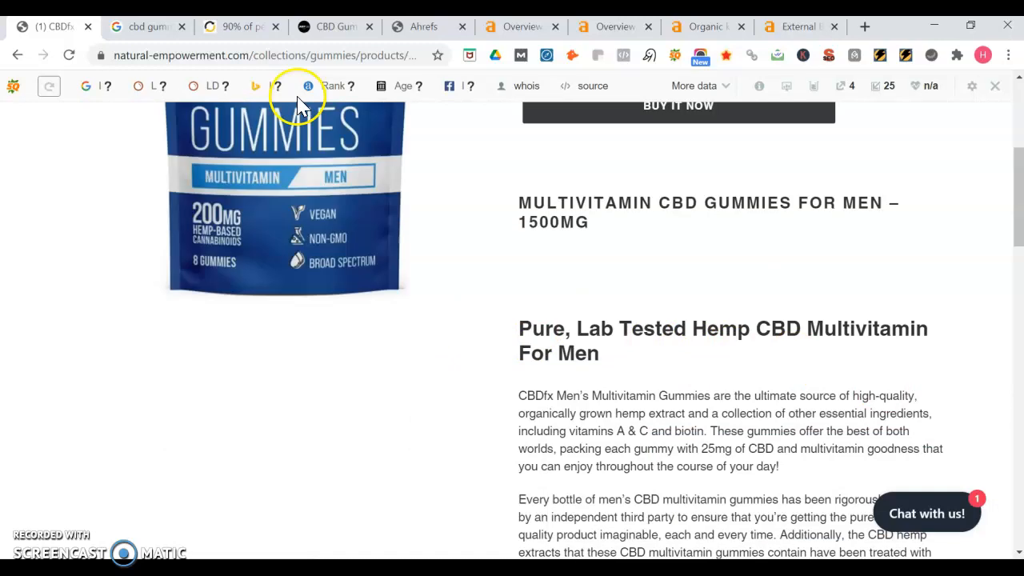
# Scroll further down the product page, then switch back to the JustCBD gummies tab
pyautogui.click(264, 55)
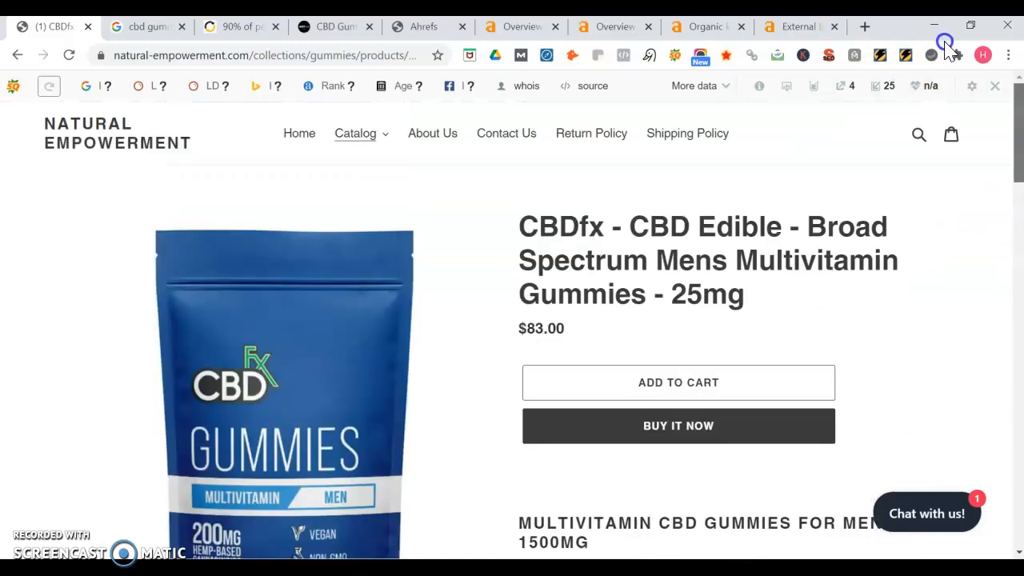
pyautogui.moveTo(822, 211)
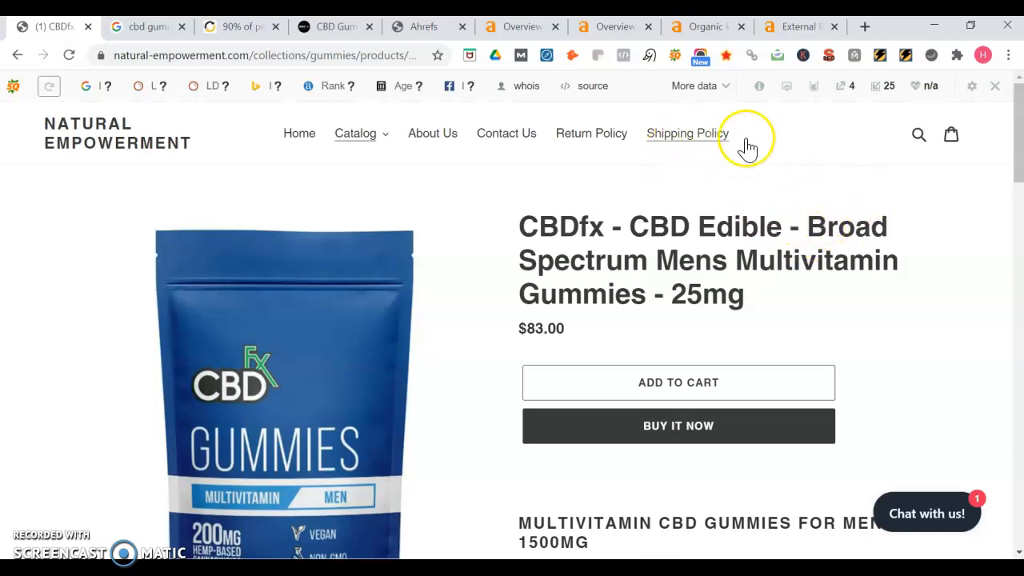
pyautogui.moveTo(522, 182)
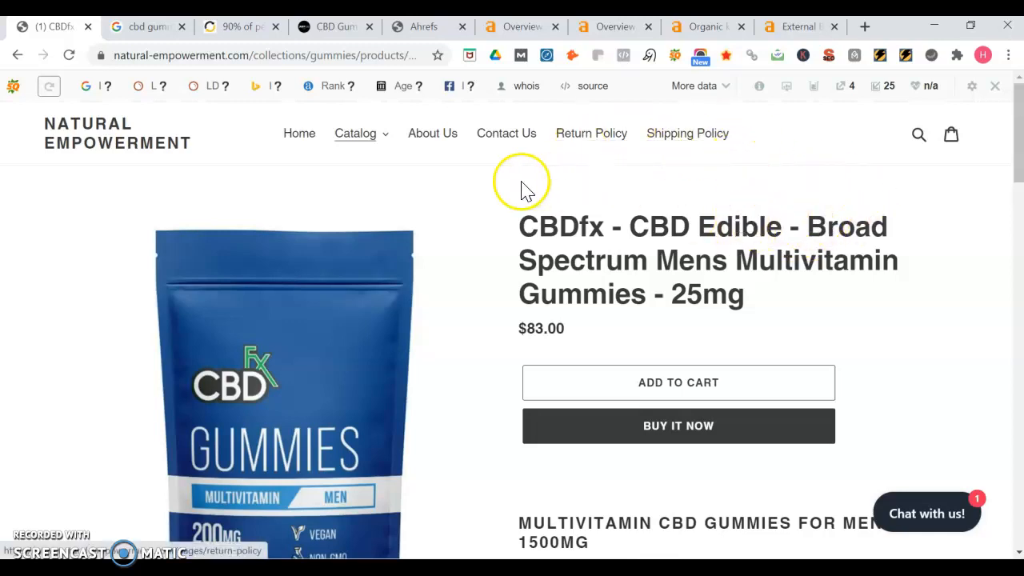
pyautogui.moveTo(1008, 168)
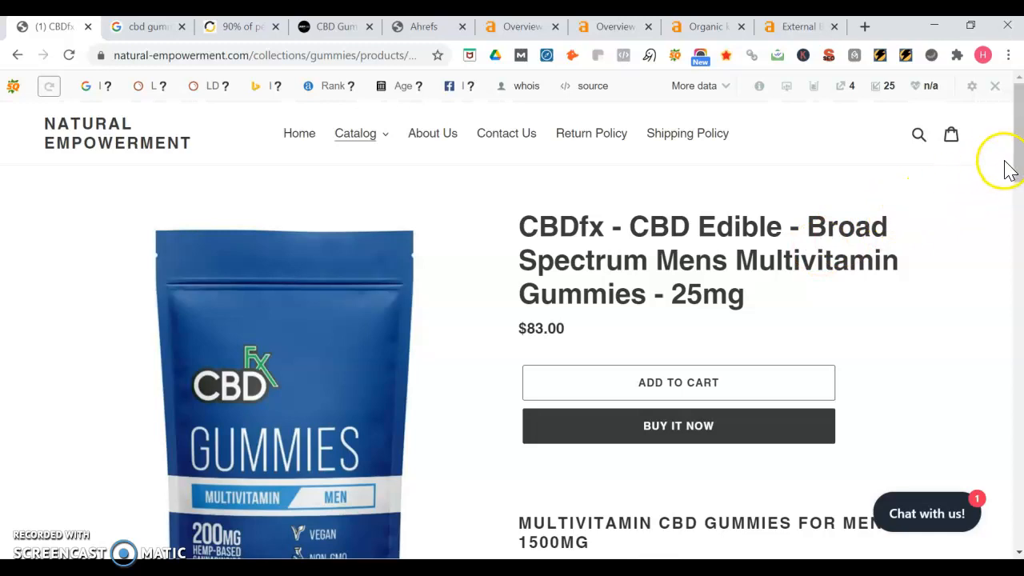
pyautogui.scroll(-3)
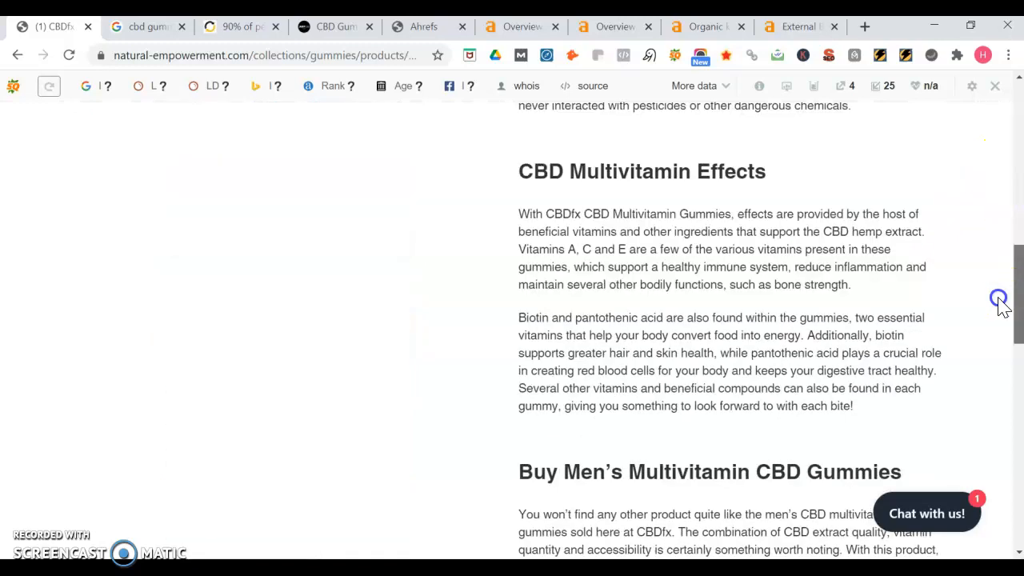
pyautogui.scroll(-3)
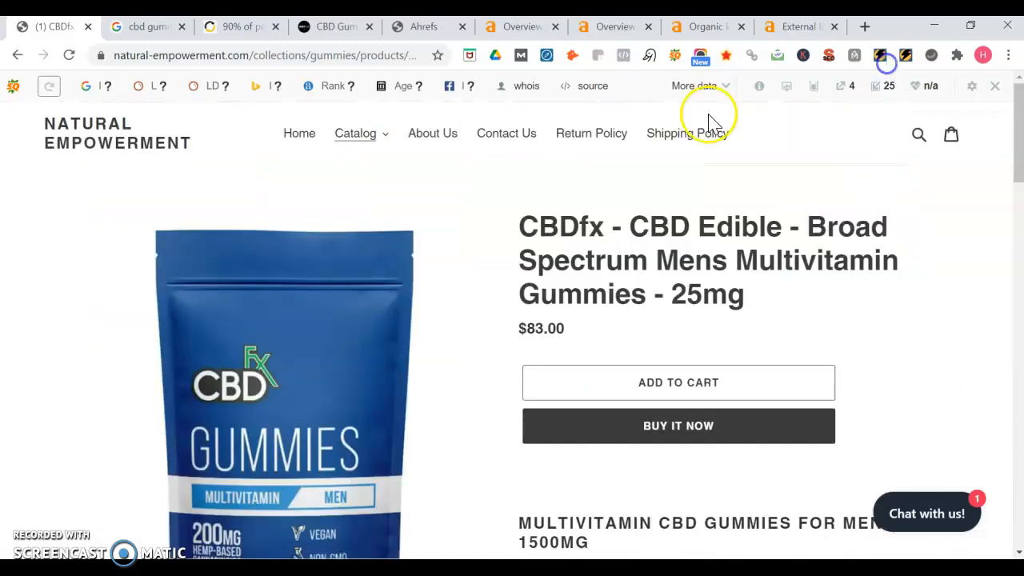
pyautogui.moveTo(326, 176)
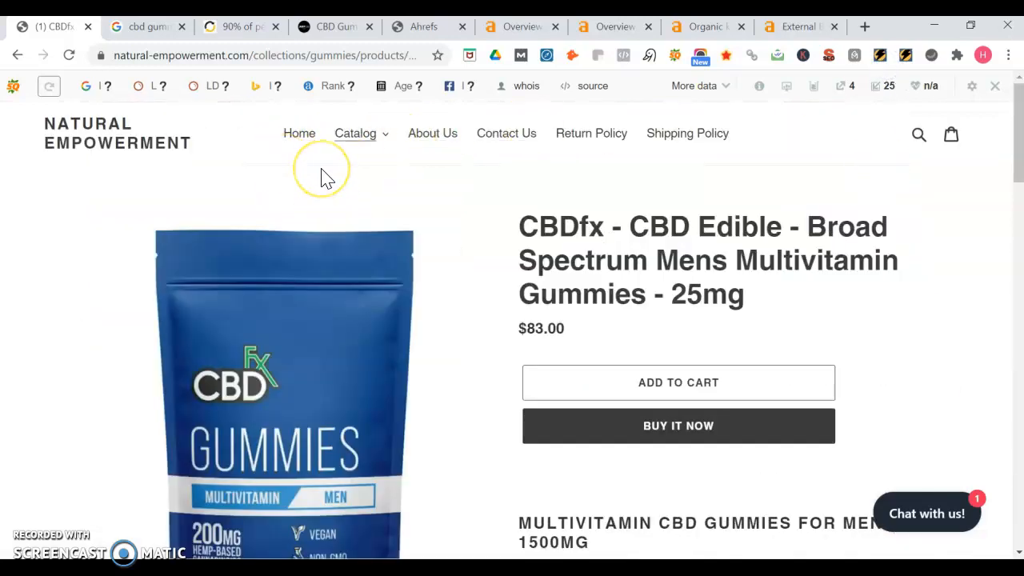
pyautogui.moveTo(327, 177)
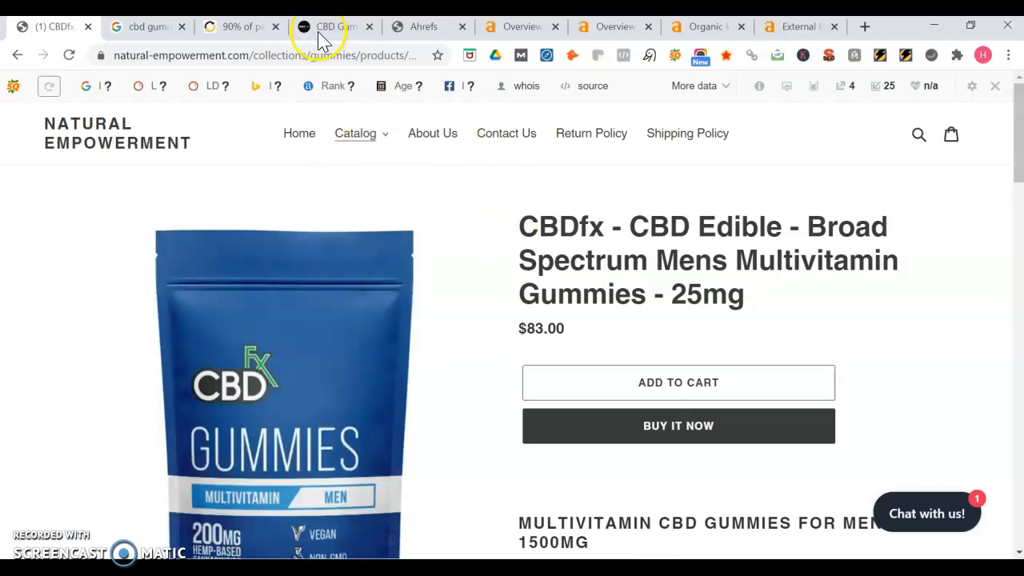
pyautogui.click(330, 26)
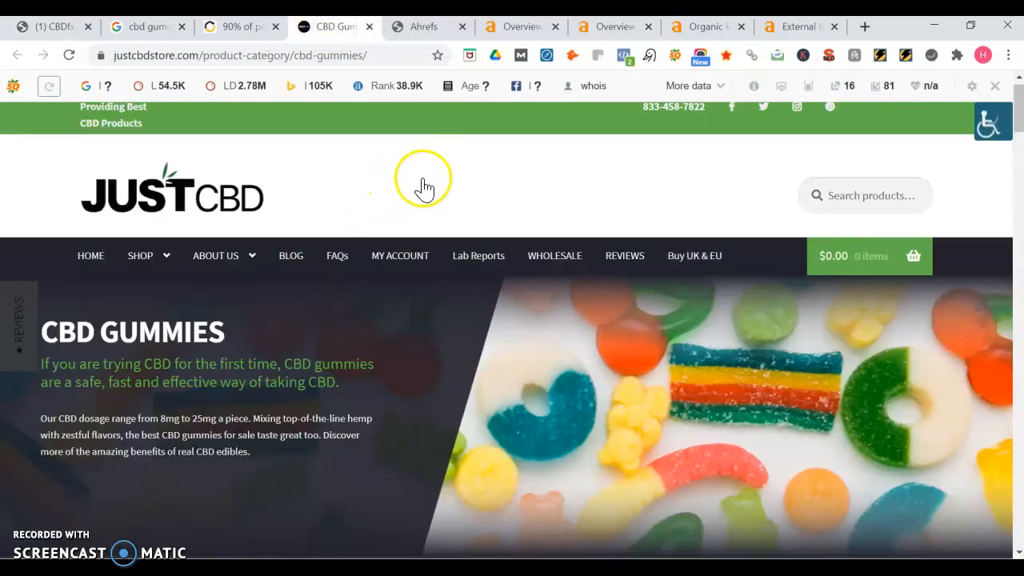
pyautogui.moveTo(391, 202)
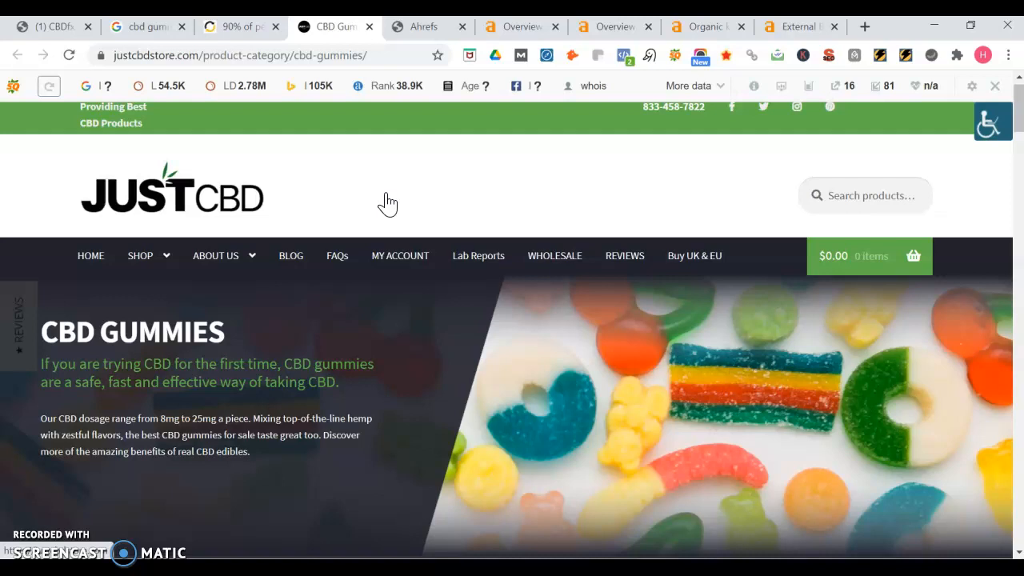
# Switch back to the CBDfx men's multivitamin gummies product page on Natural Empowerment
pyautogui.click(48, 26)
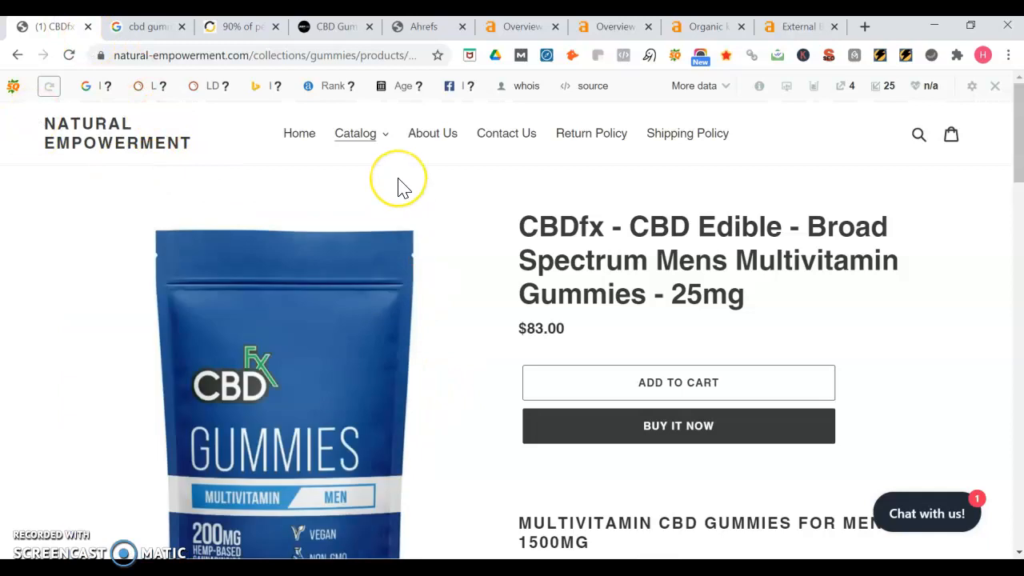
pyautogui.moveTo(409, 195)
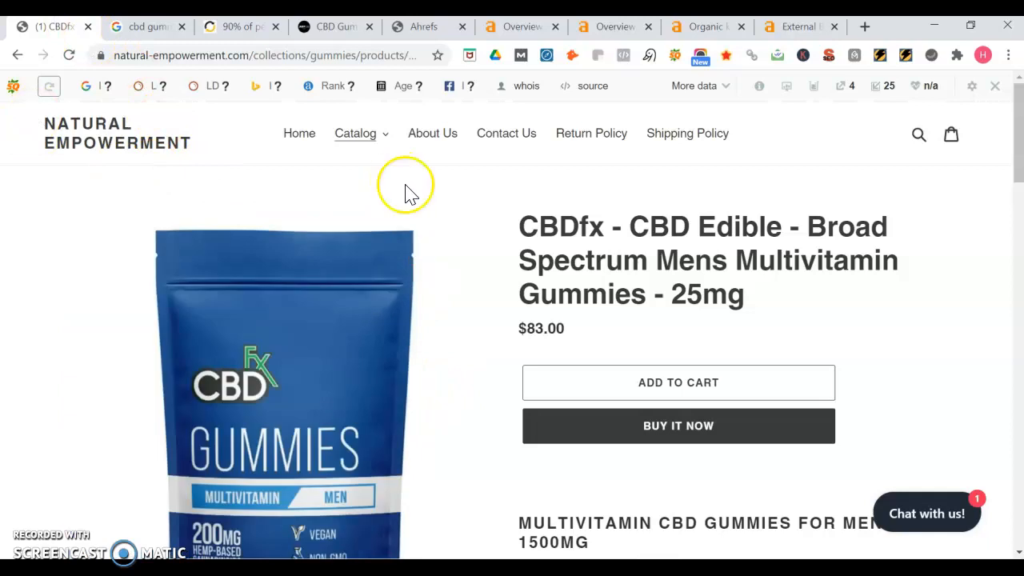
pyautogui.moveTo(590, 217)
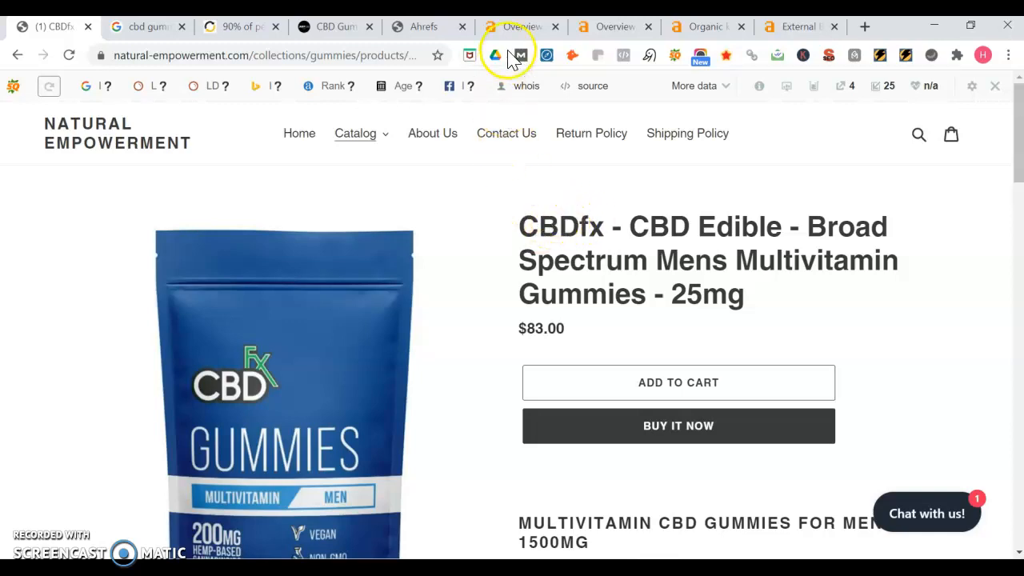
# Switch to the Ahrefs overview for natural-empowerment.com showing no rank, 0 keywords and $0 traffic value
pyautogui.click(515, 26)
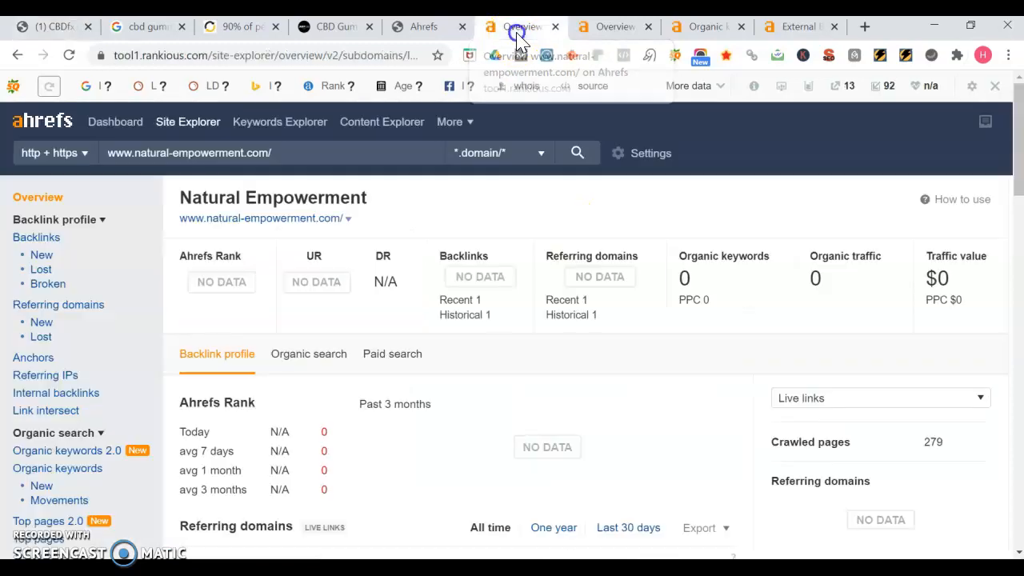
pyautogui.moveTo(612, 291)
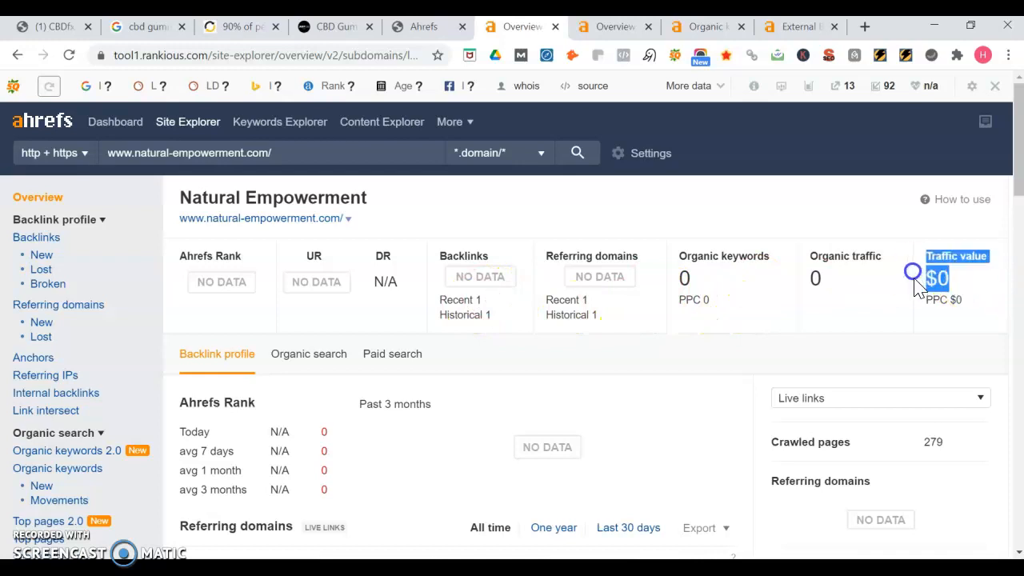
pyautogui.moveTo(916, 278)
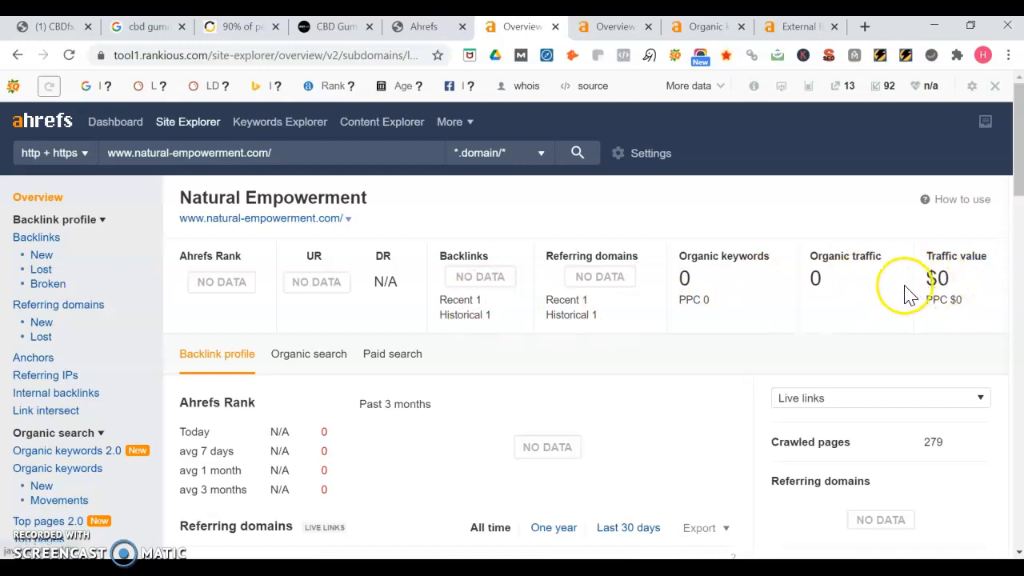
pyautogui.moveTo(813, 308)
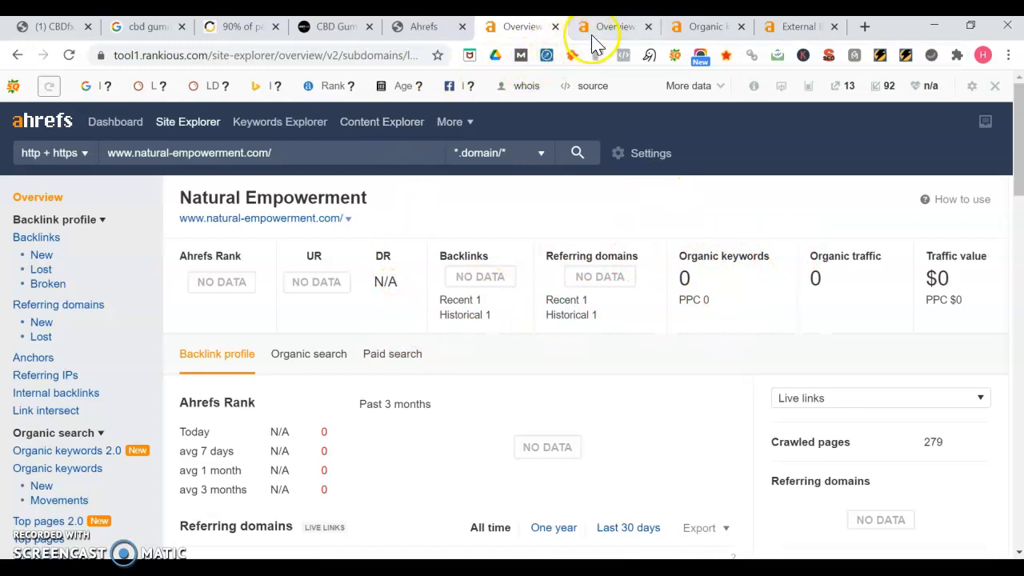
# Switch to the Ahrefs overview for justcbdstore.com's gummies page: rank 48,961, 27.4K backlinks, 25.3K traffic
pyautogui.click(600, 26)
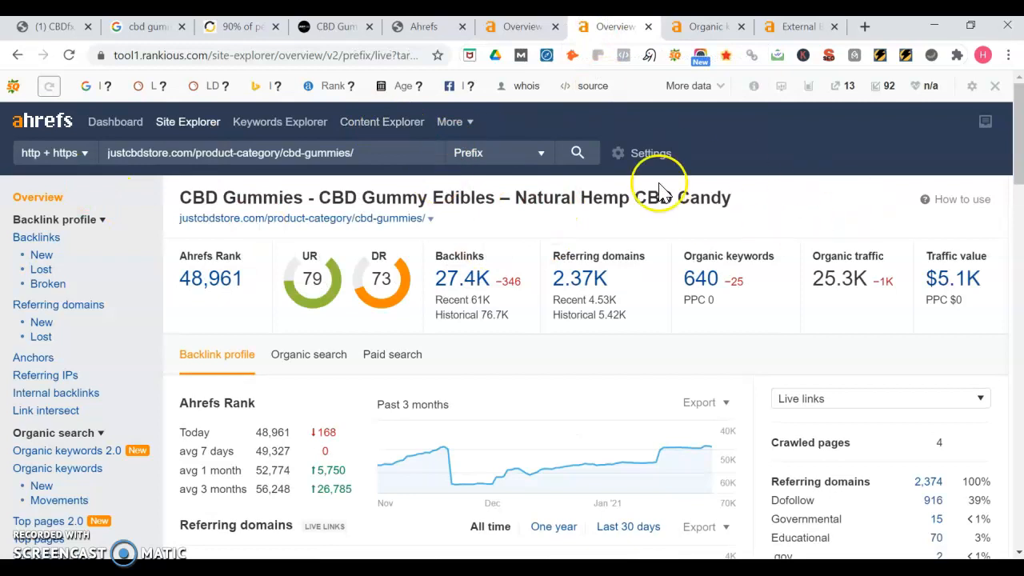
pyautogui.moveTo(815, 278)
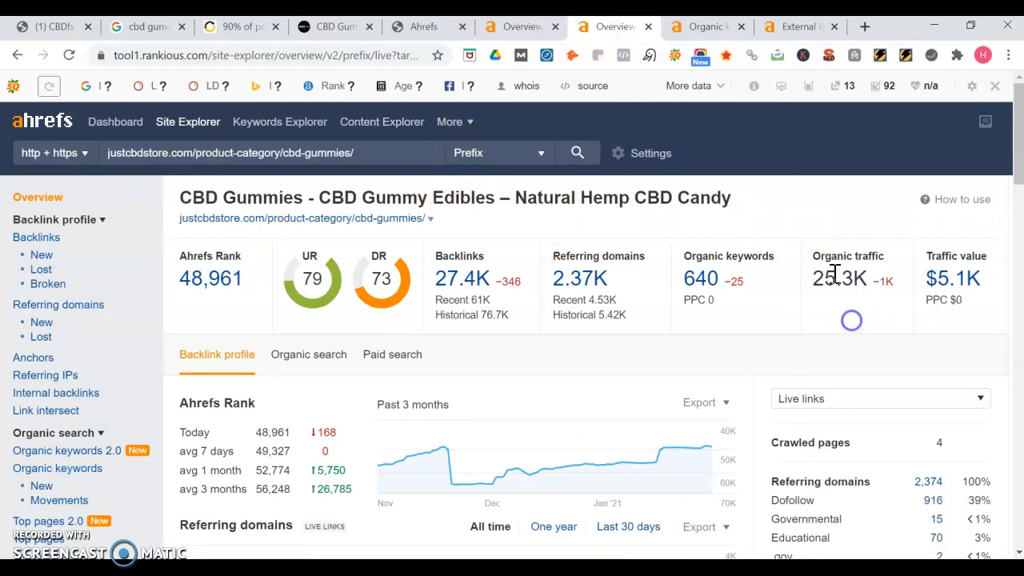
pyautogui.moveTo(775, 286)
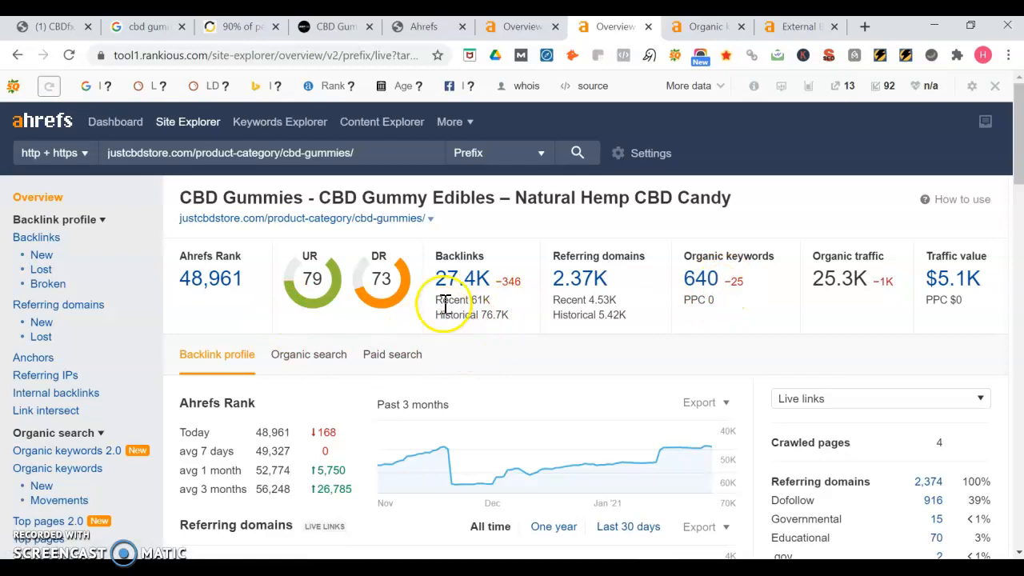
pyautogui.moveTo(854, 342)
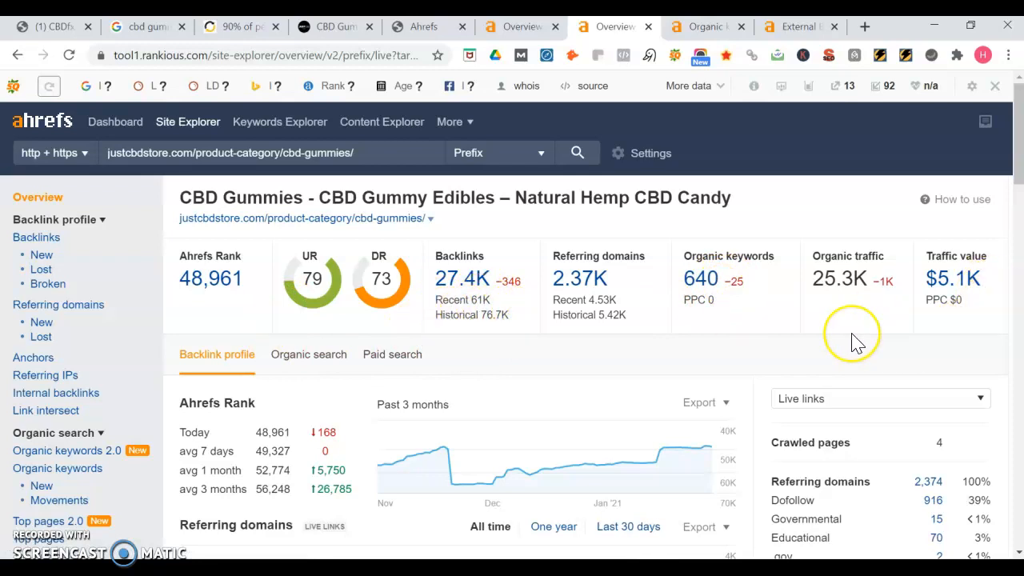
pyautogui.moveTo(857, 343)
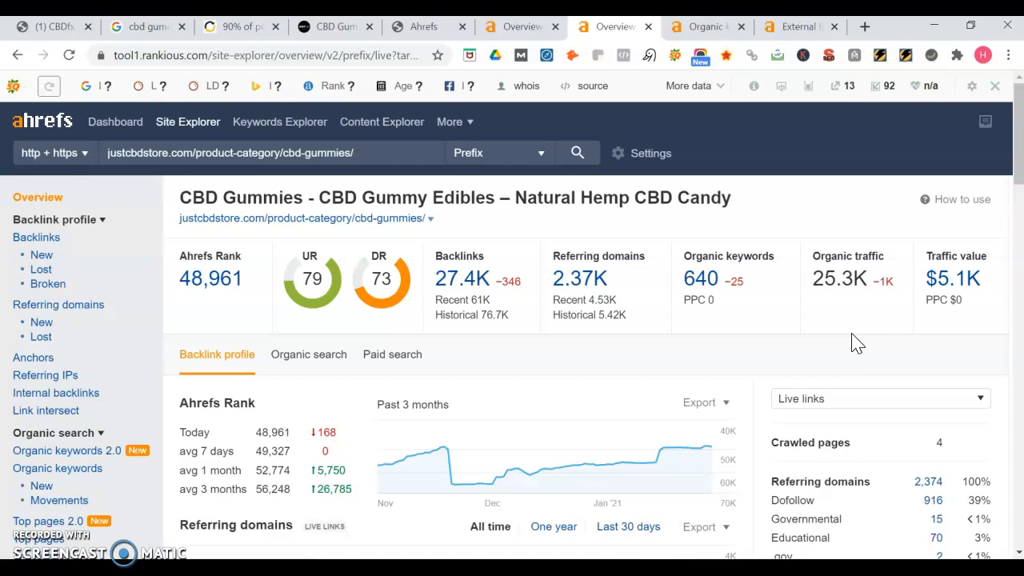
# Open the gummies page's 577 organic keywords, highlight cbd gummies at position 4 with 14,391 traffic, and scroll the list
pyautogui.click(706, 25)
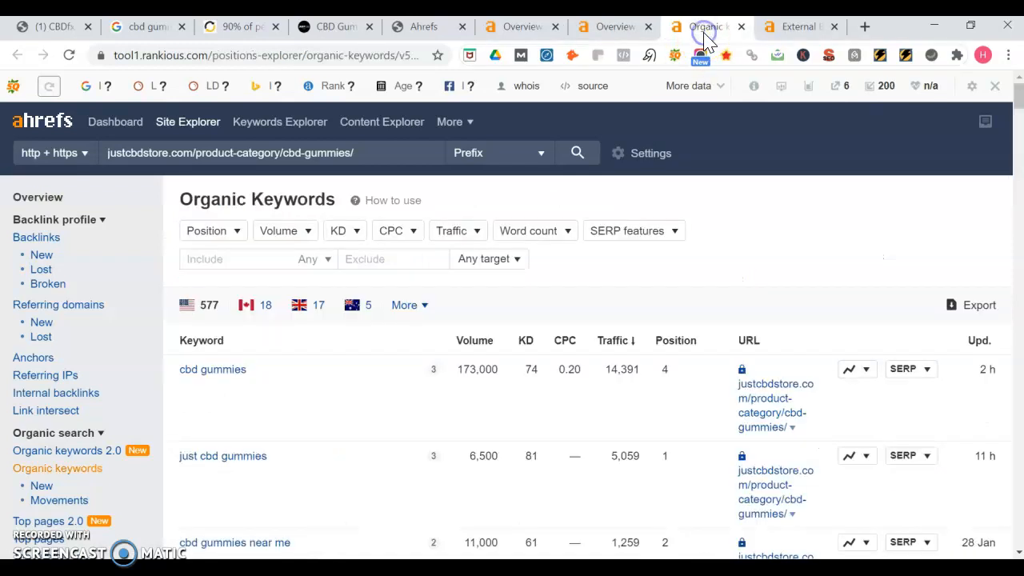
pyautogui.moveTo(474, 378)
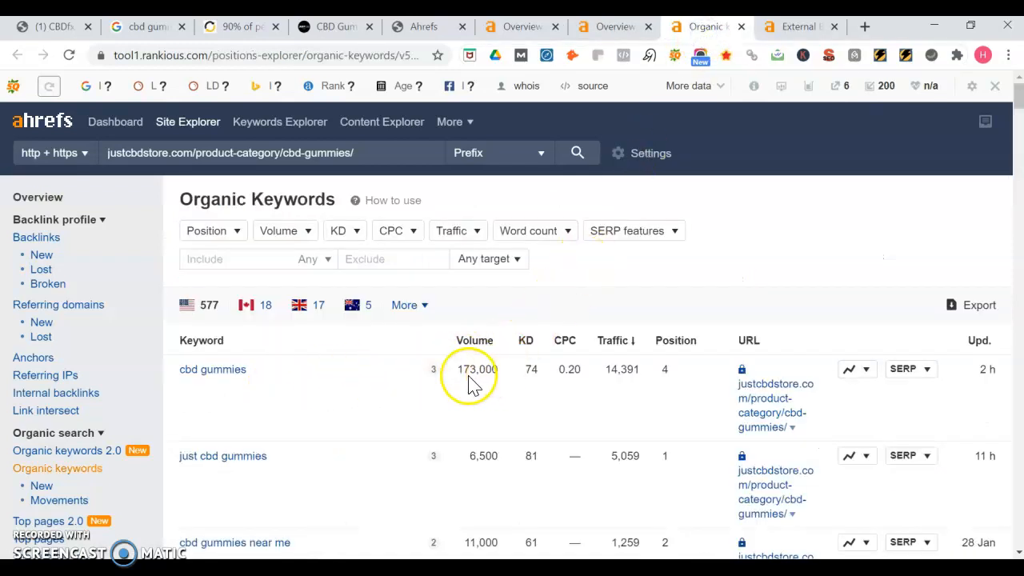
pyautogui.moveTo(514, 373)
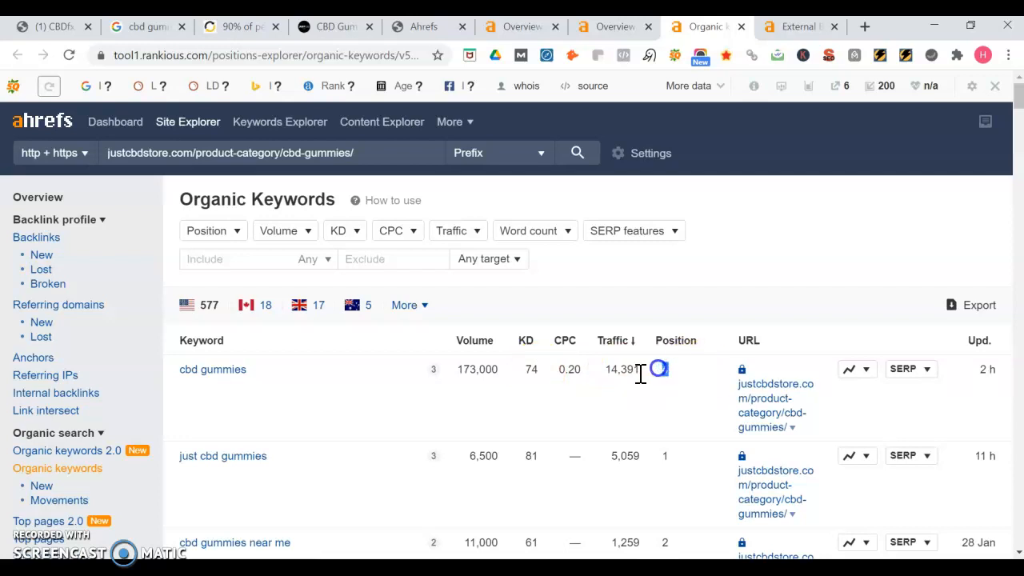
pyautogui.doubleClick(621, 369)
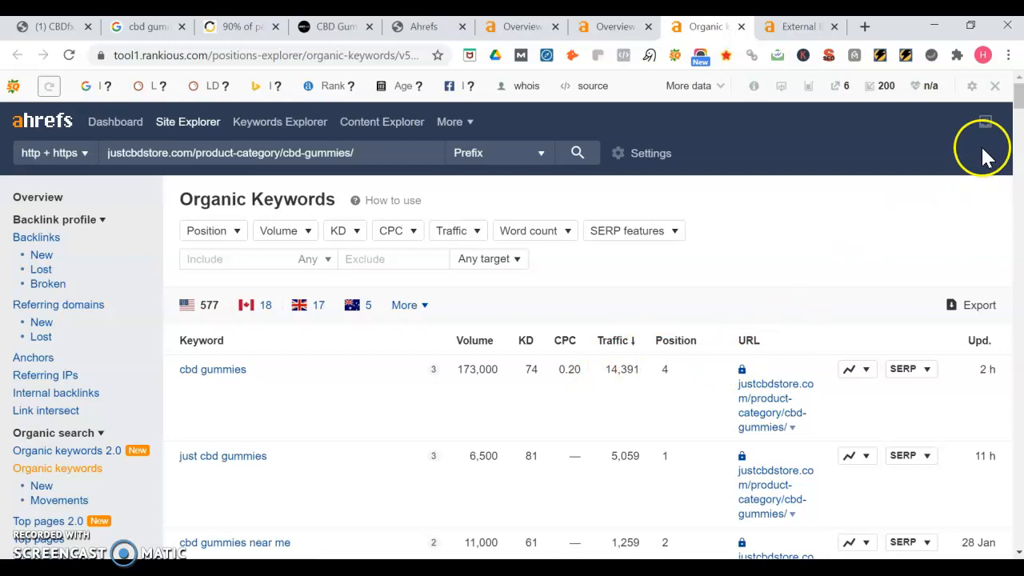
pyautogui.scroll(-3)
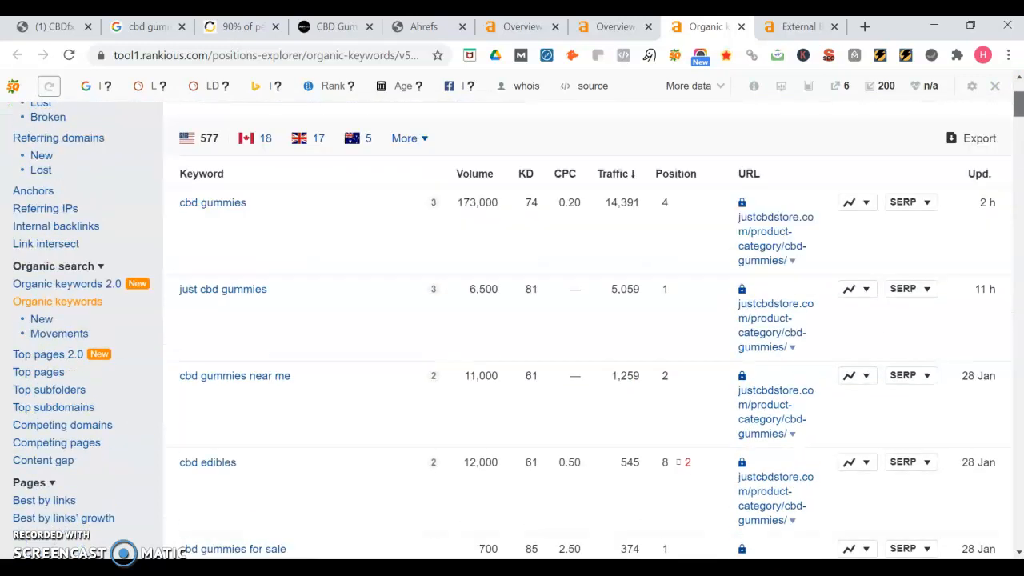
pyautogui.scroll(-3)
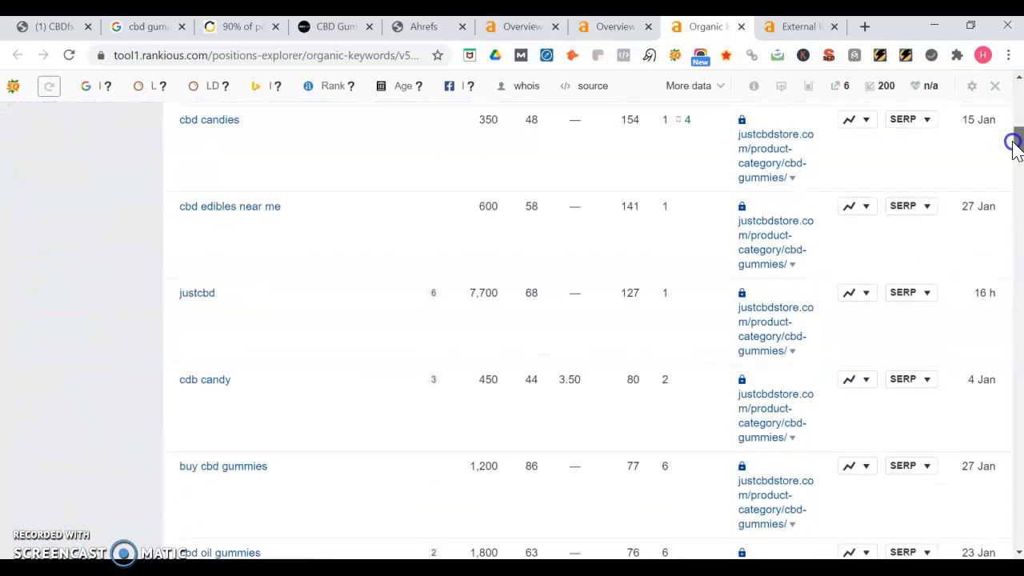
pyautogui.scroll(-3)
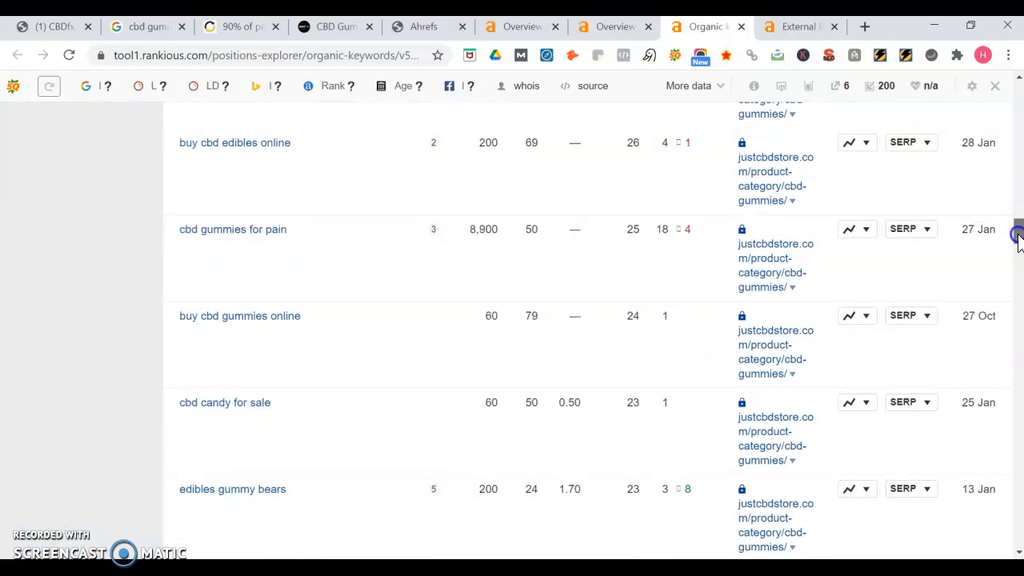
pyautogui.scroll(-3)
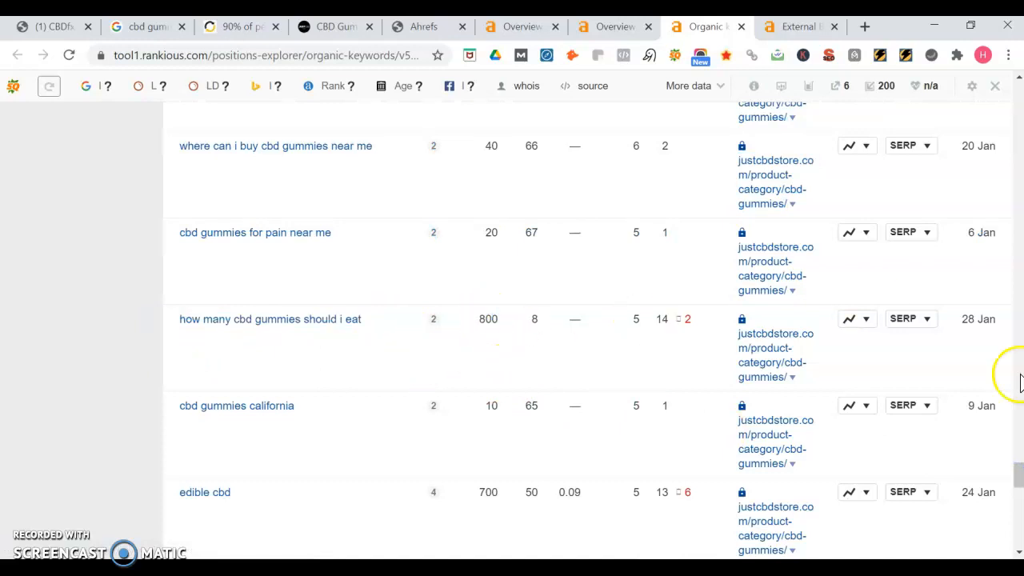
pyautogui.scroll(-3)
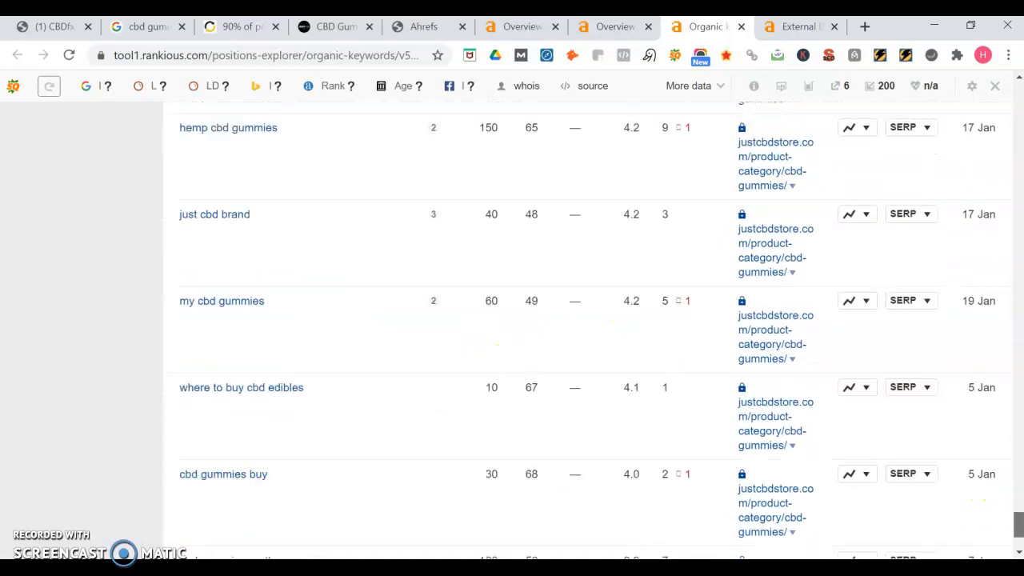
pyautogui.scroll(-3)
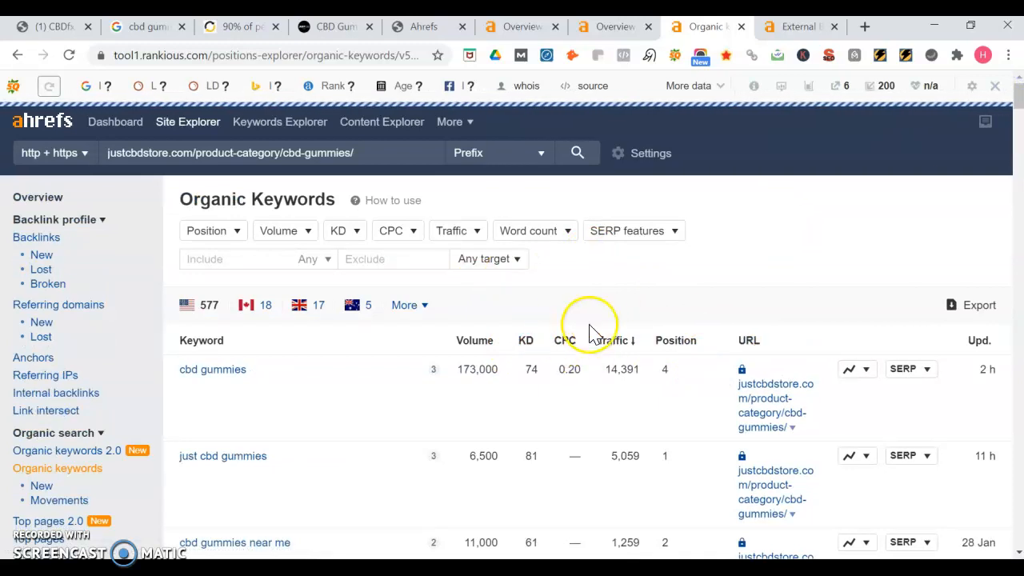
pyautogui.moveTo(618, 335)
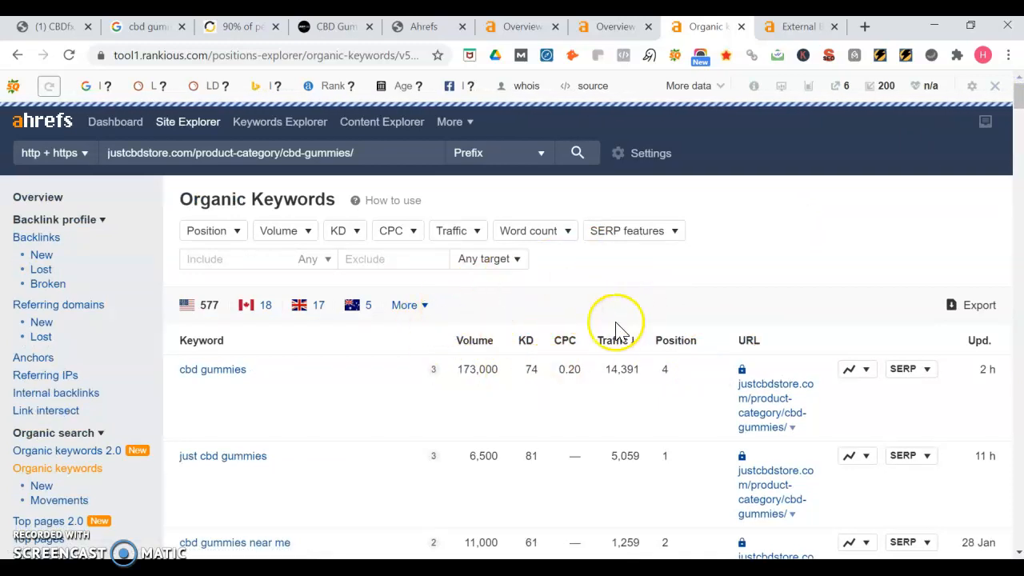
# Sort the organic keywords by KD ascending, putting hemptrance cbd gummies at position 11 first
pyautogui.click(611, 339)
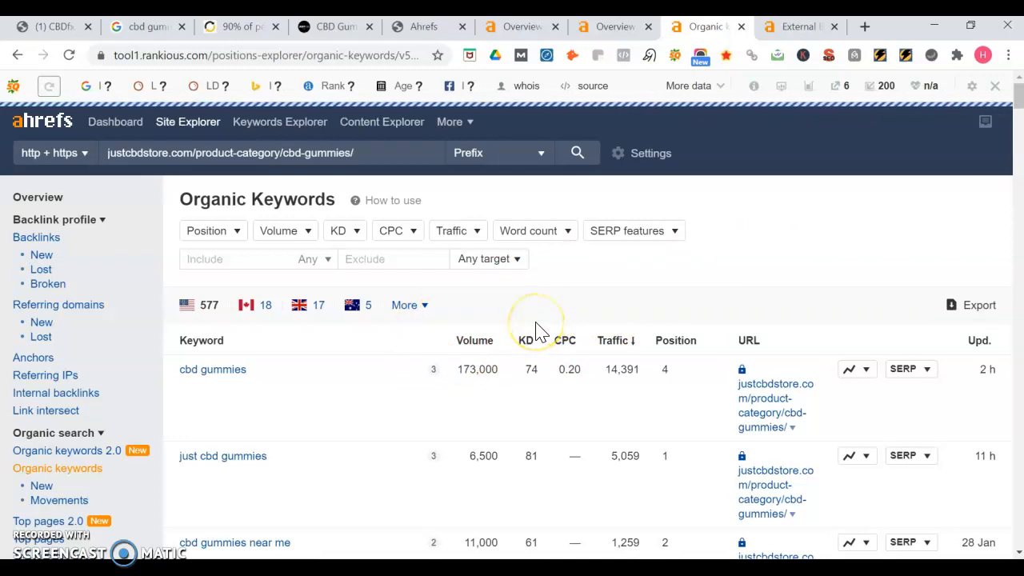
pyautogui.moveTo(512, 400)
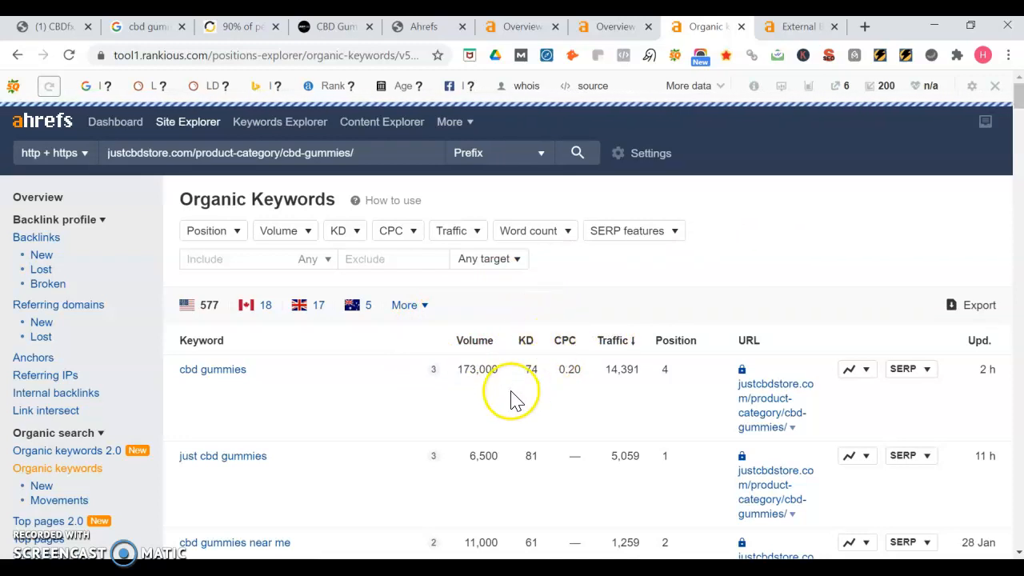
pyautogui.moveTo(530, 450)
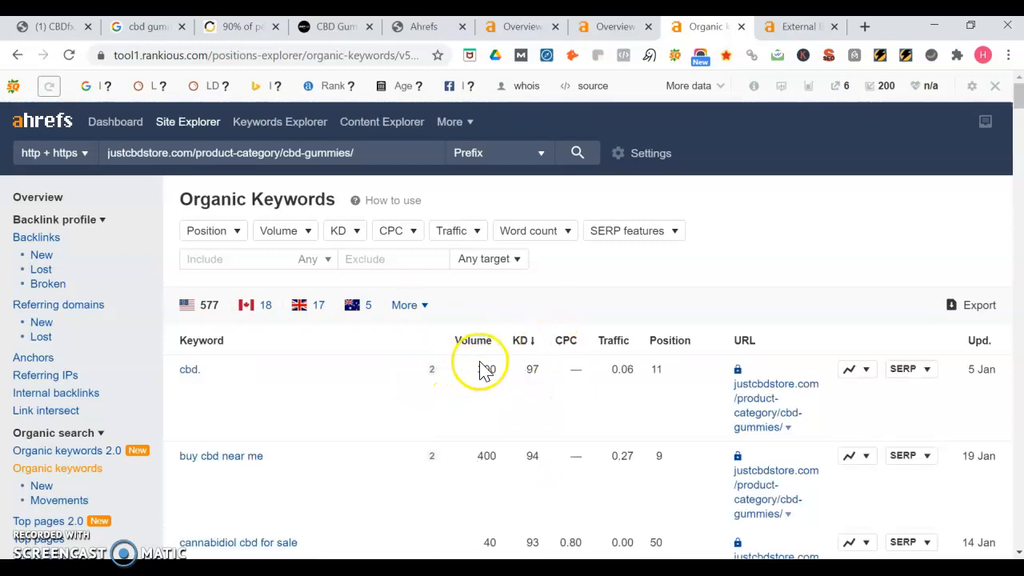
pyautogui.click(522, 339)
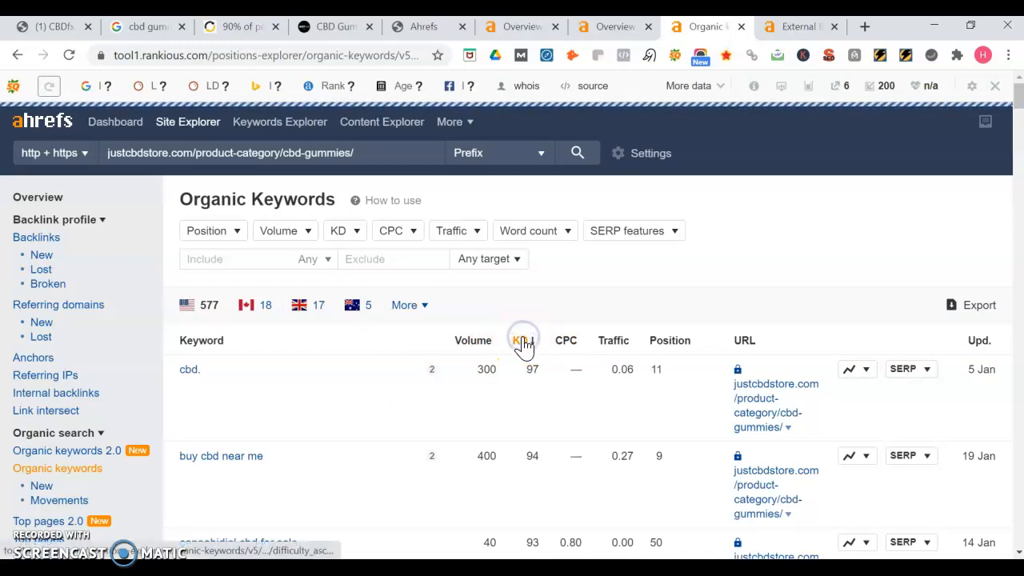
pyautogui.click(522, 340)
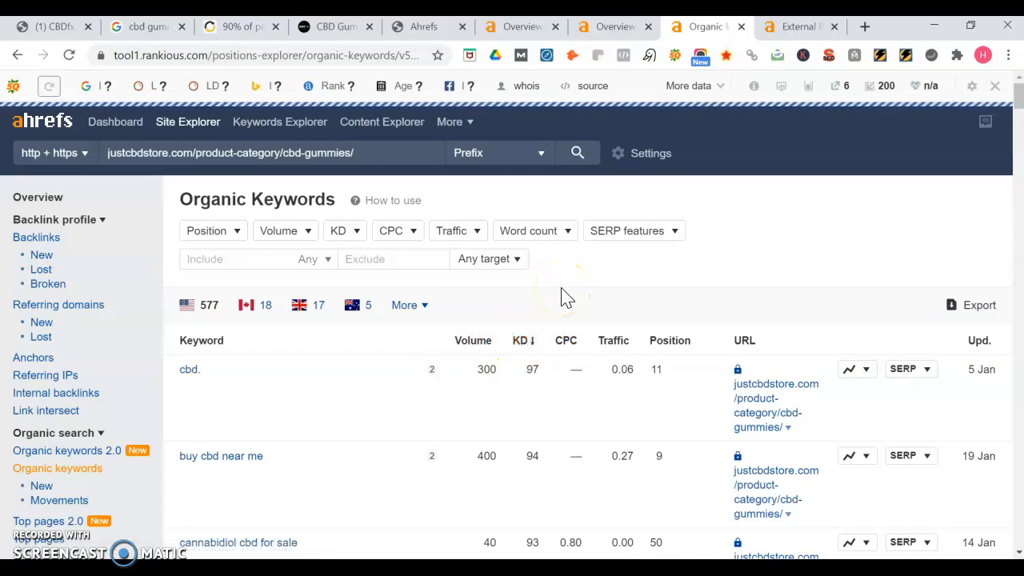
pyautogui.moveTo(361, 384)
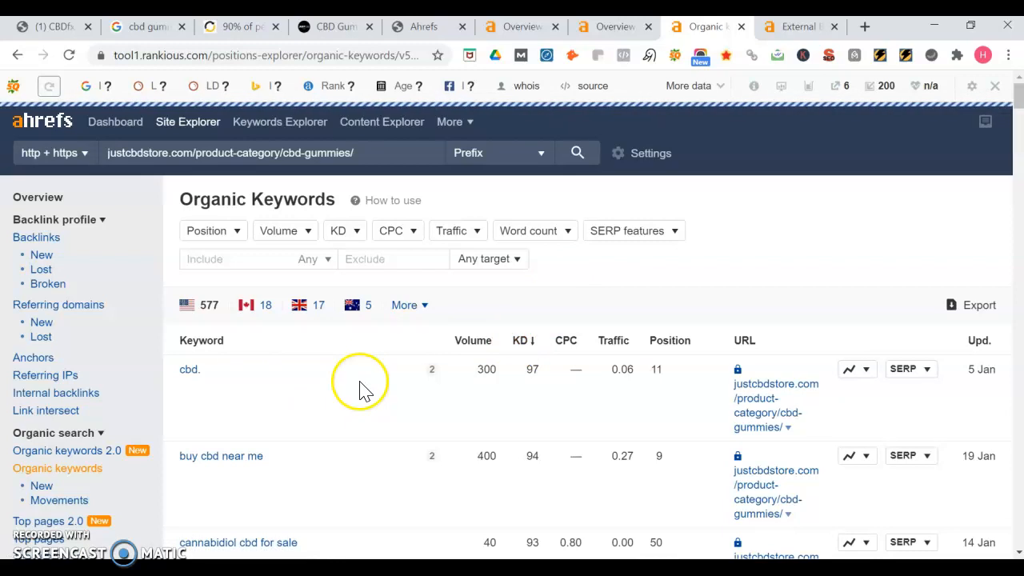
pyautogui.moveTo(485, 374)
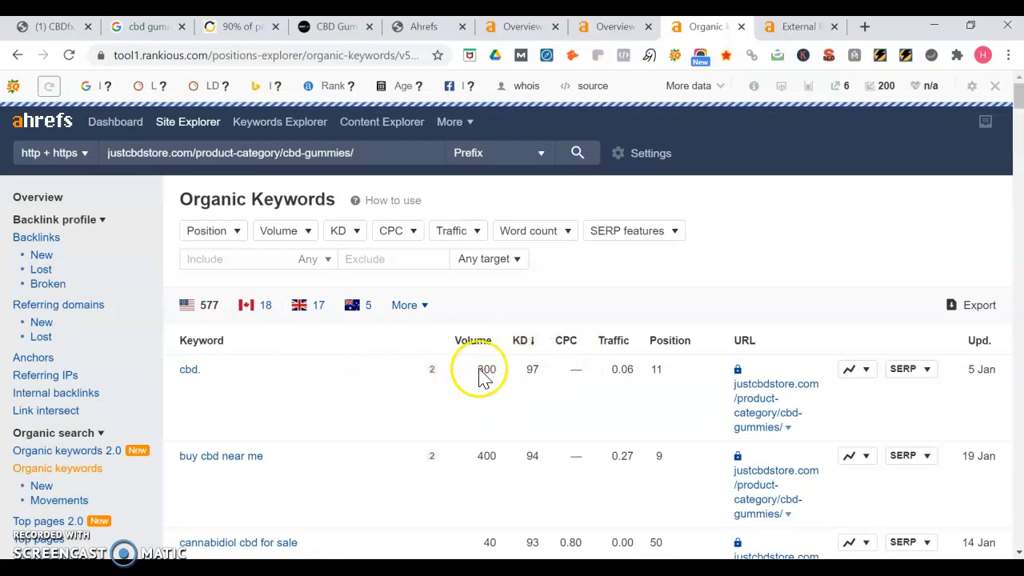
pyautogui.moveTo(685, 375)
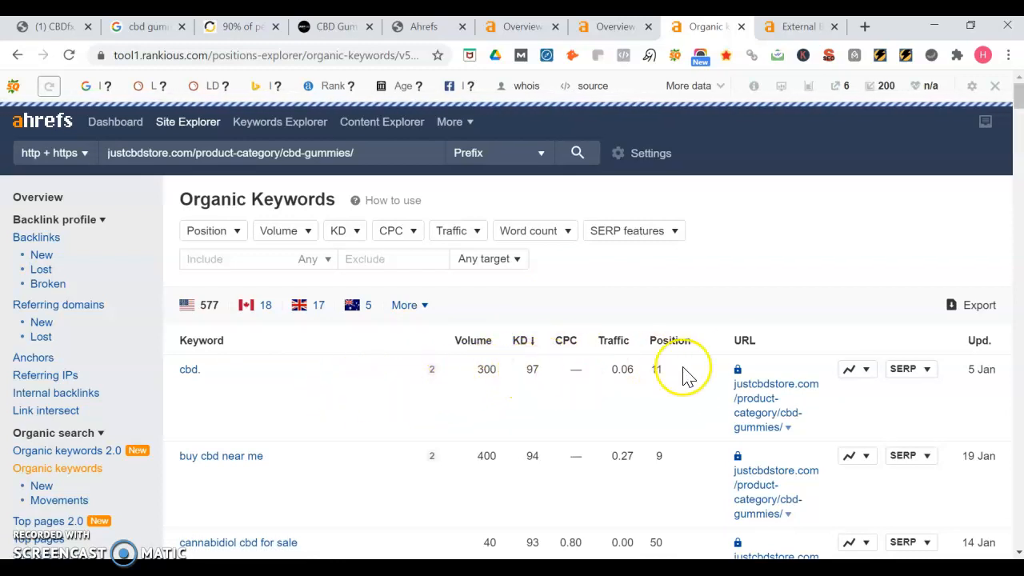
pyautogui.scroll(-3)
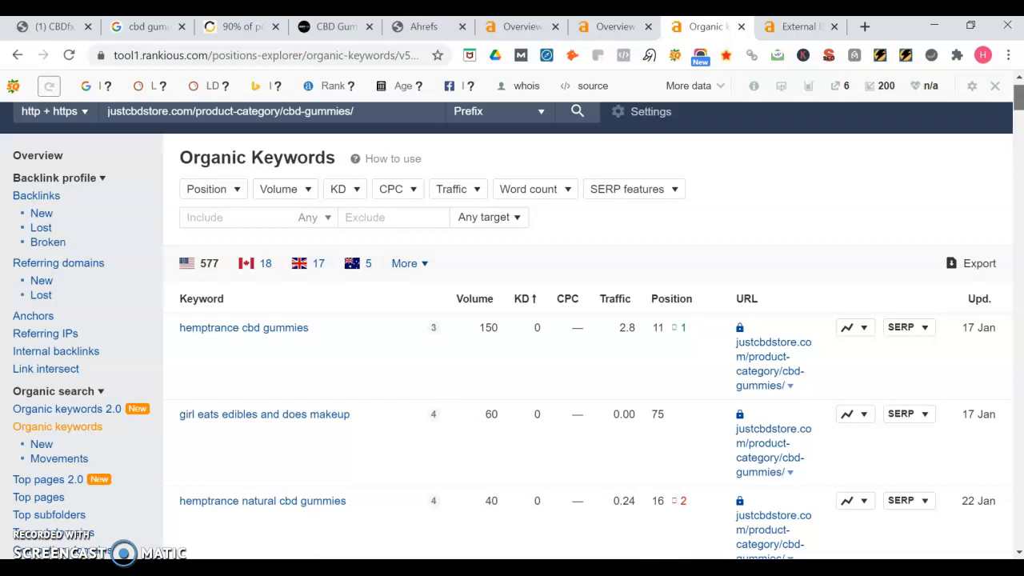
pyautogui.scroll(-3)
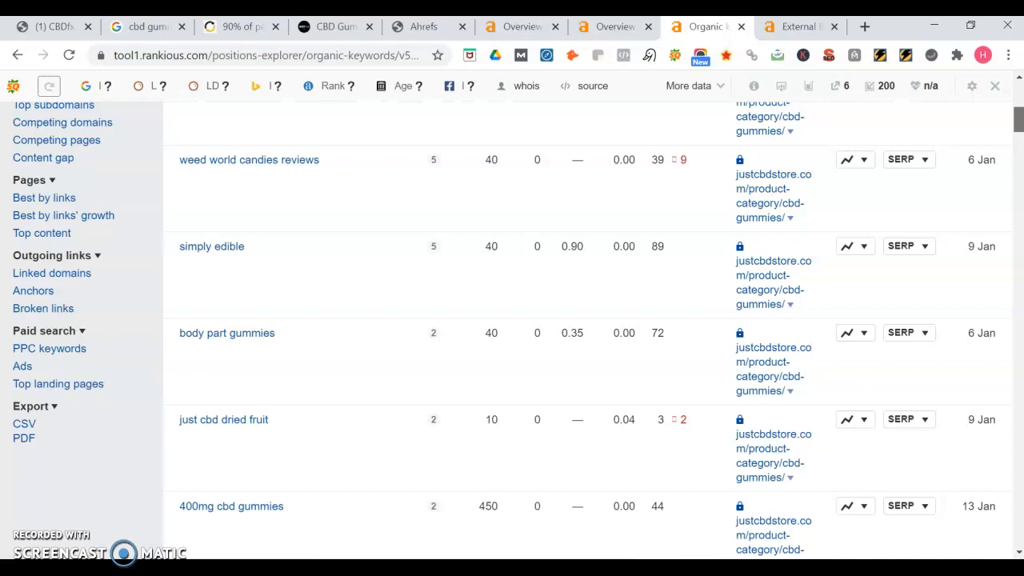
pyautogui.scroll(-3)
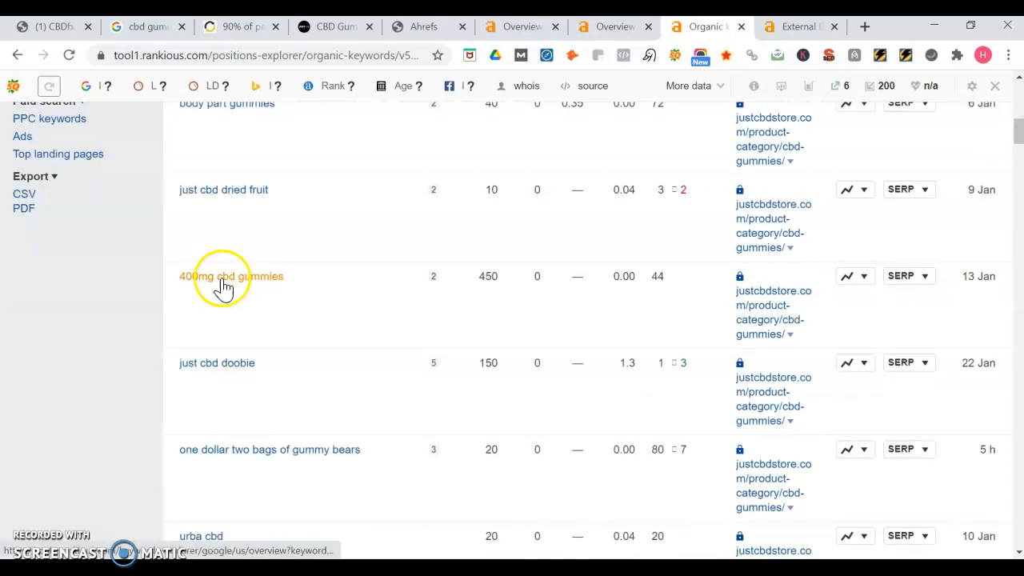
pyautogui.moveTo(900, 195)
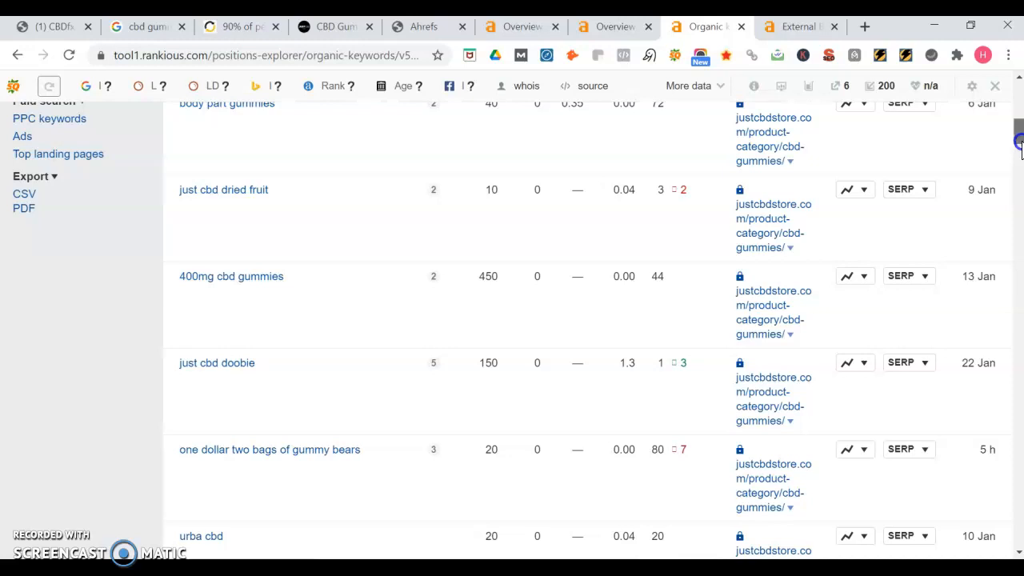
pyautogui.scroll(-3)
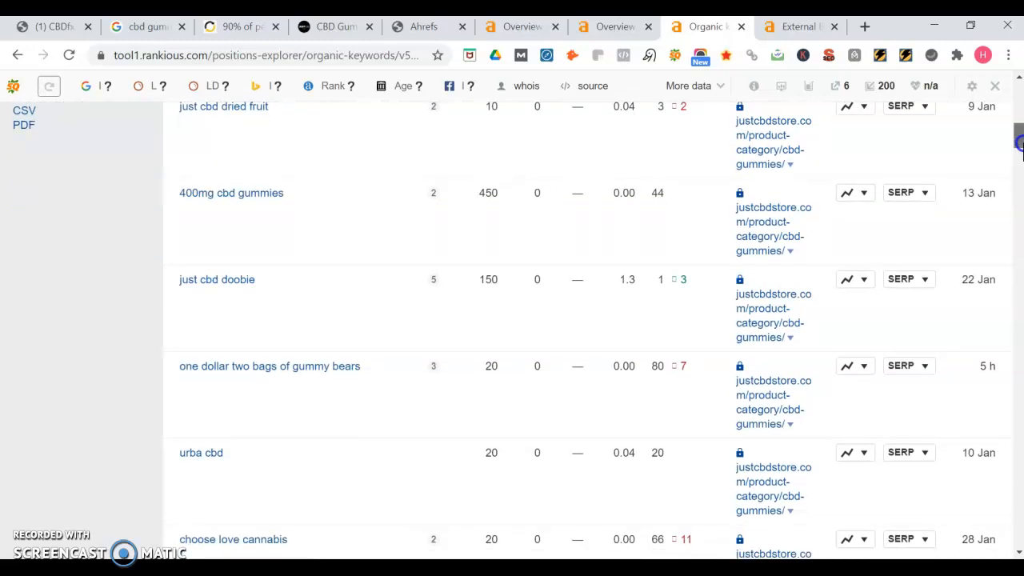
pyautogui.scroll(-3)
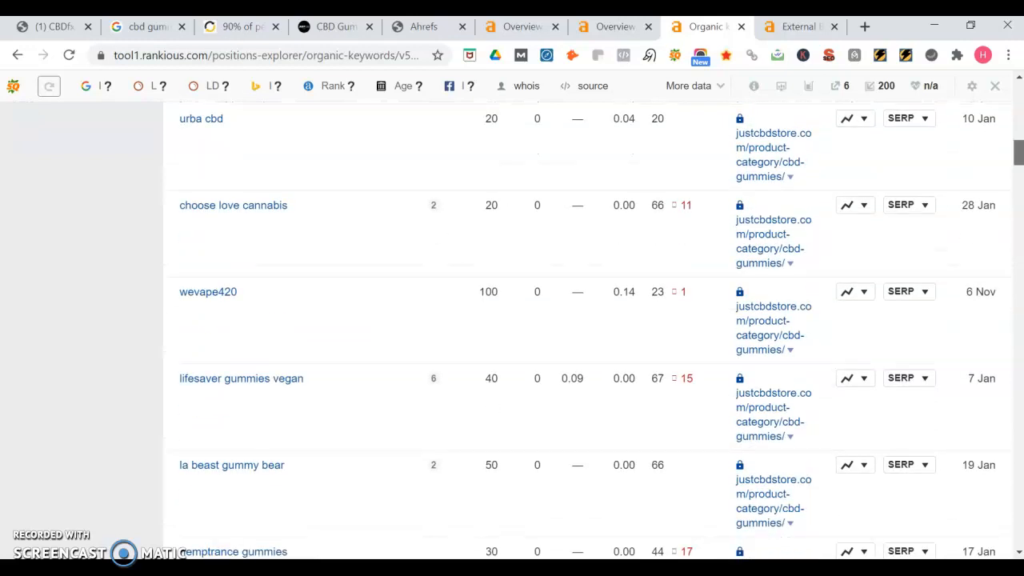
pyautogui.scroll(-3)
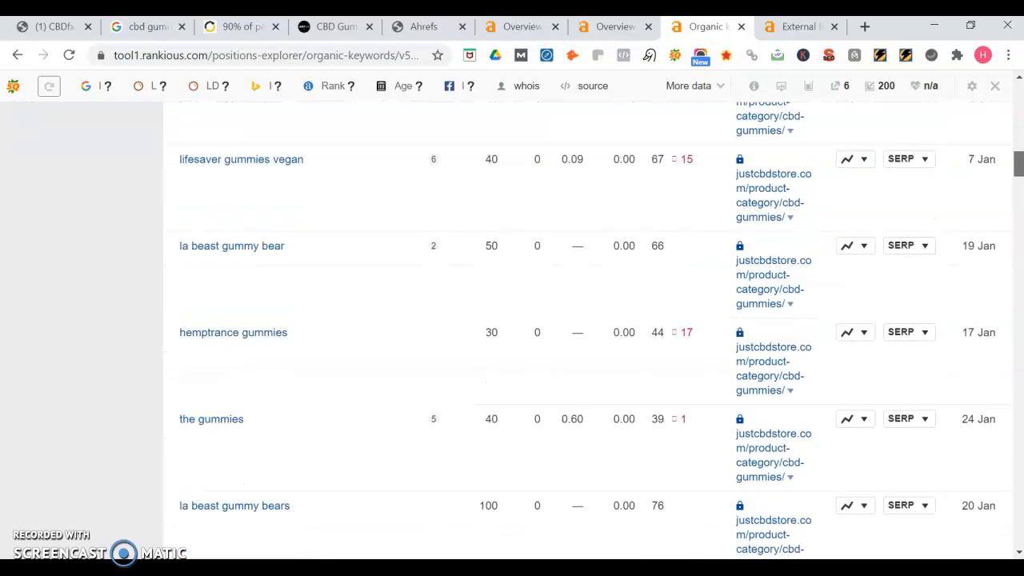
pyautogui.scroll(-3)
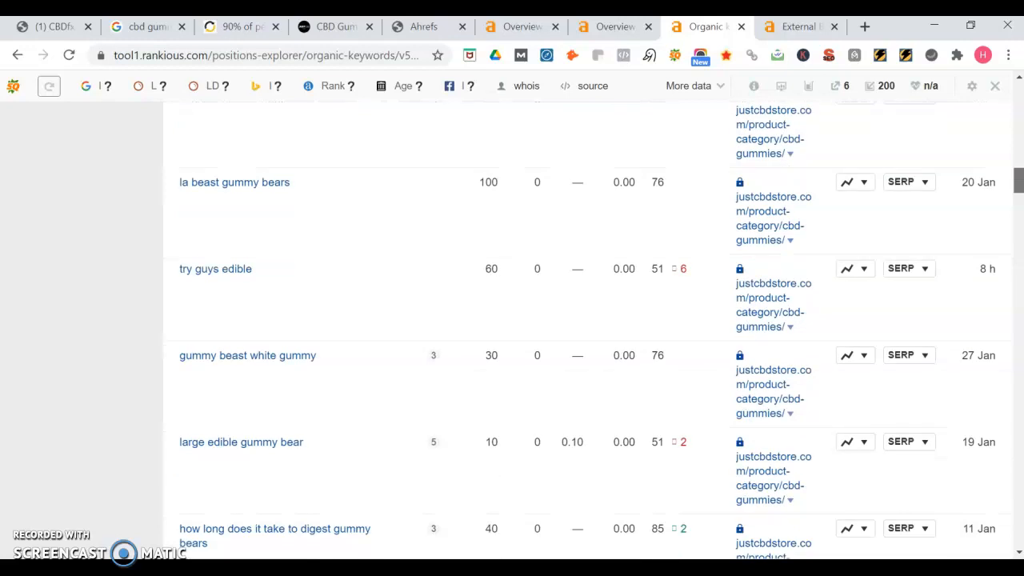
pyautogui.scroll(-3)
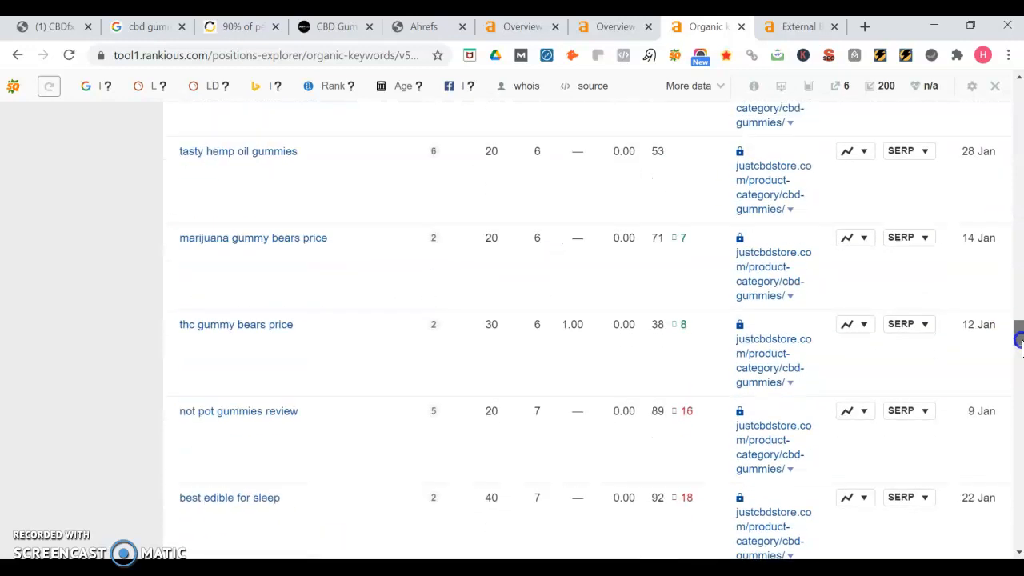
pyautogui.scroll(-3)
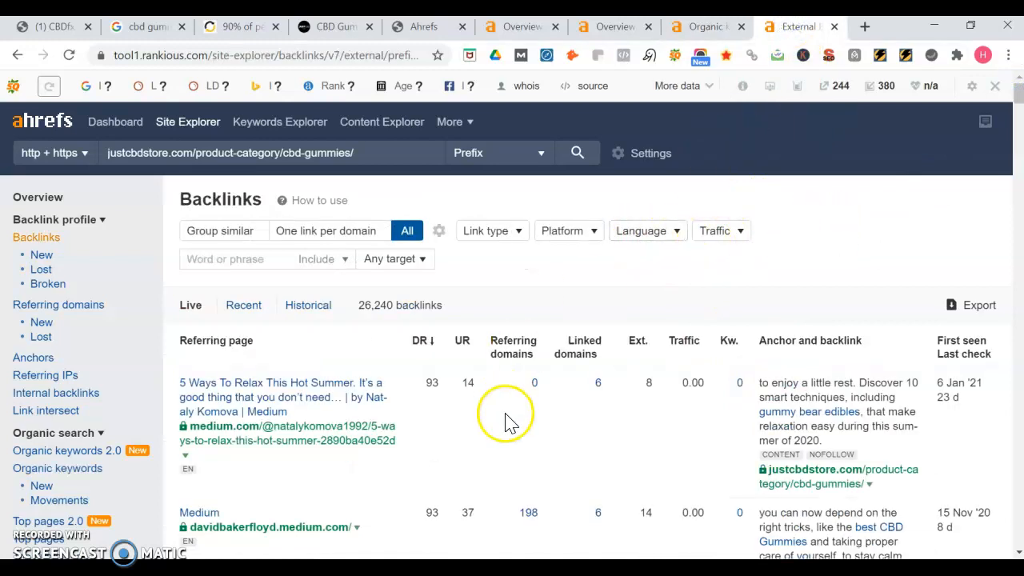
# Scroll the gummies page's backlinks through the Medium, Berkeley and PRWeb referring pages
pyautogui.scroll(-3)
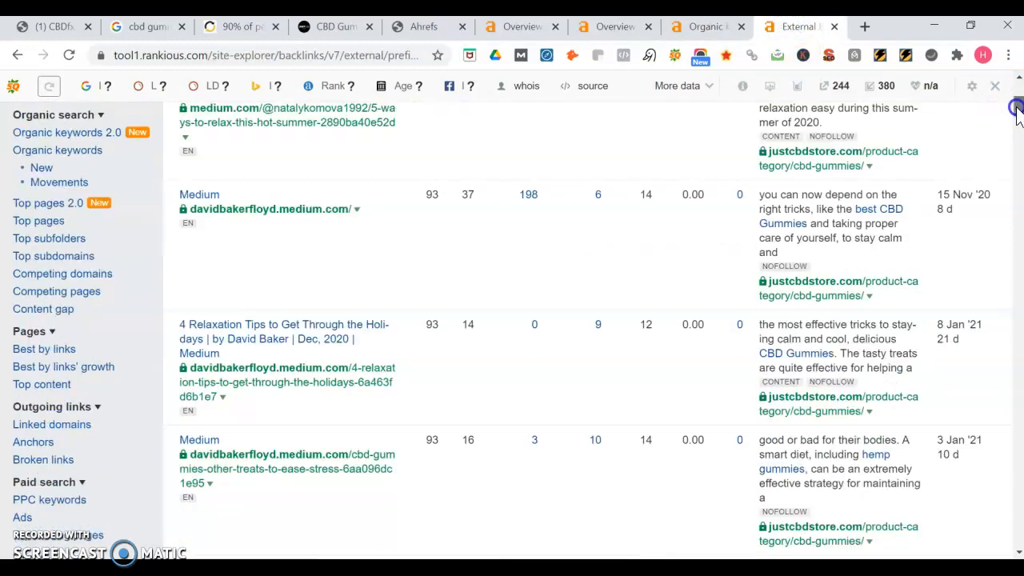
pyautogui.scroll(-3)
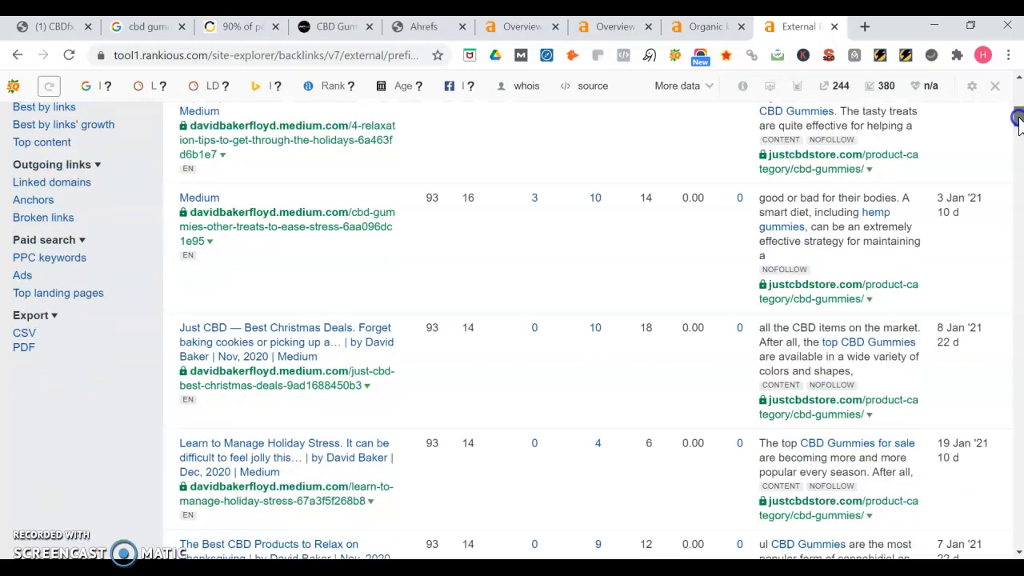
pyautogui.scroll(-3)
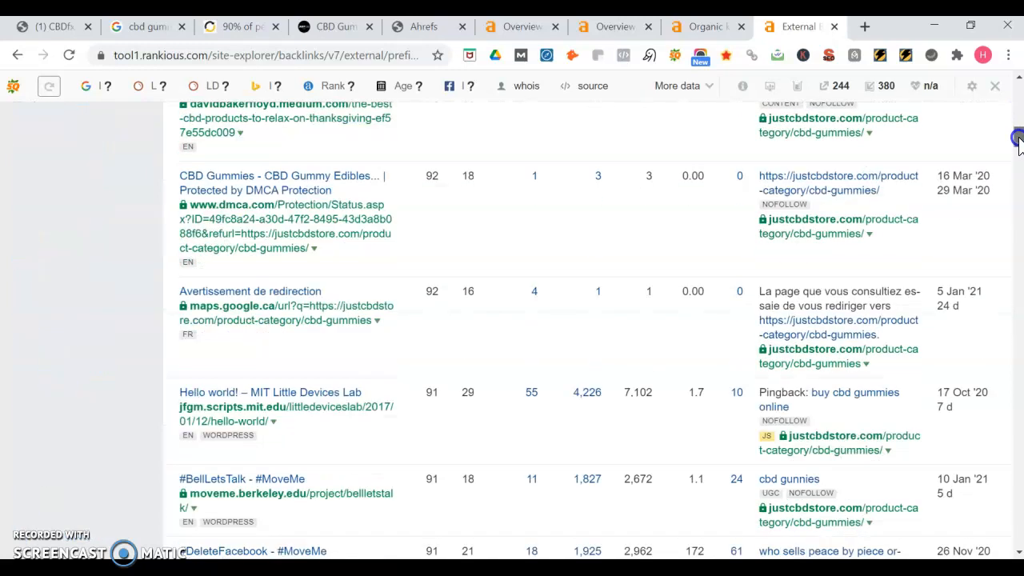
pyautogui.scroll(-3)
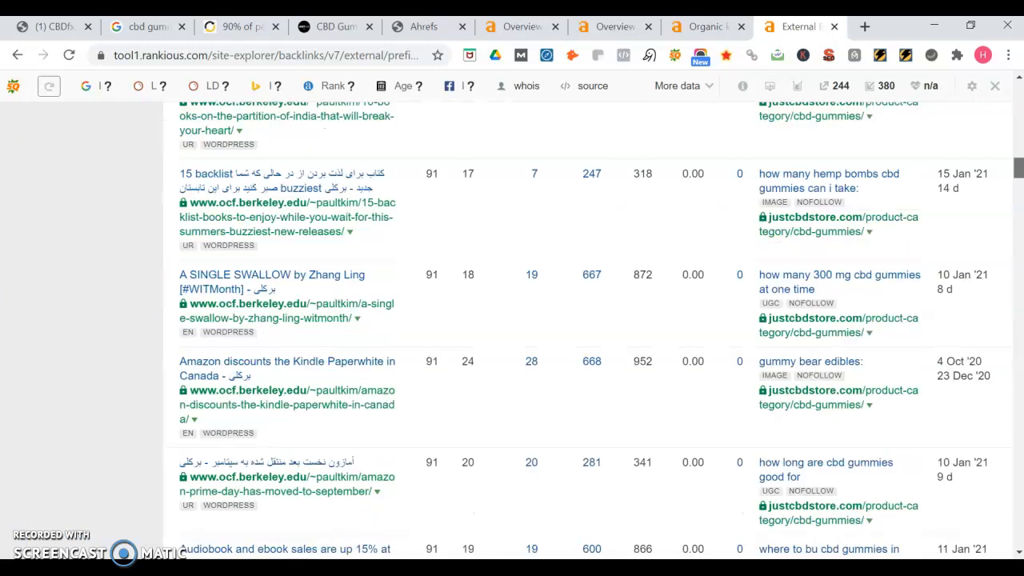
pyautogui.scroll(-3)
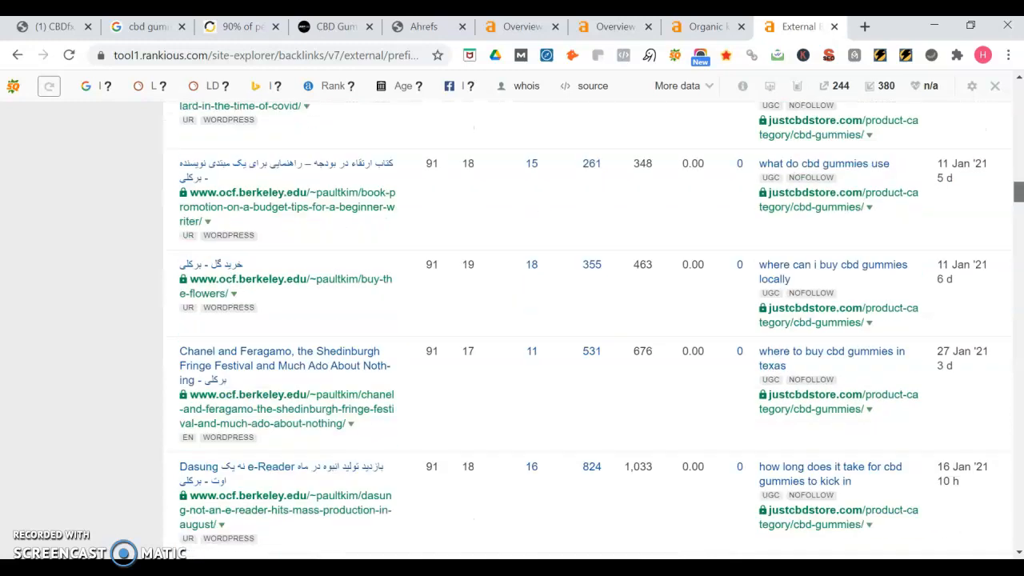
pyautogui.scroll(-3)
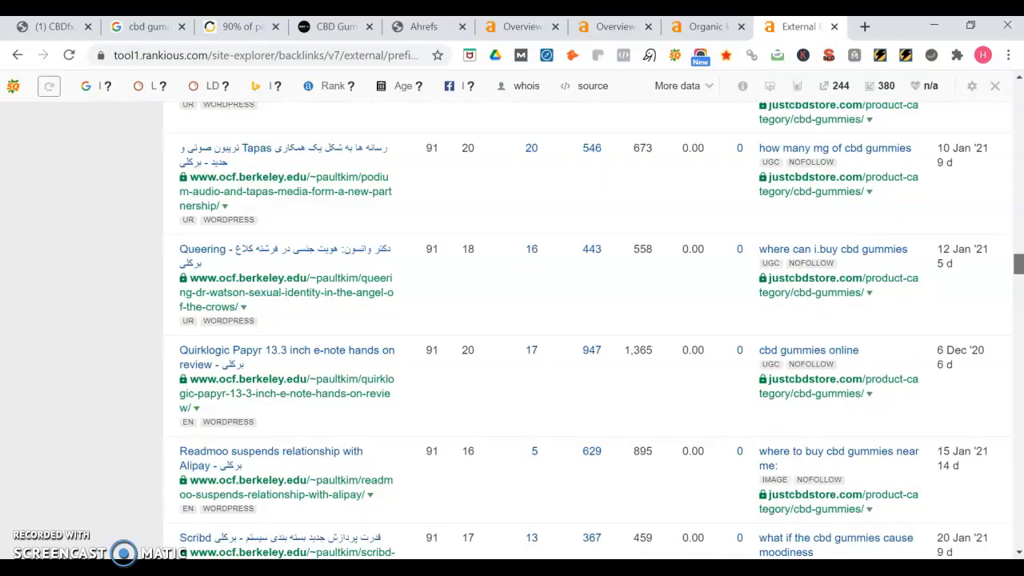
pyautogui.scroll(-3)
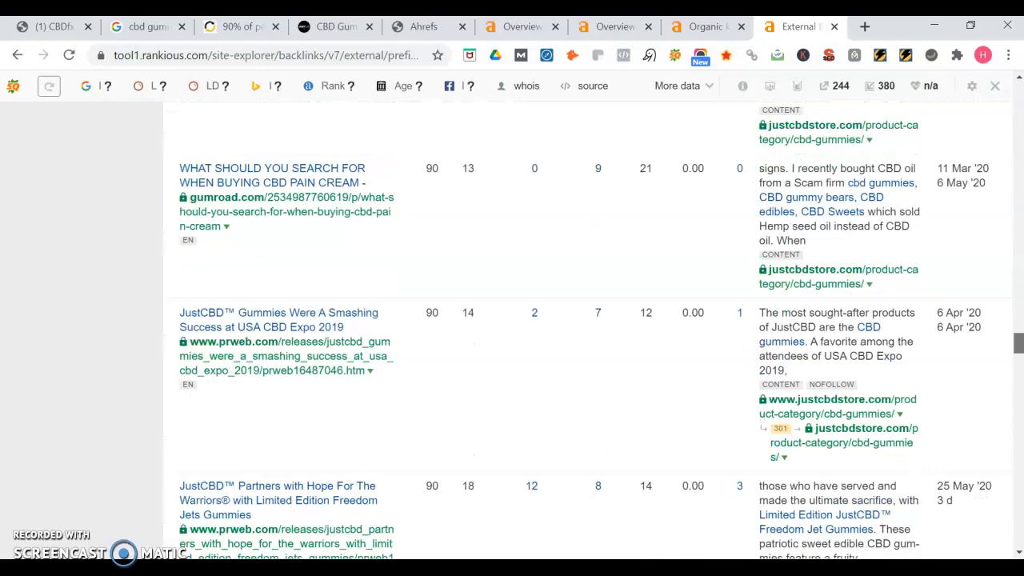
pyautogui.scroll(-3)
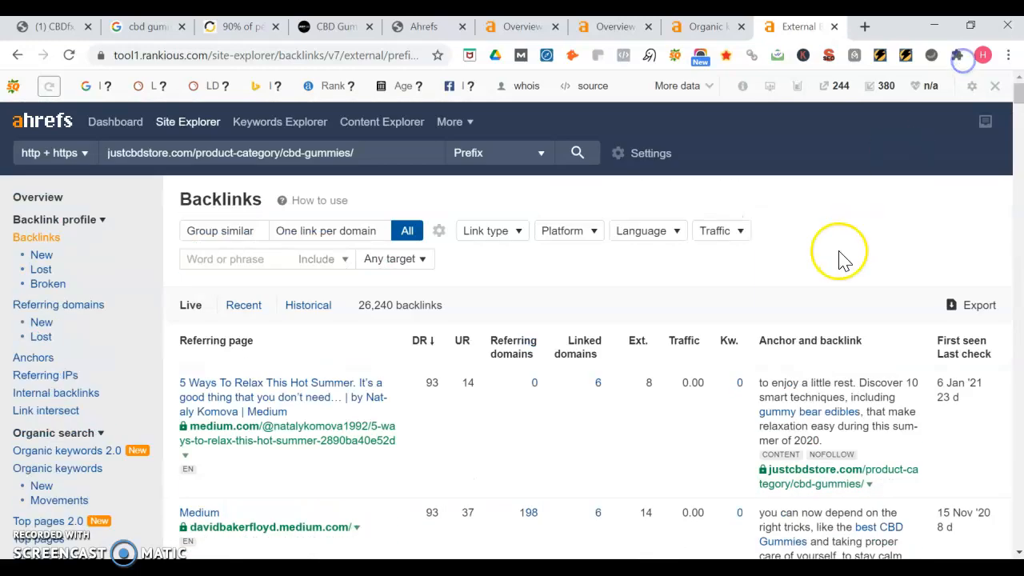
pyautogui.moveTo(846, 256)
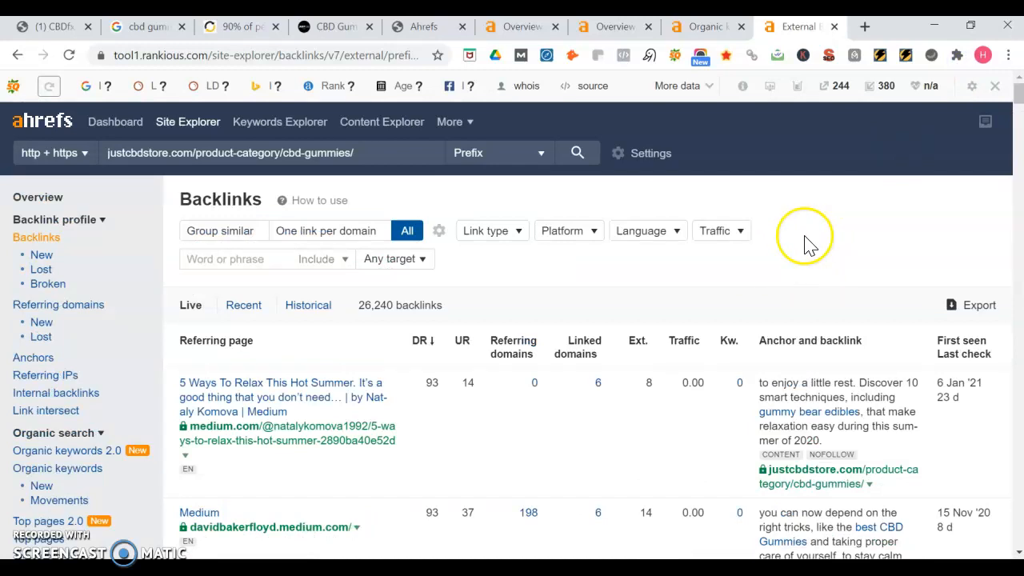
pyautogui.moveTo(817, 231)
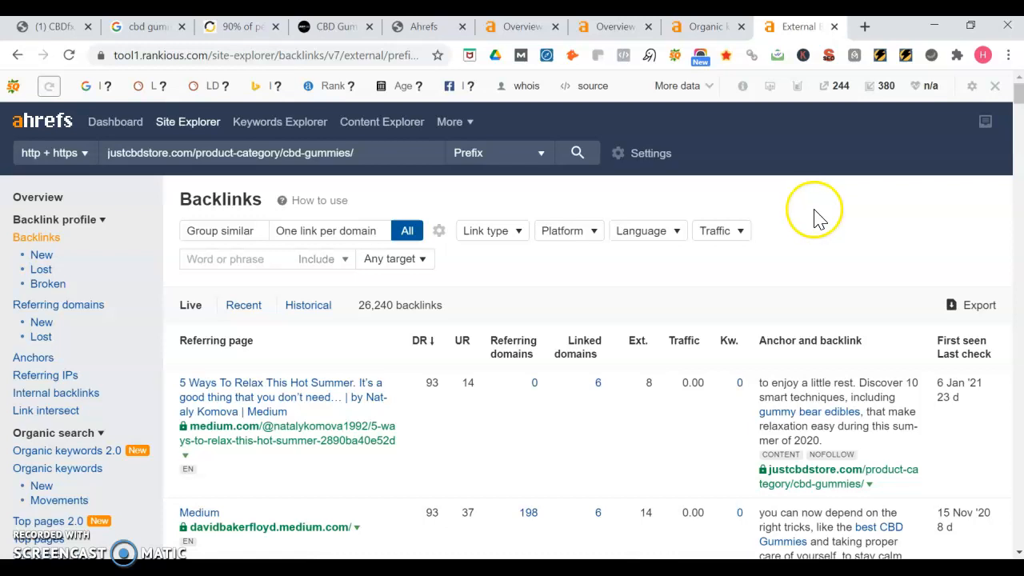
pyautogui.moveTo(810, 214)
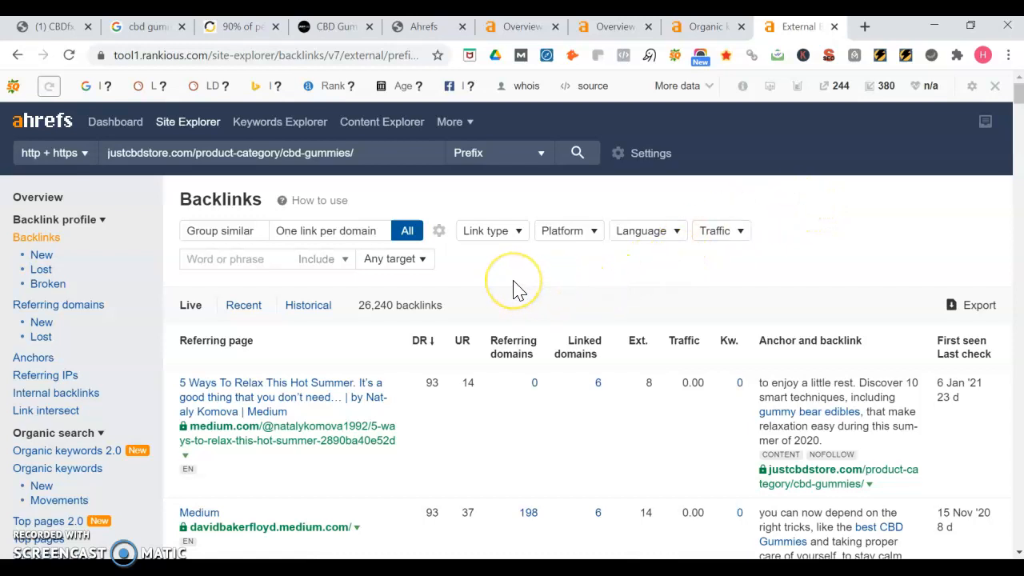
pyautogui.moveTo(418, 304)
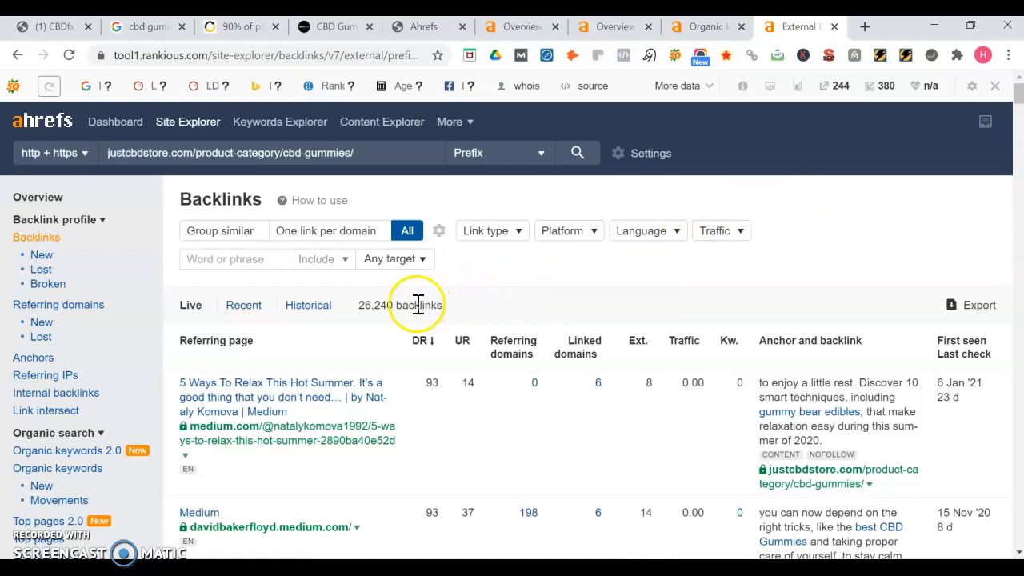
pyautogui.moveTo(372, 322)
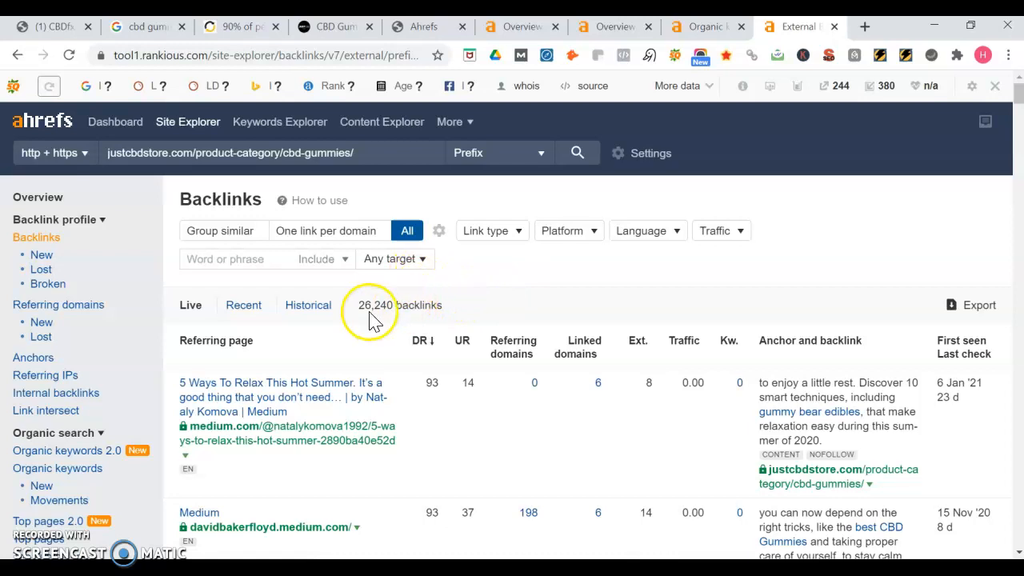